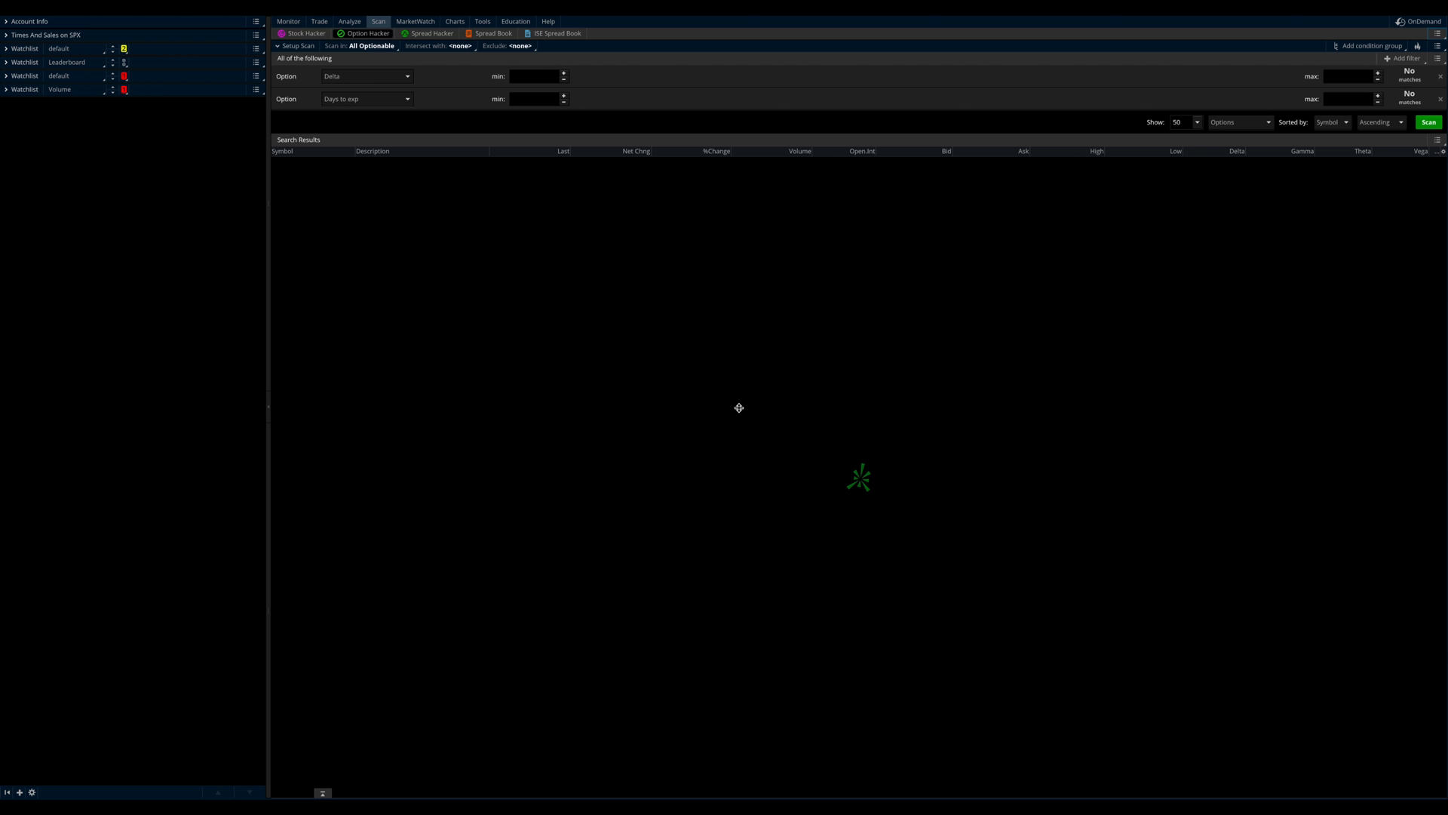
pyautogui.moveTo(746, 408)
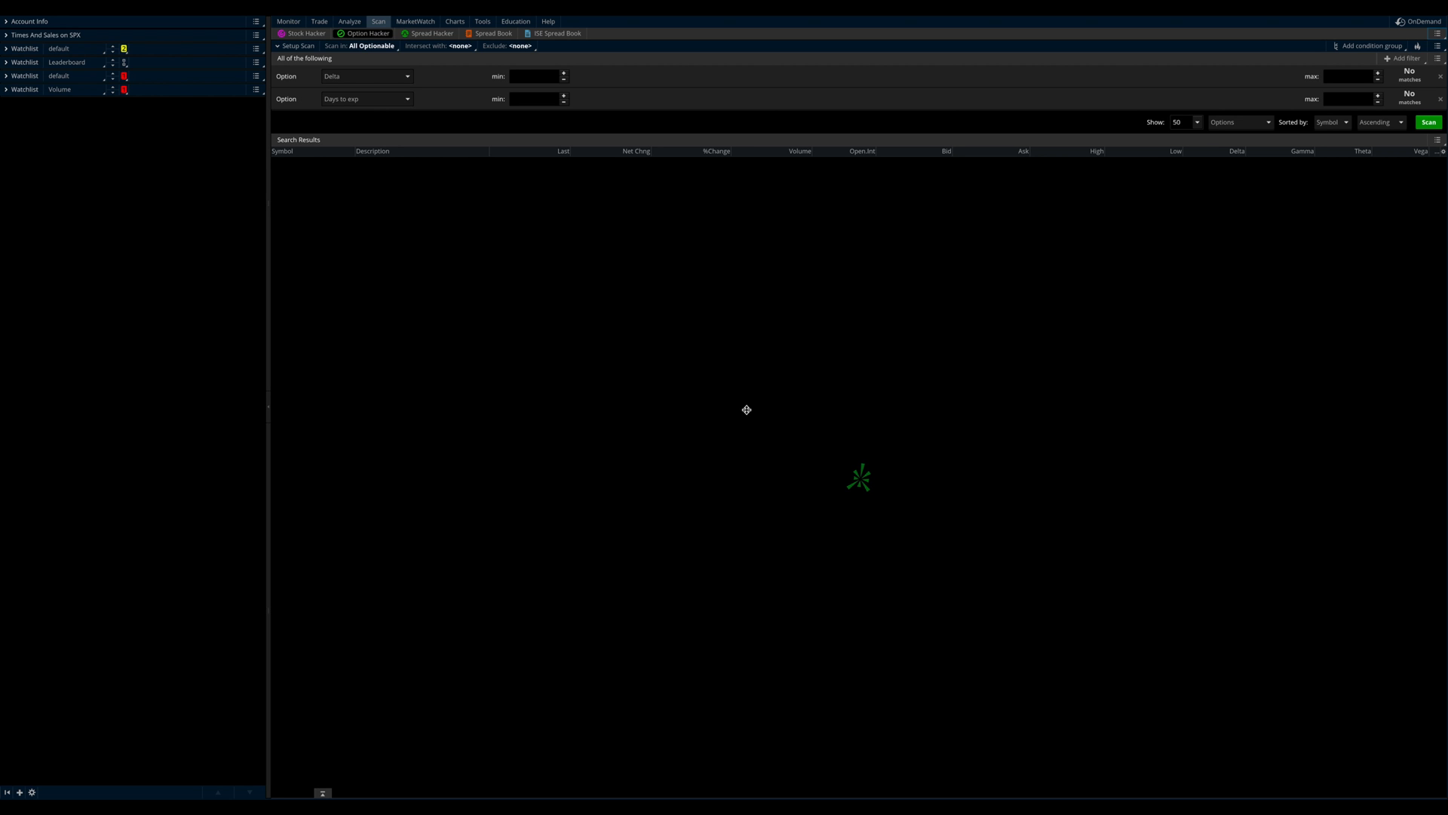
pyautogui.moveTo(700, 395)
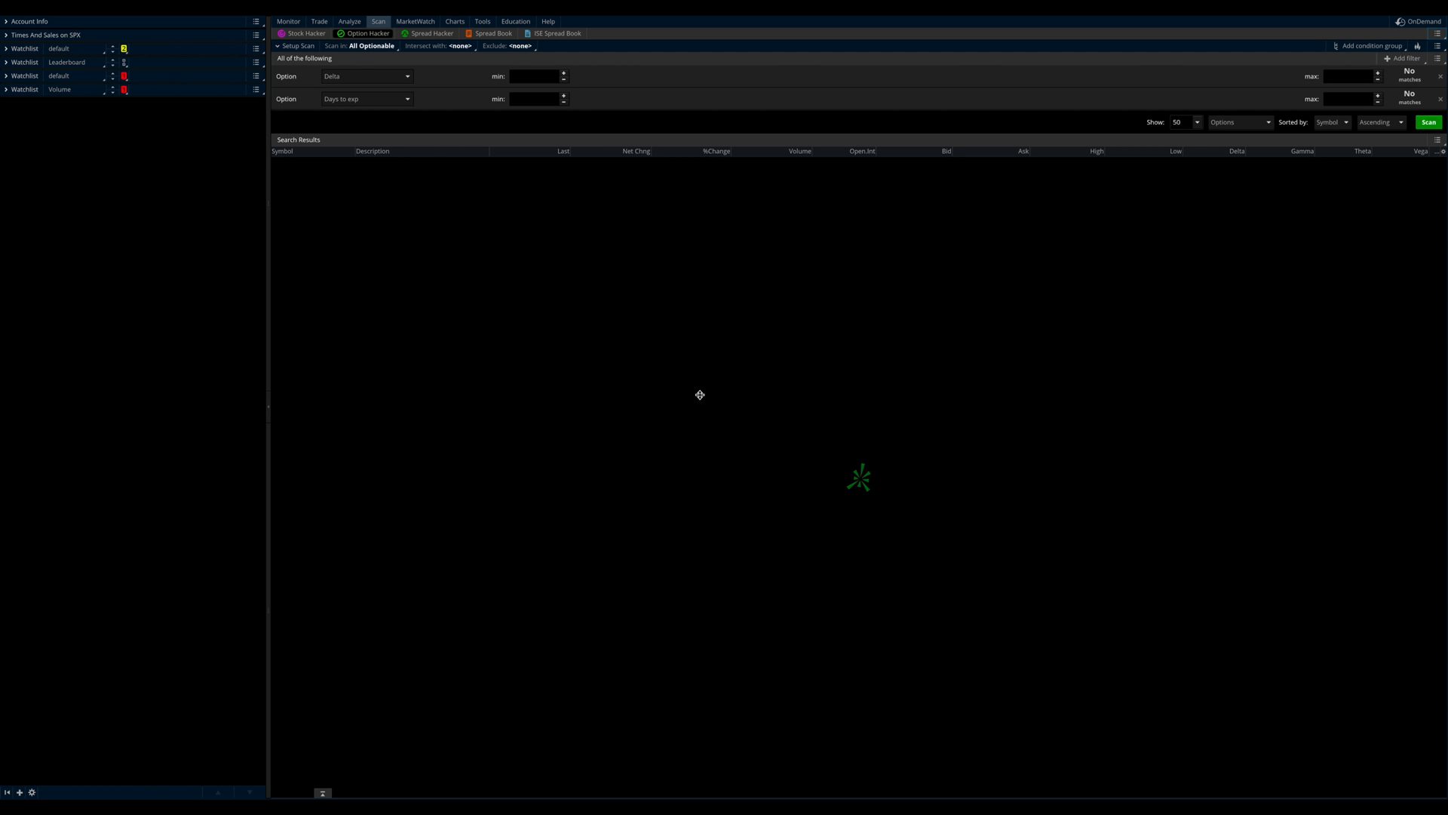
pyautogui.moveTo(700, 389)
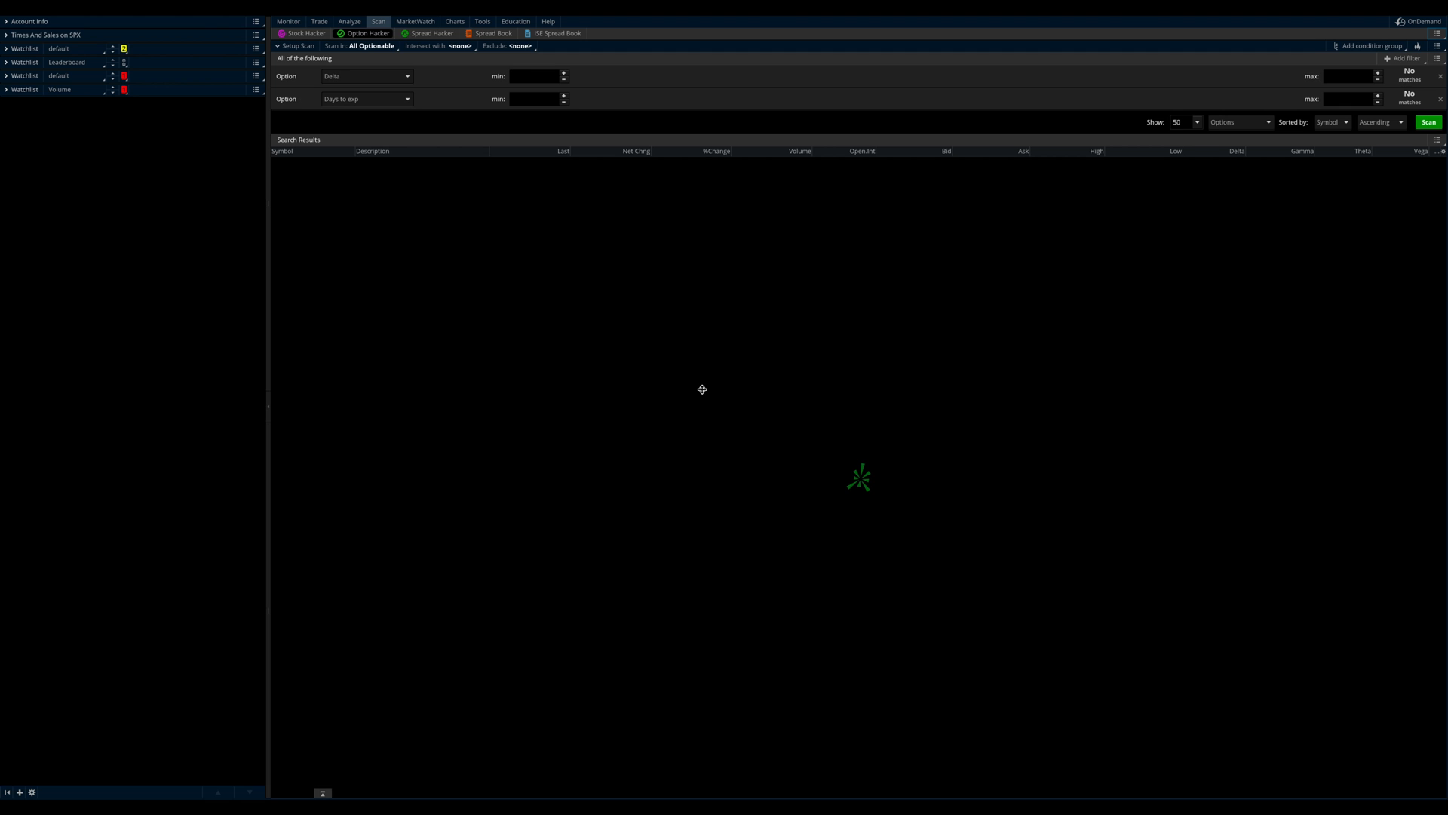
pyautogui.moveTo(699, 412)
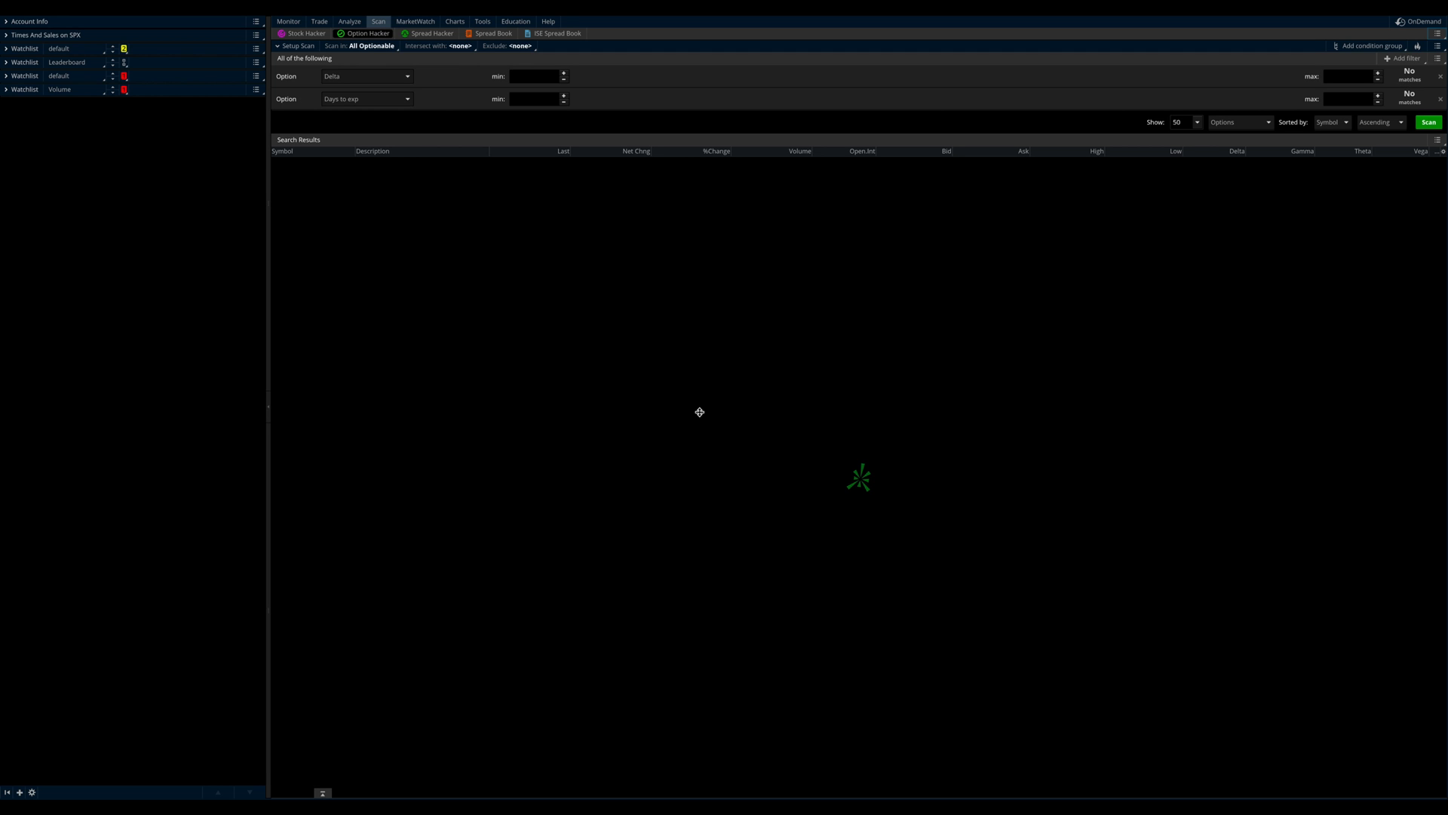
pyautogui.moveTo(699, 408)
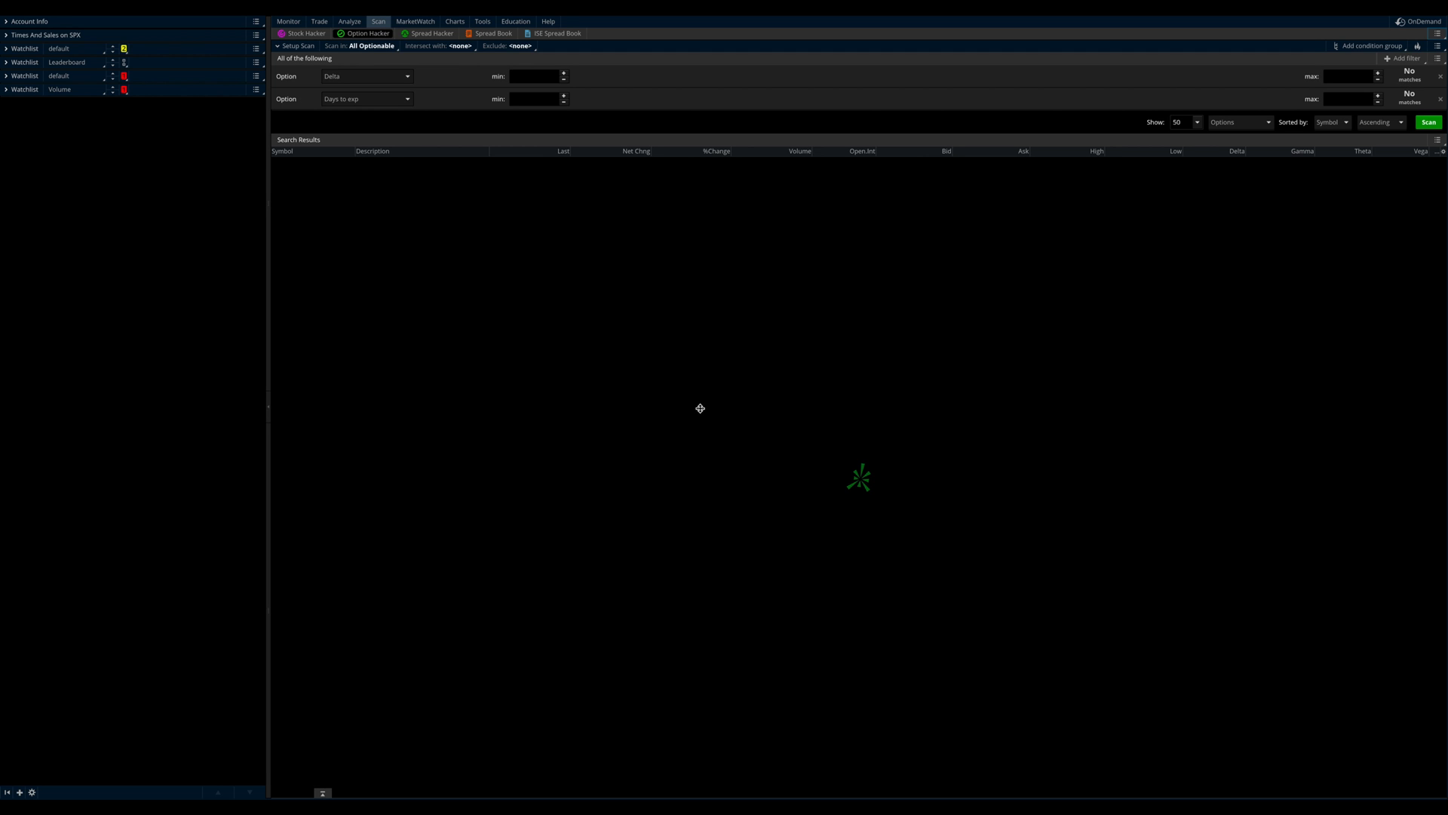
pyautogui.moveTo(697, 408)
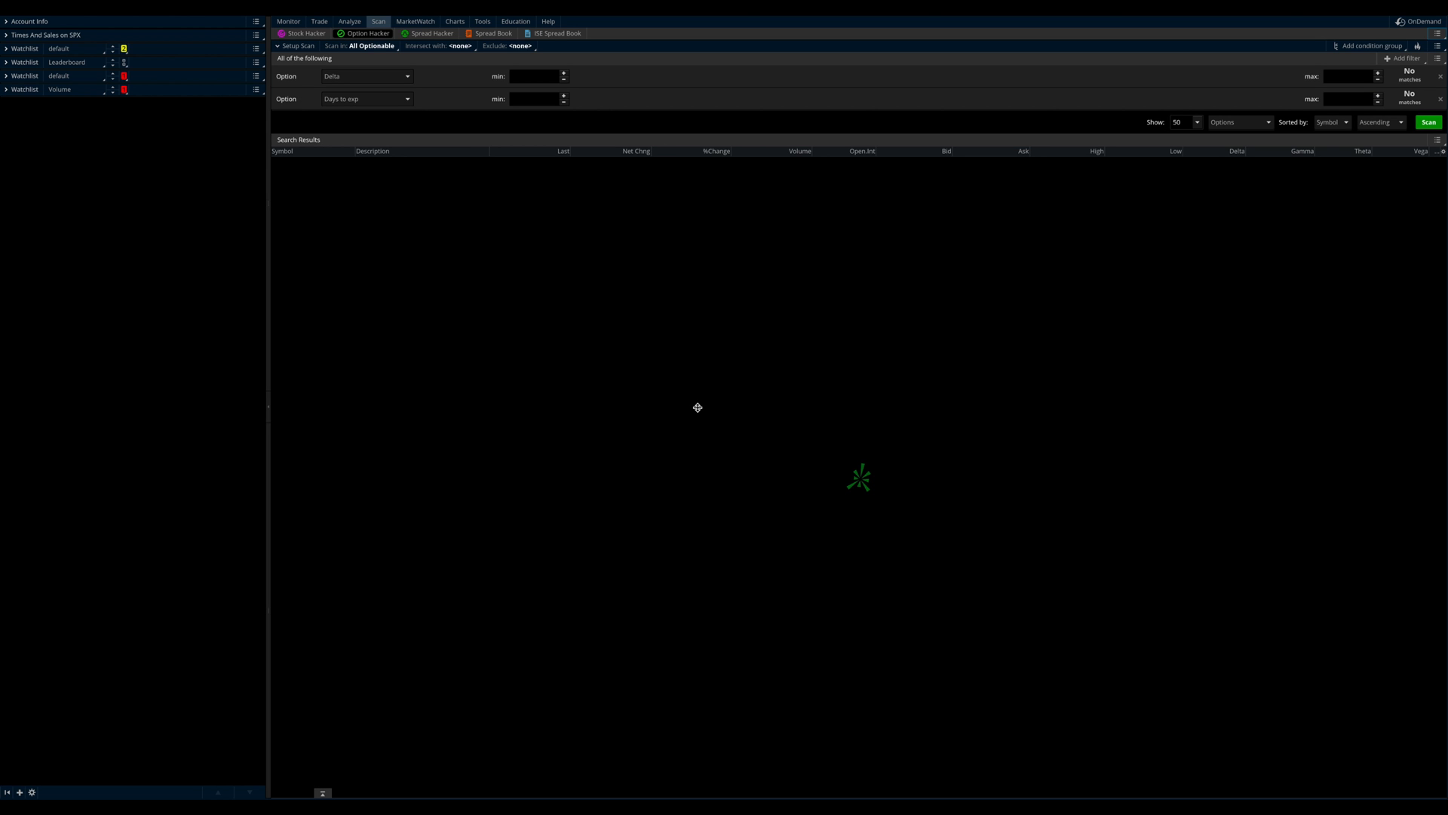
pyautogui.moveTo(695, 404)
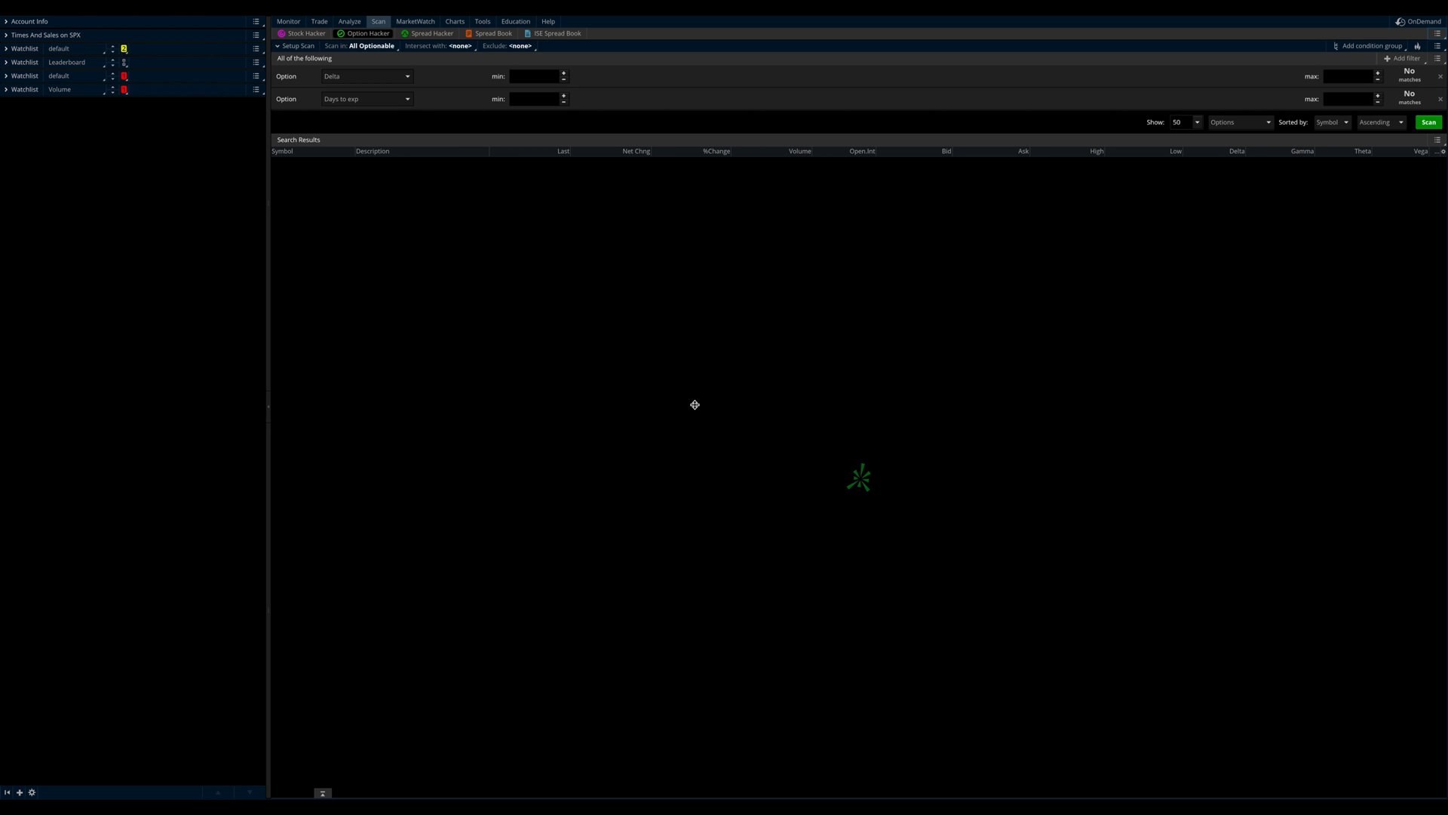
pyautogui.moveTo(679, 409)
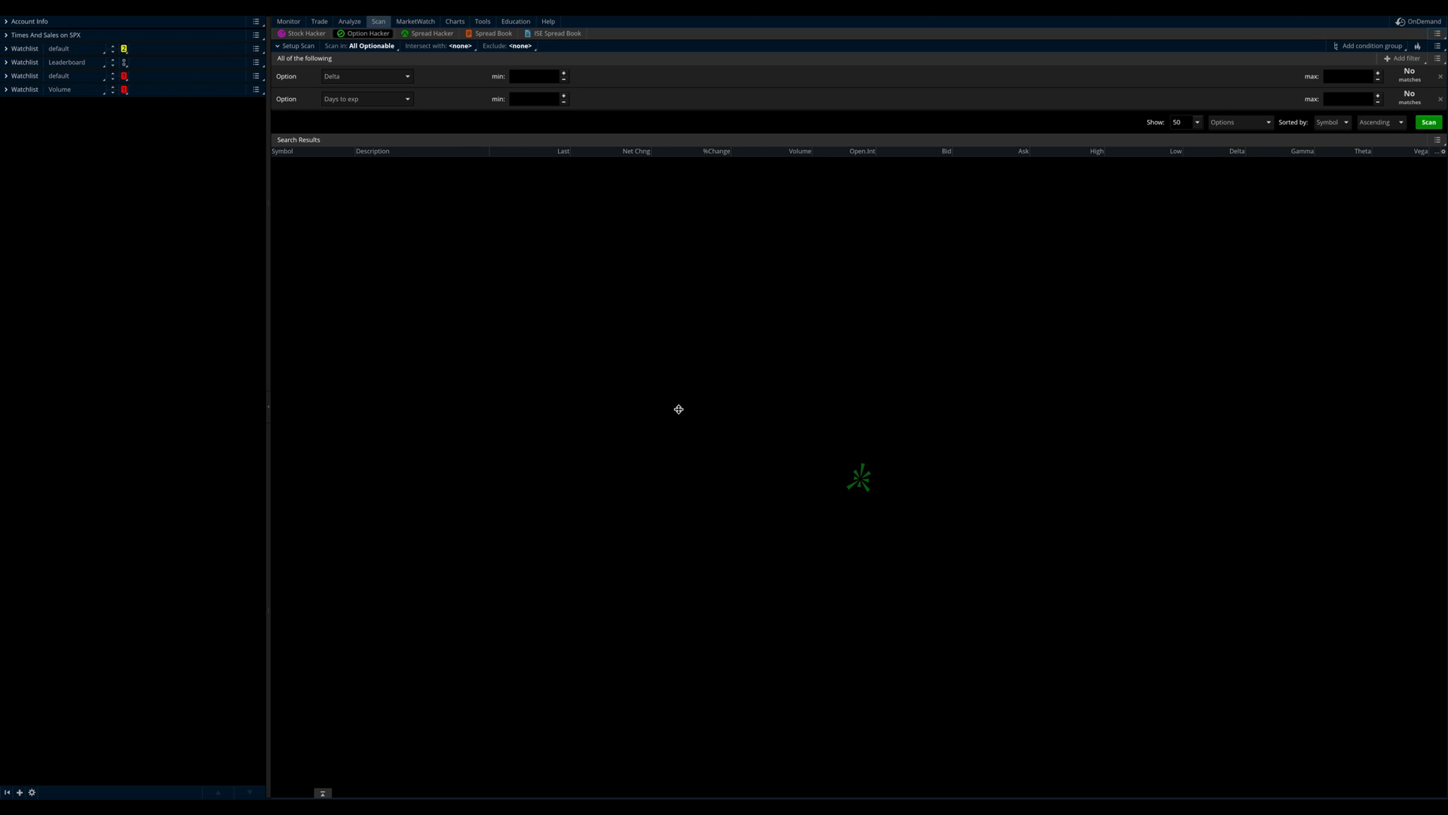
pyautogui.moveTo(678, 402)
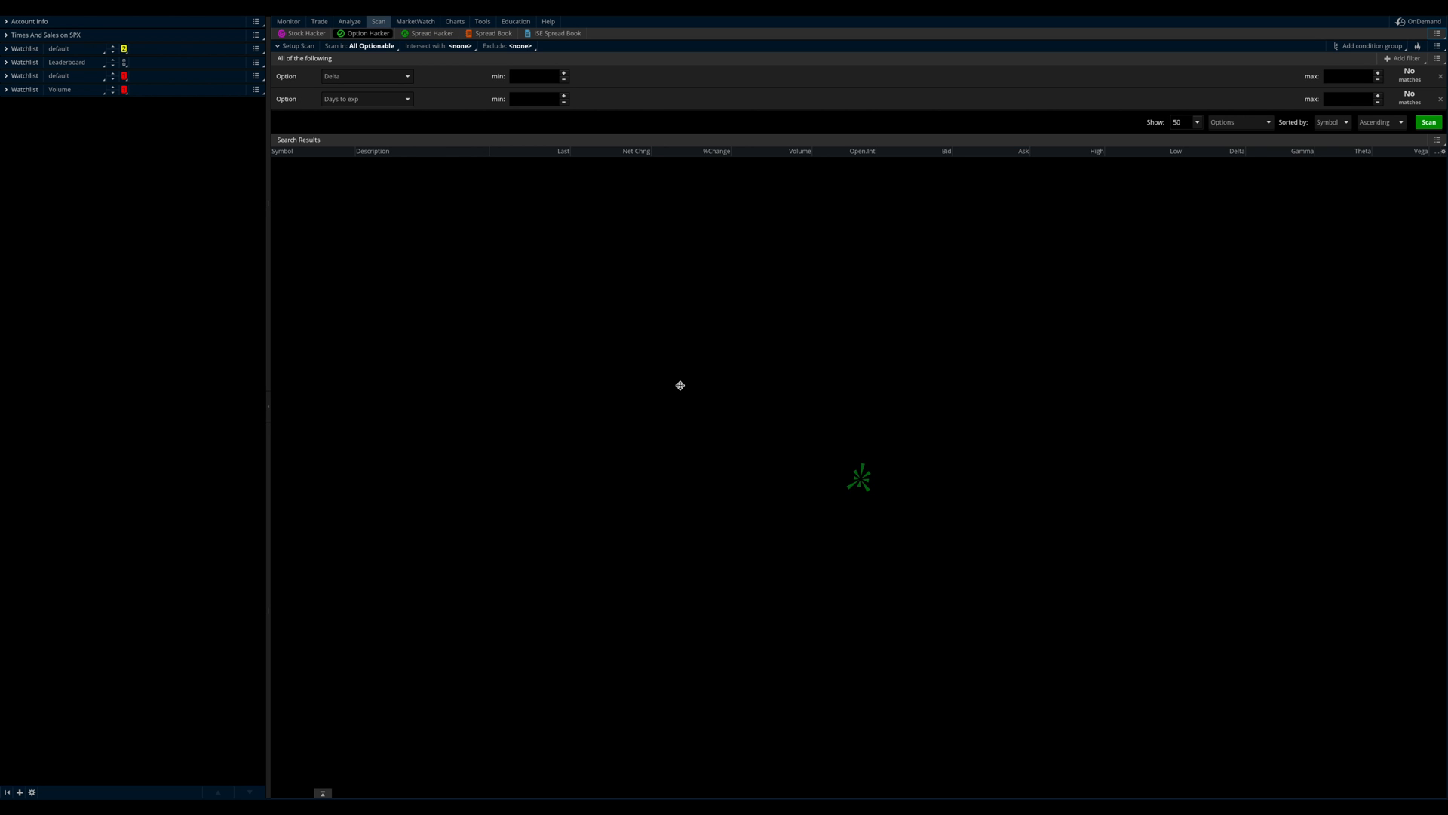
pyautogui.moveTo(674, 383)
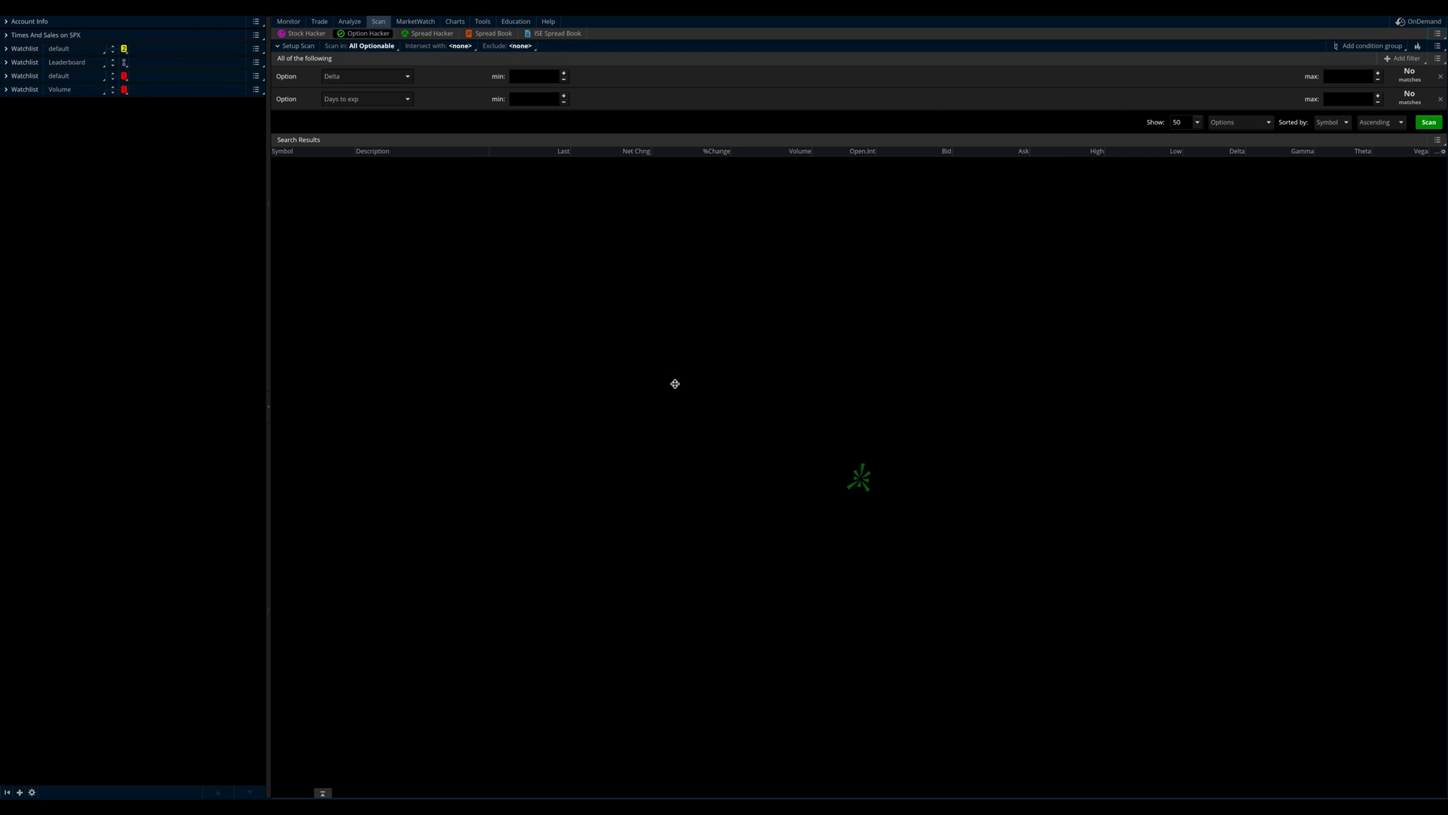
pyautogui.moveTo(674, 382)
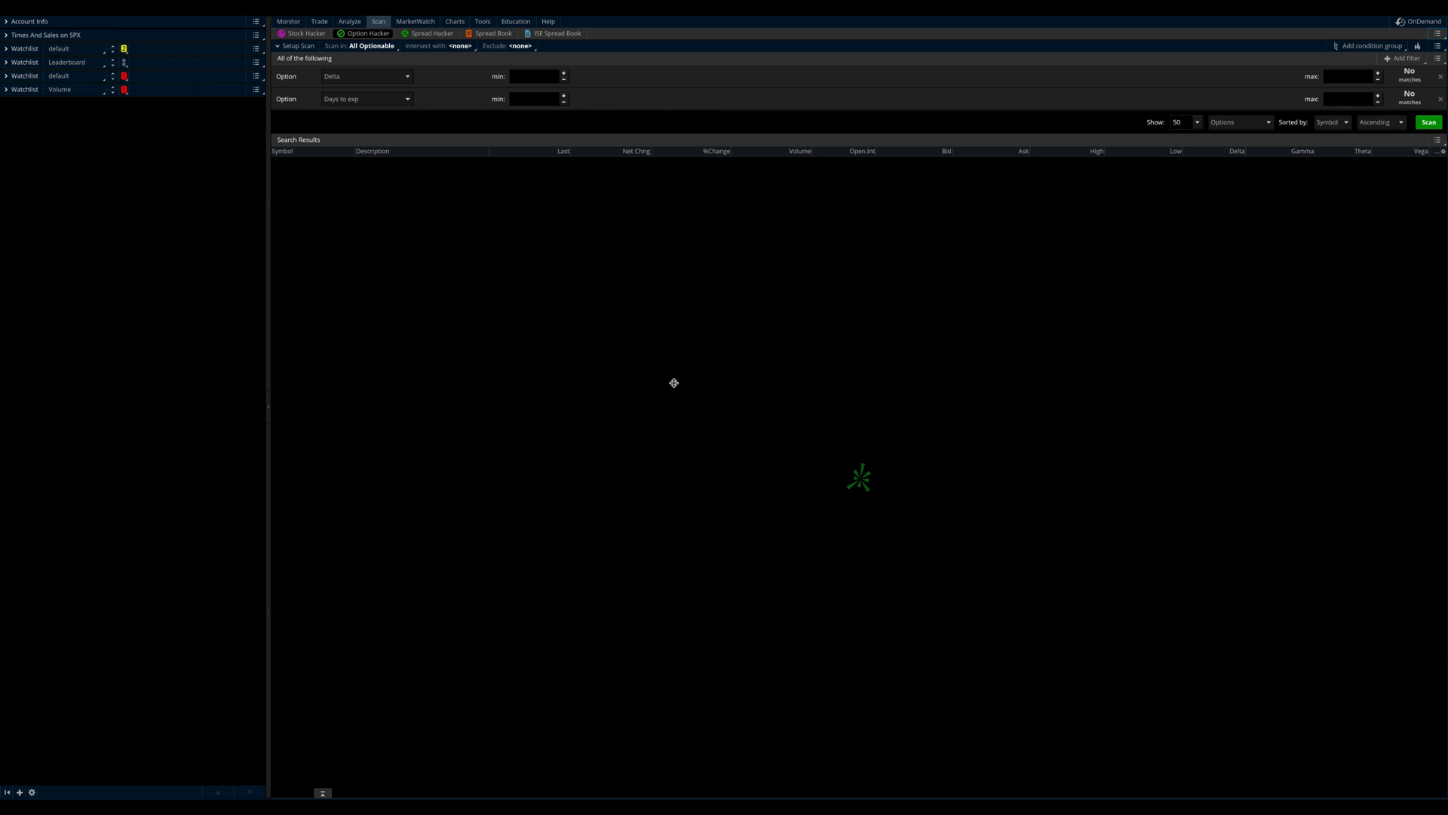
pyautogui.moveTo(651, 384)
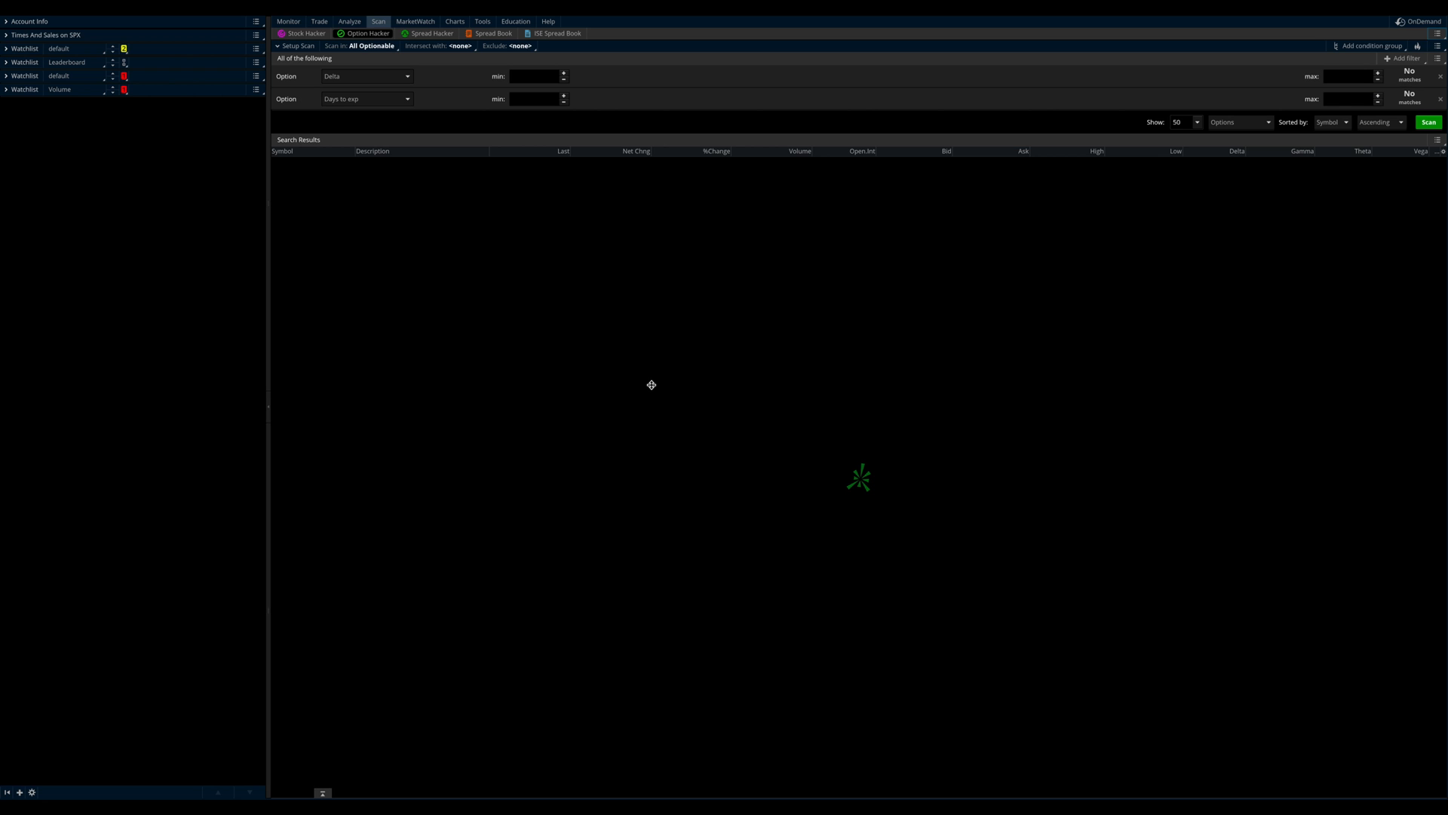
pyautogui.moveTo(644, 337)
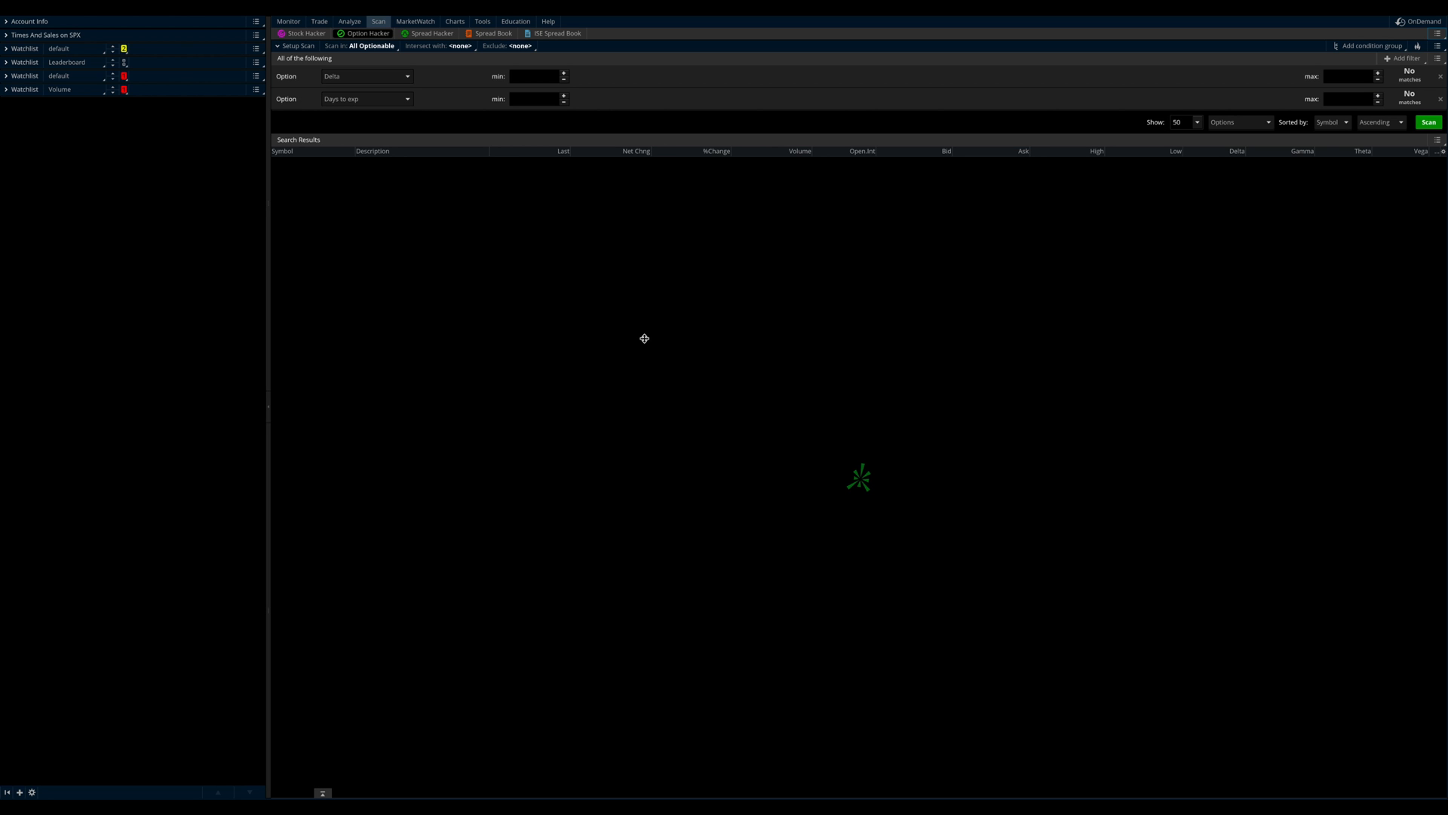
pyautogui.moveTo(632, 344)
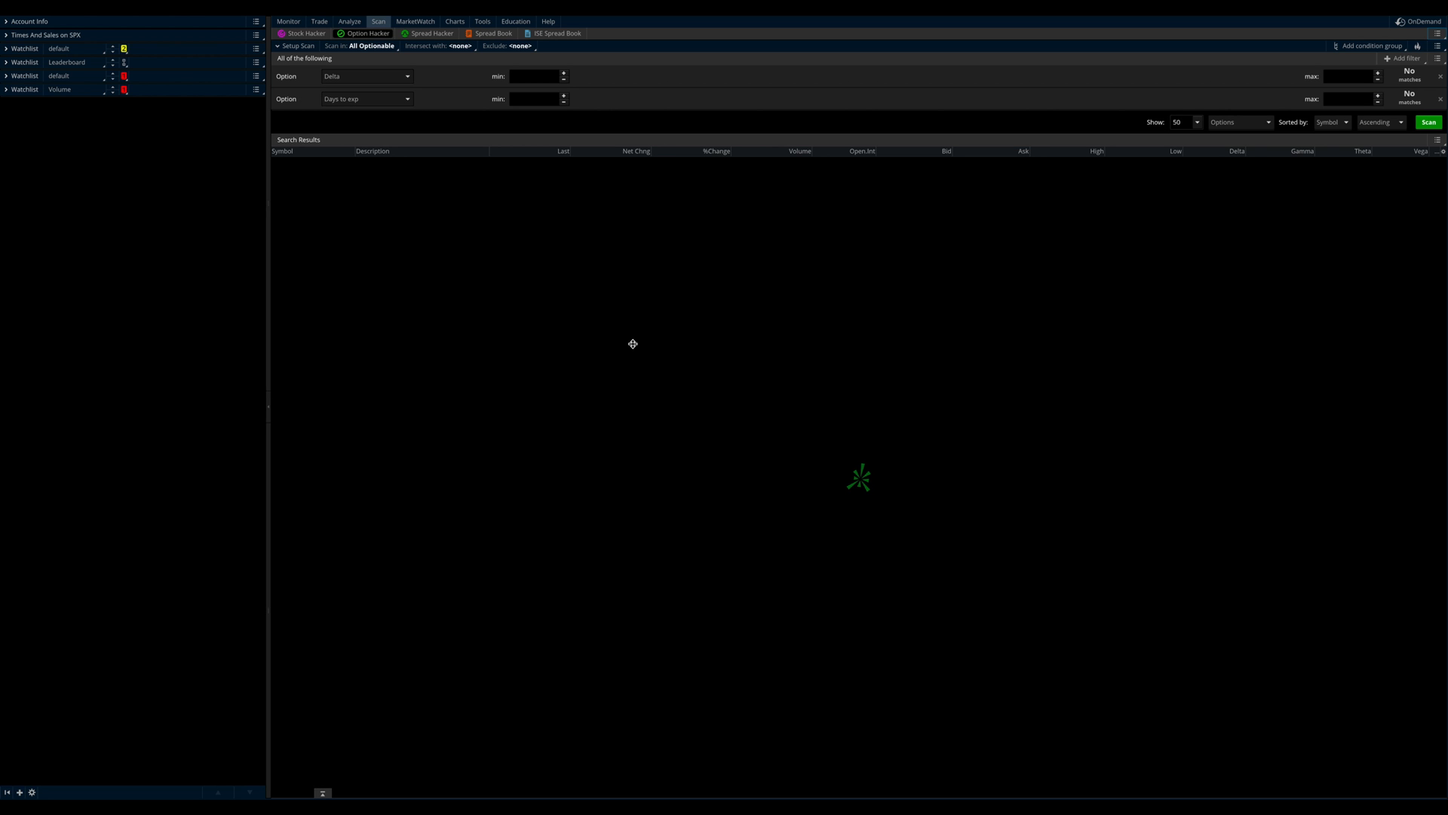
pyautogui.moveTo(633, 339)
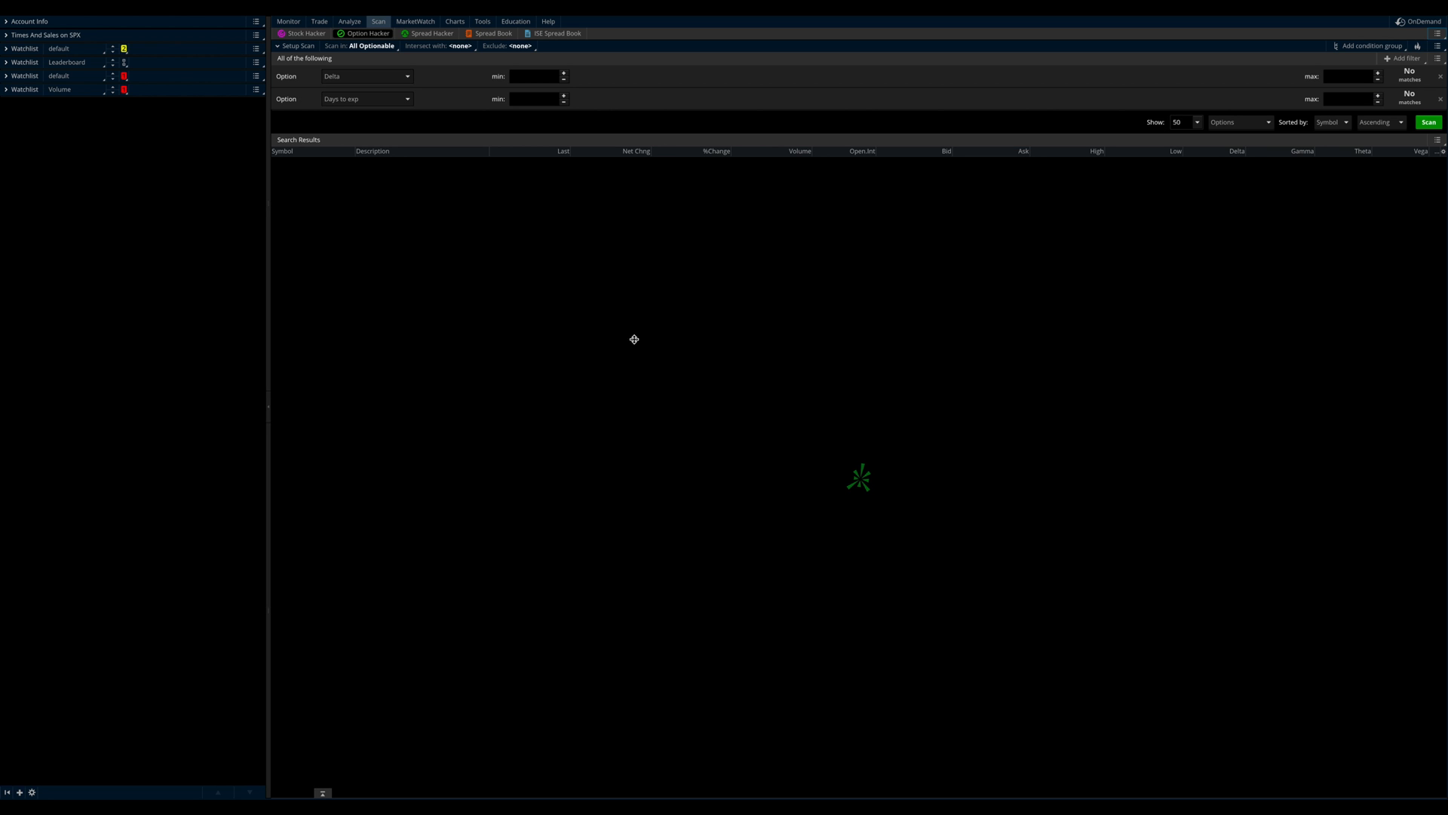
pyautogui.moveTo(629, 334)
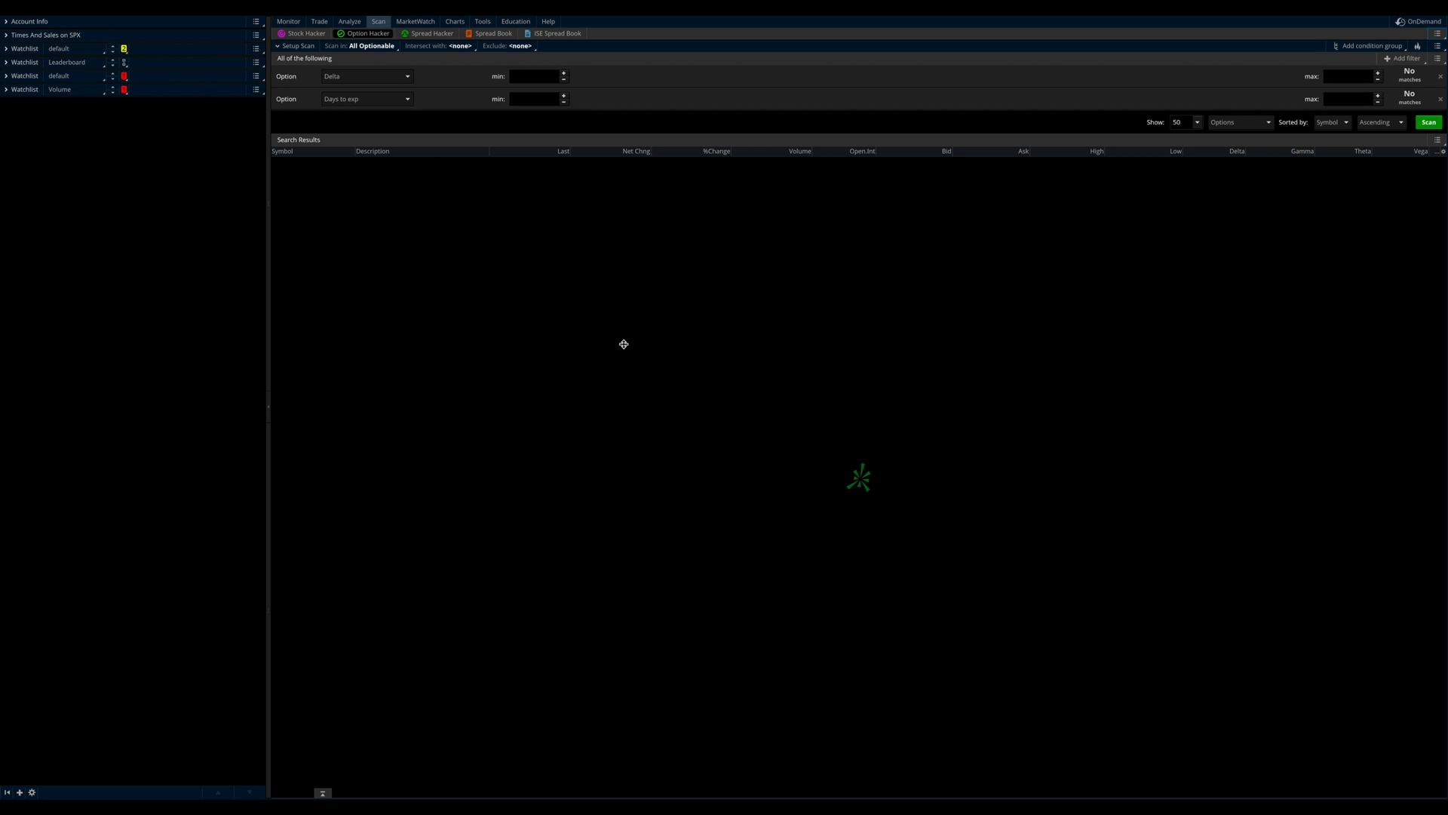
pyautogui.moveTo(463, 169)
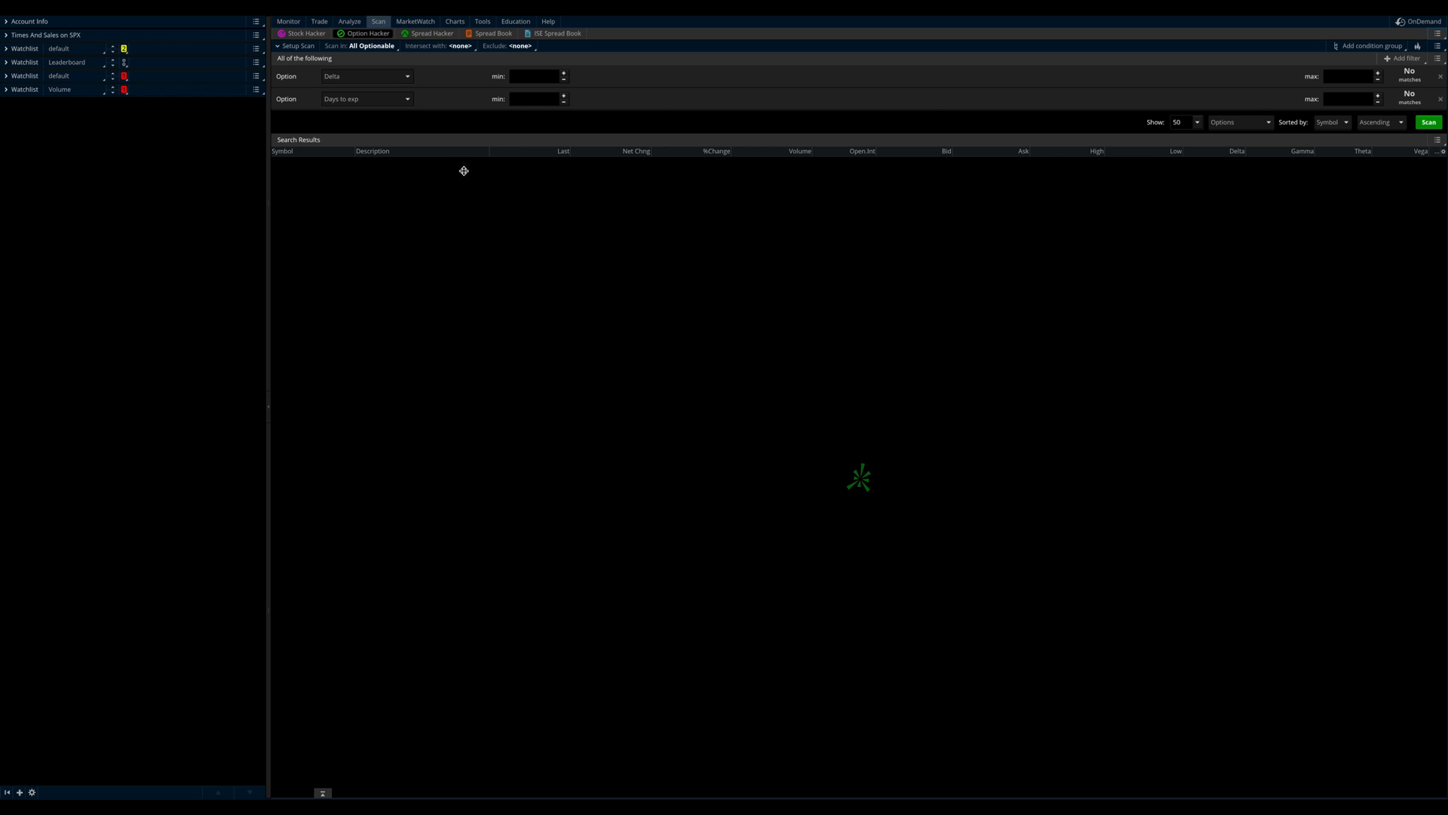
pyautogui.moveTo(633, 269)
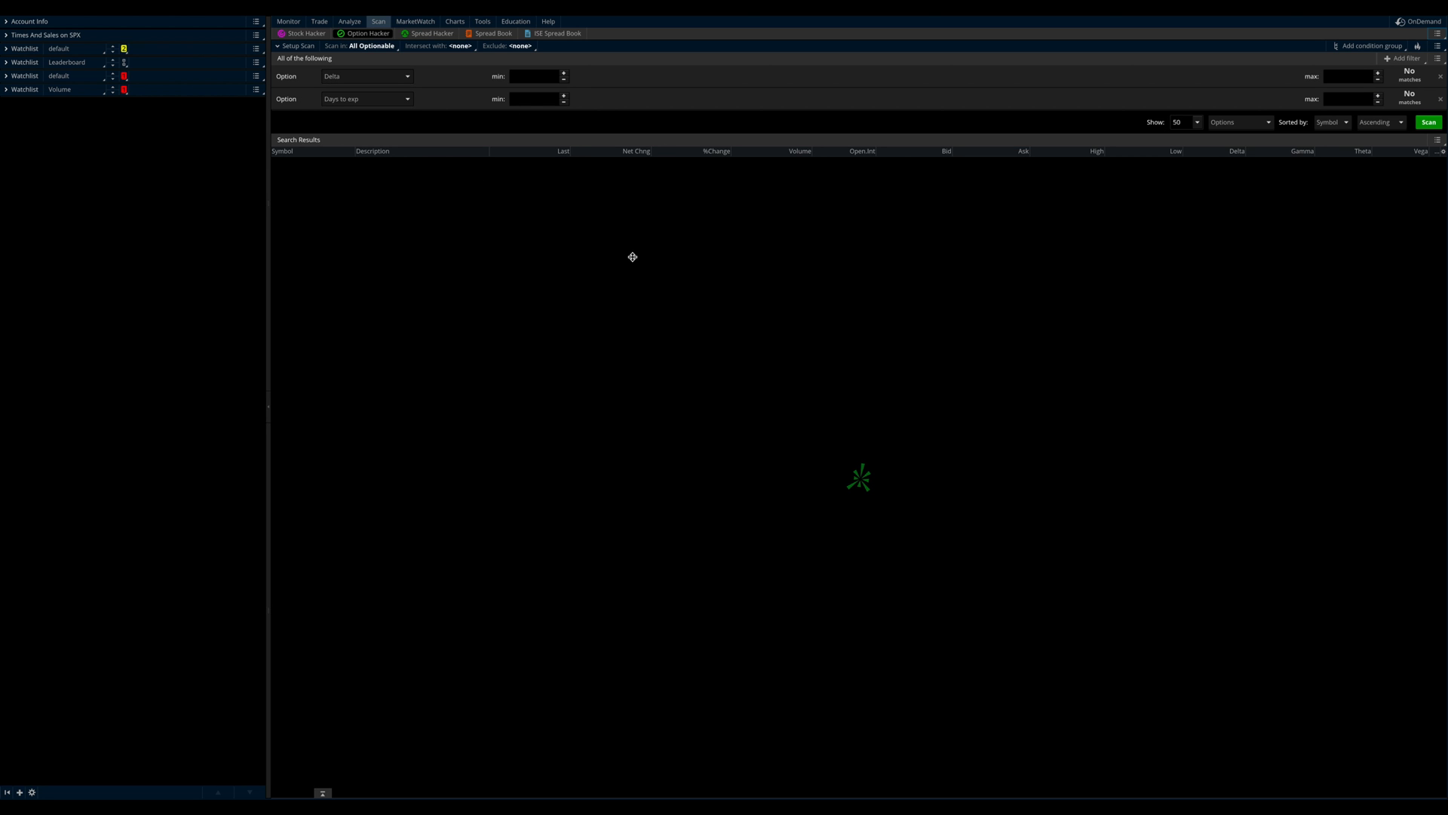
pyautogui.moveTo(634, 255)
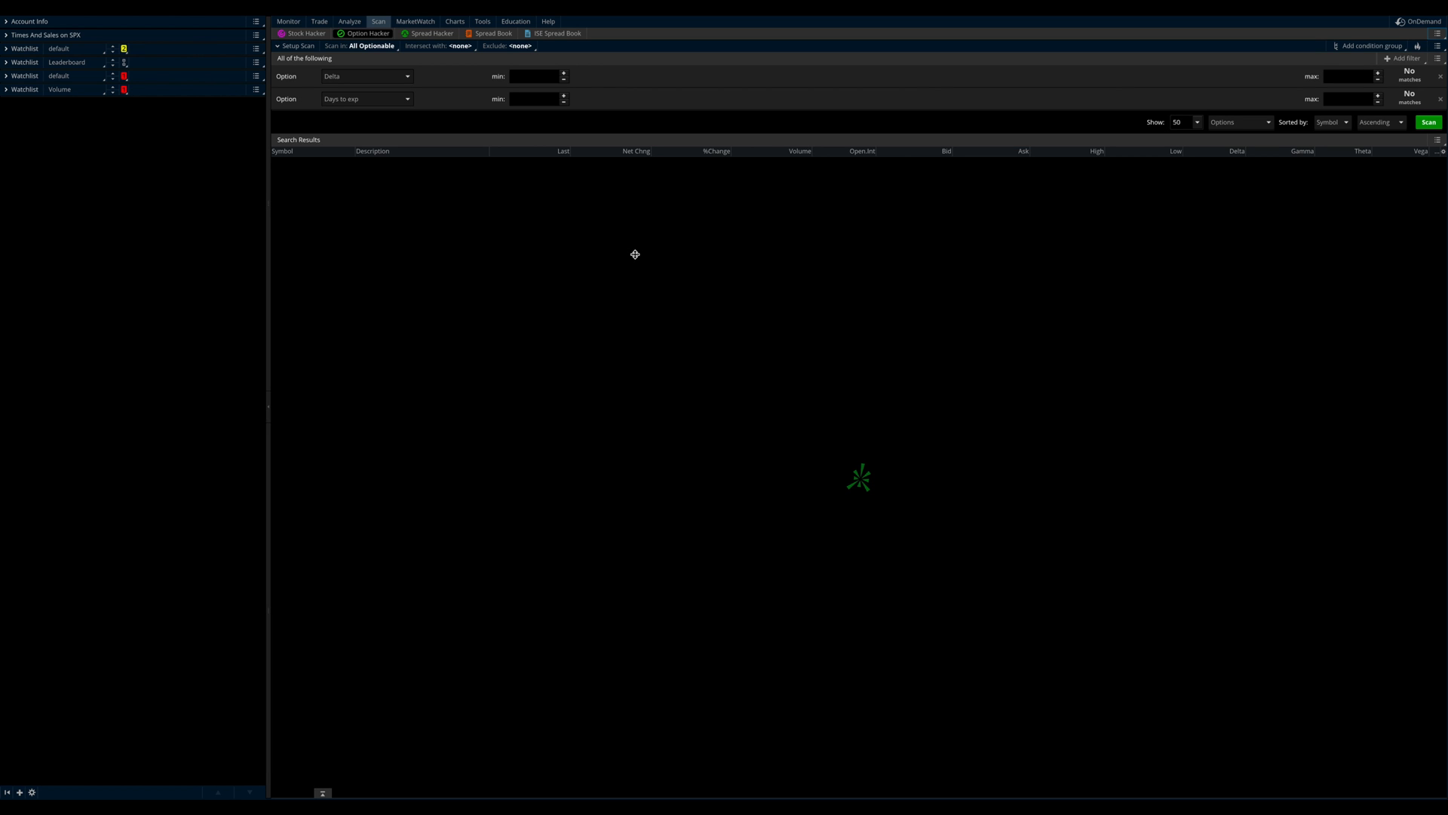
pyautogui.moveTo(625, 248)
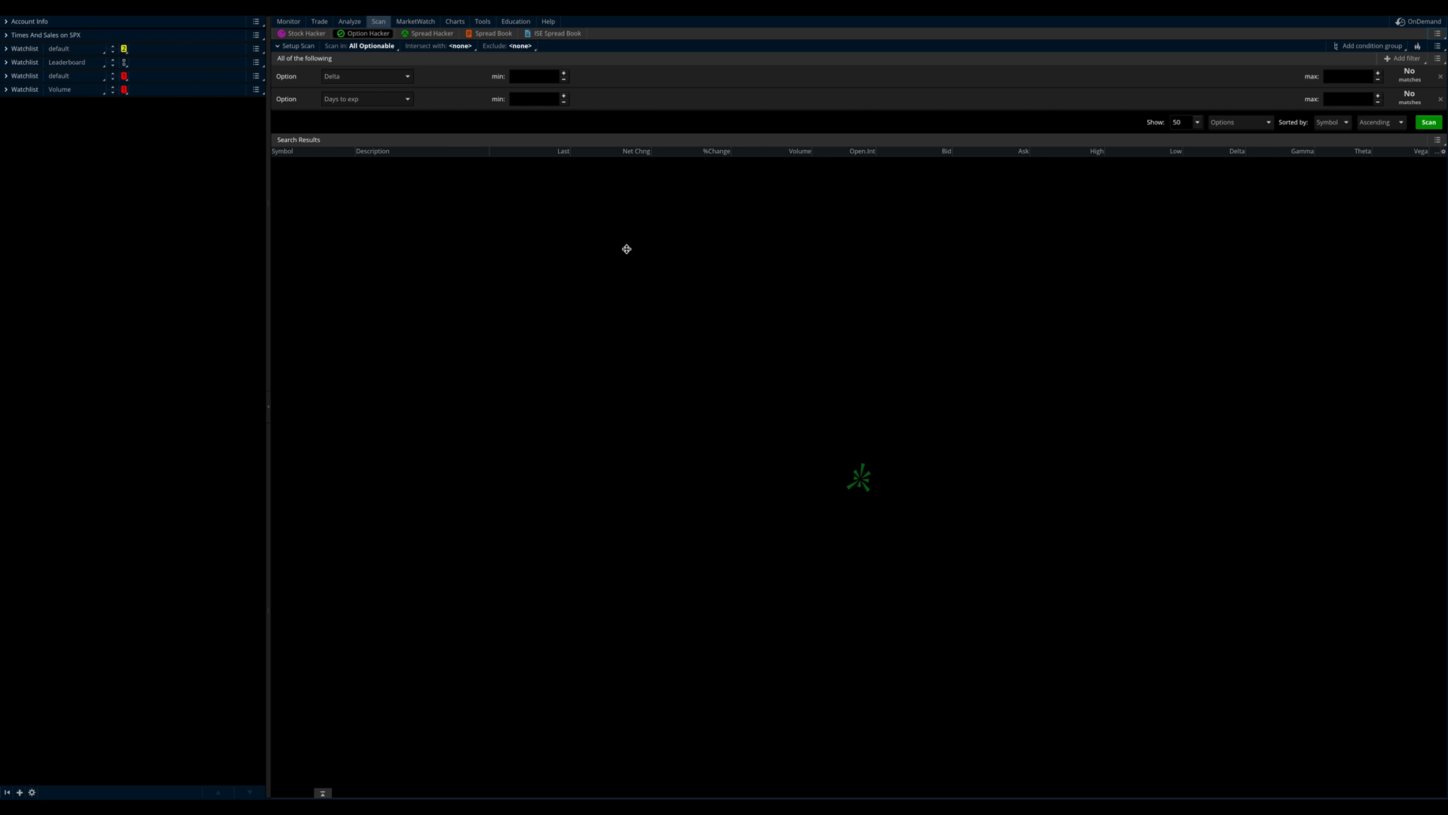
pyautogui.moveTo(171, 502)
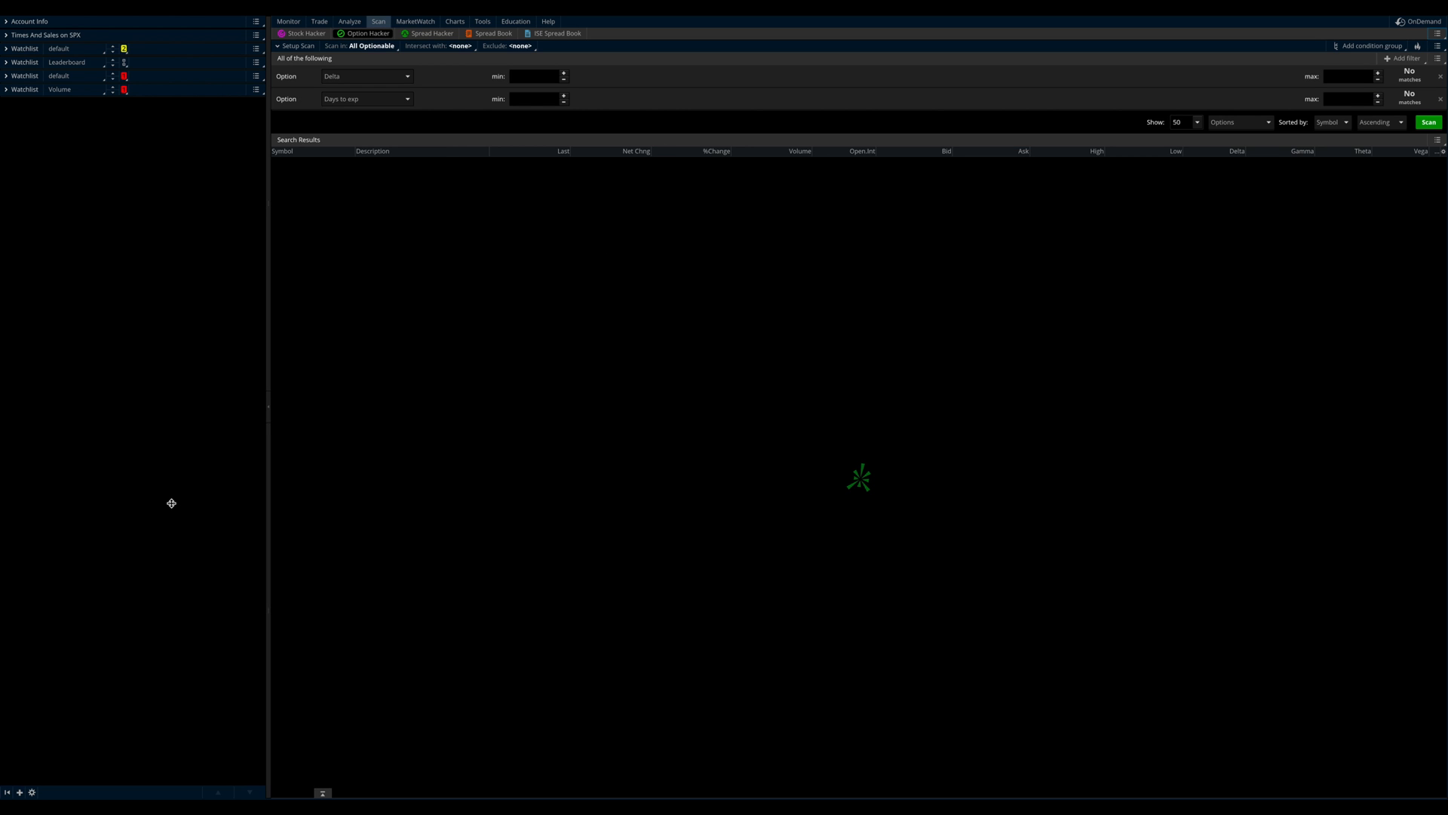
pyautogui.moveTo(181, 489)
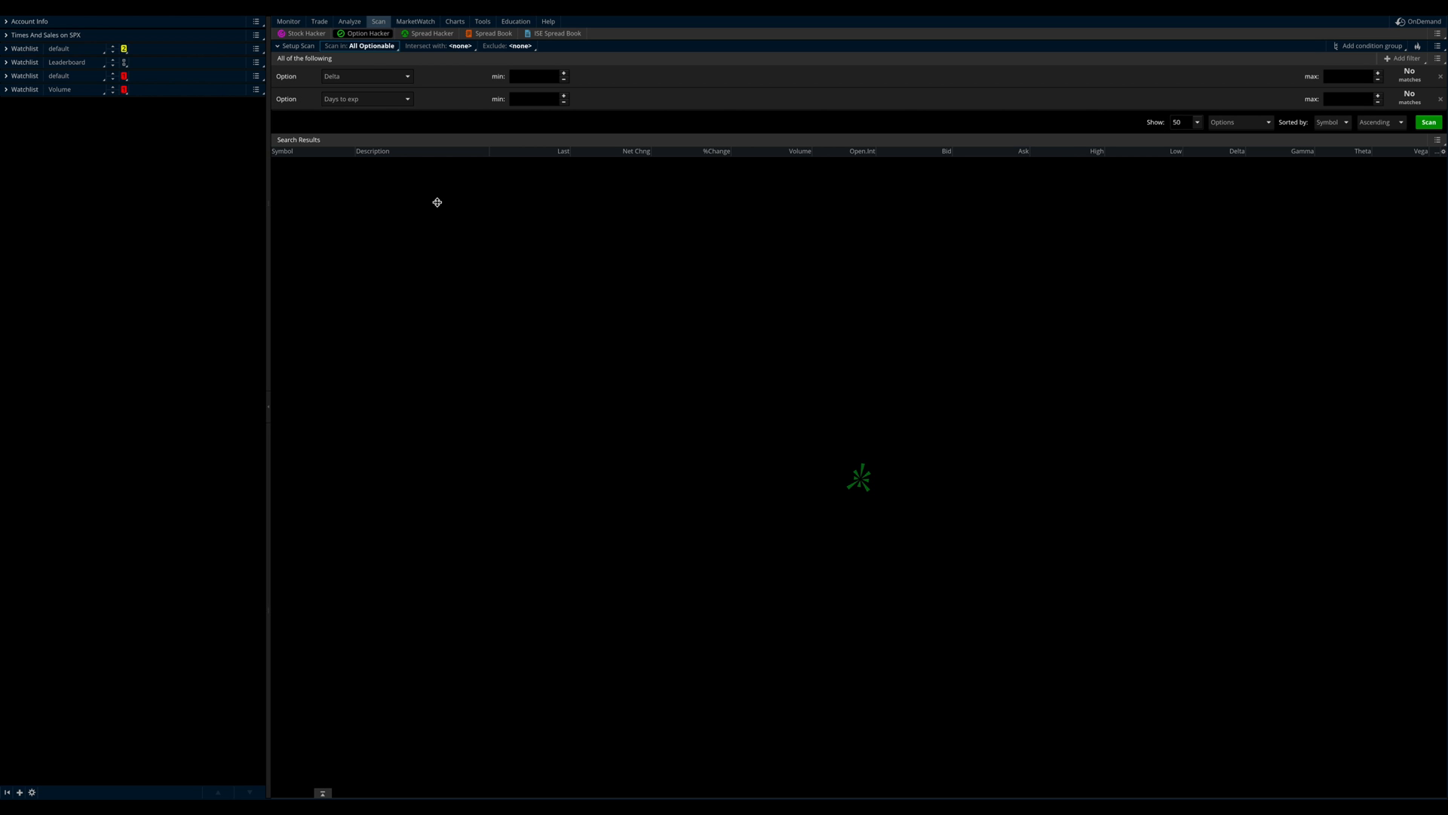
pyautogui.moveTo(251, 411)
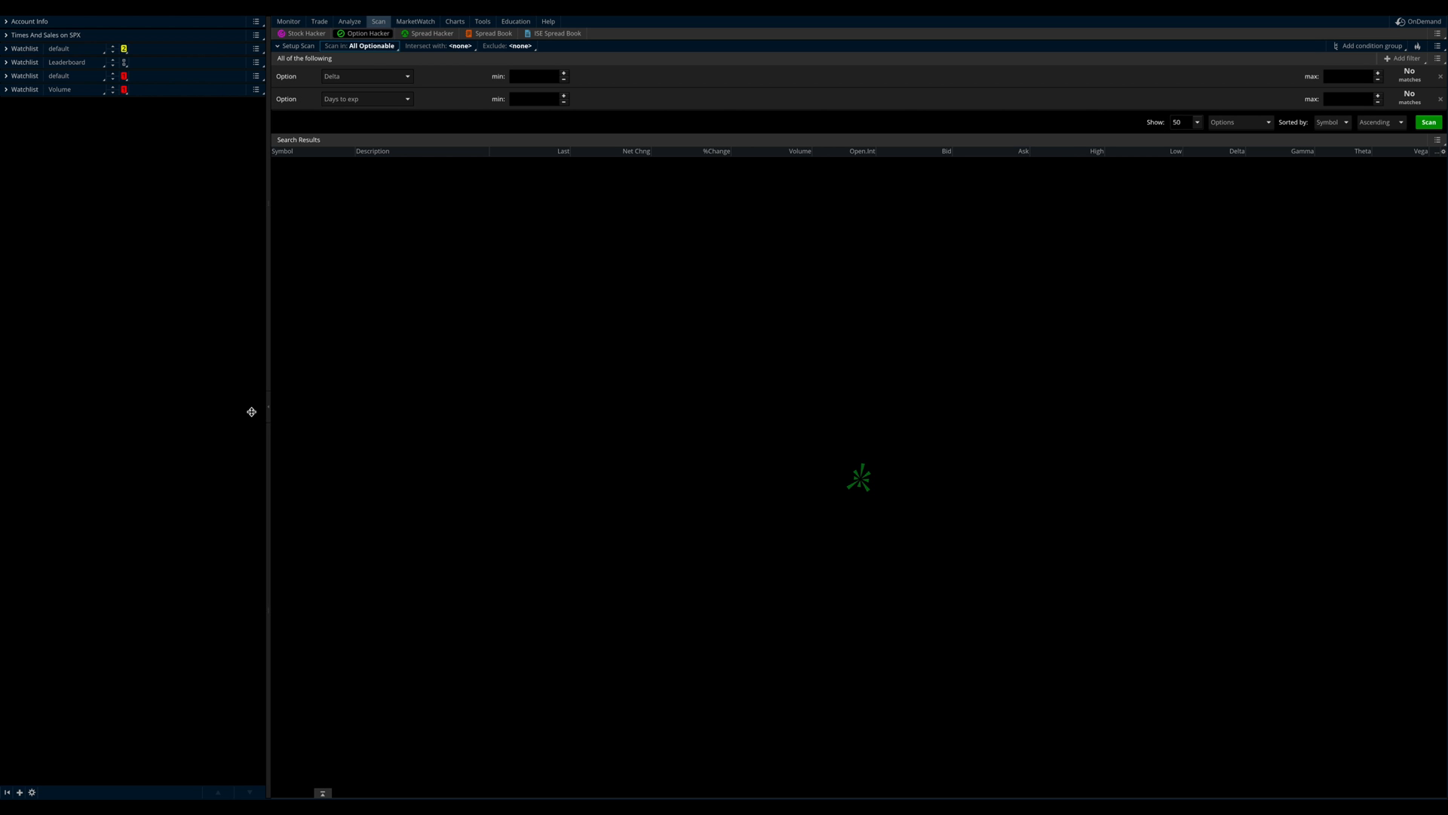
pyautogui.moveTo(28, 784)
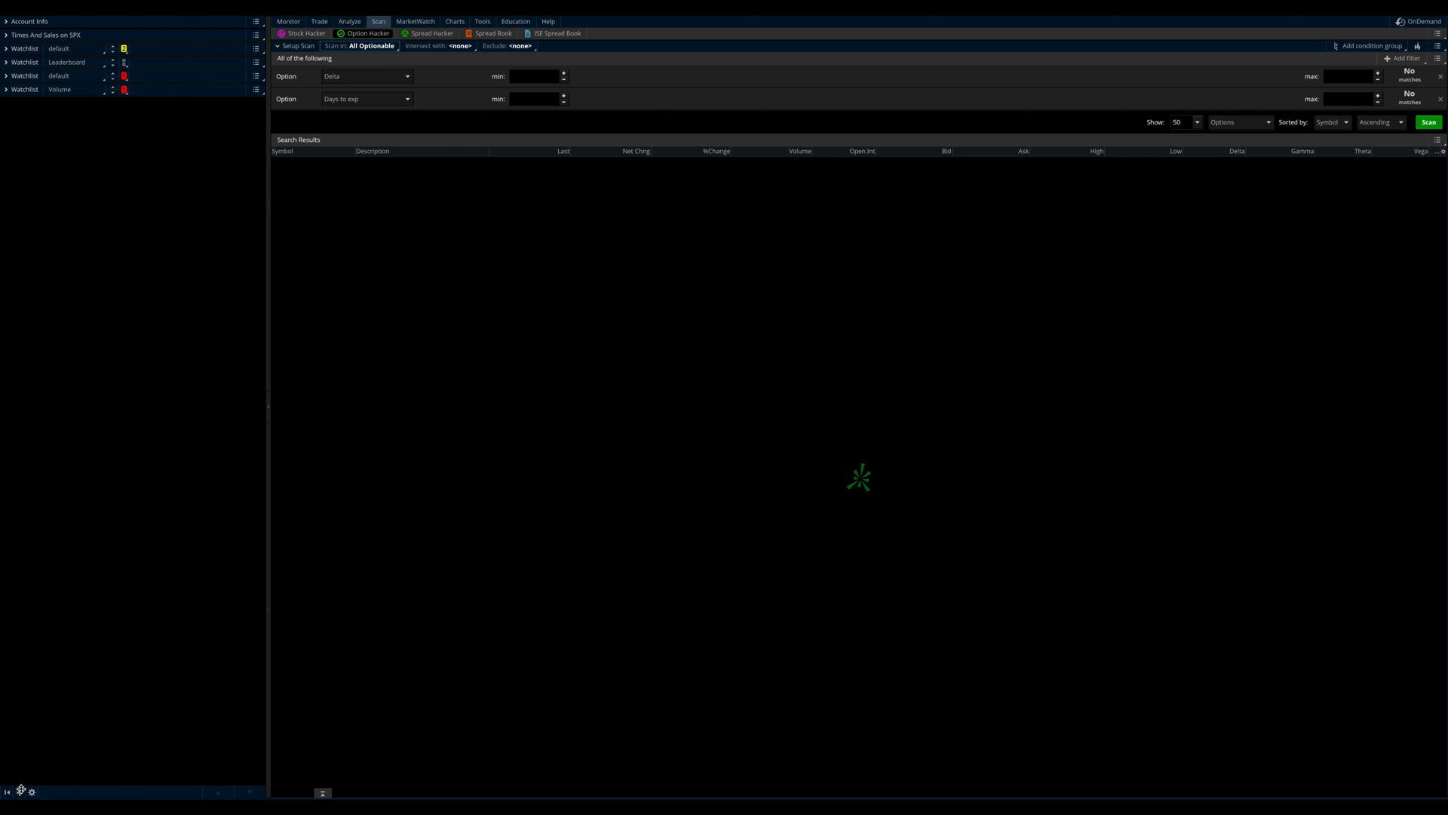
# Add a Watchlist gadget to the sidebar and bring up its watchlist menu.
pyautogui.click(19, 791)
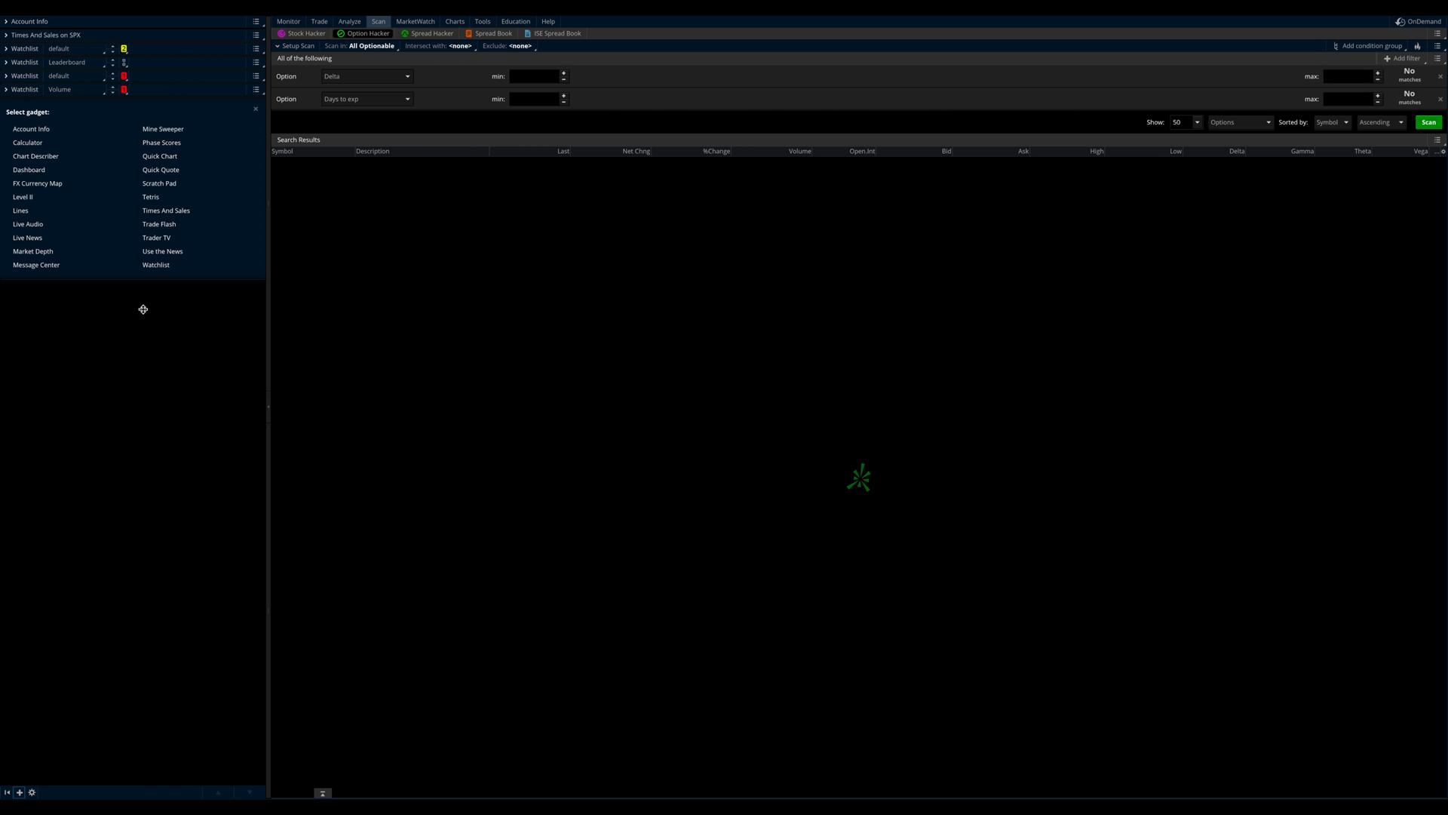
pyautogui.click(156, 264)
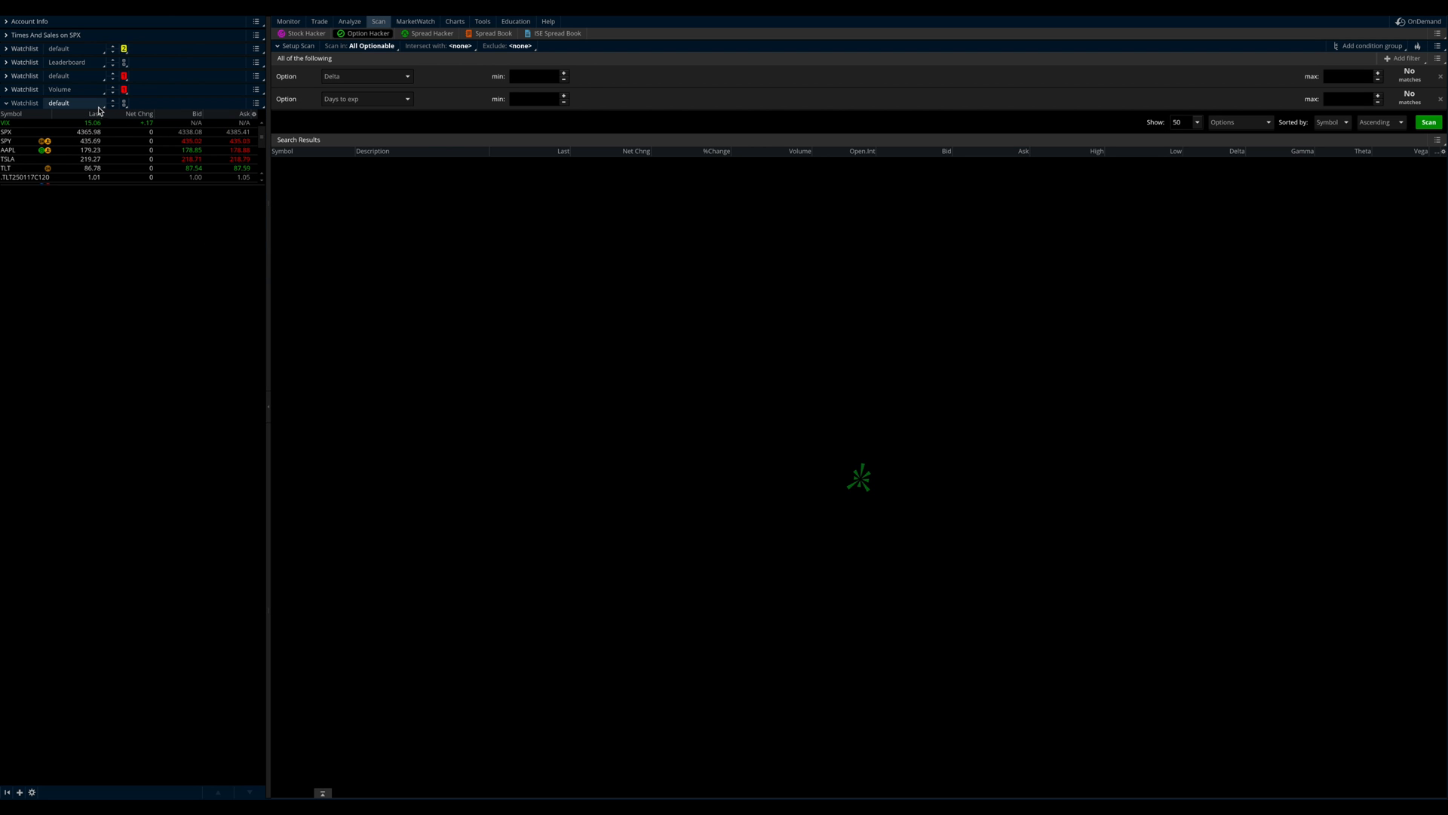
pyautogui.click(104, 102)
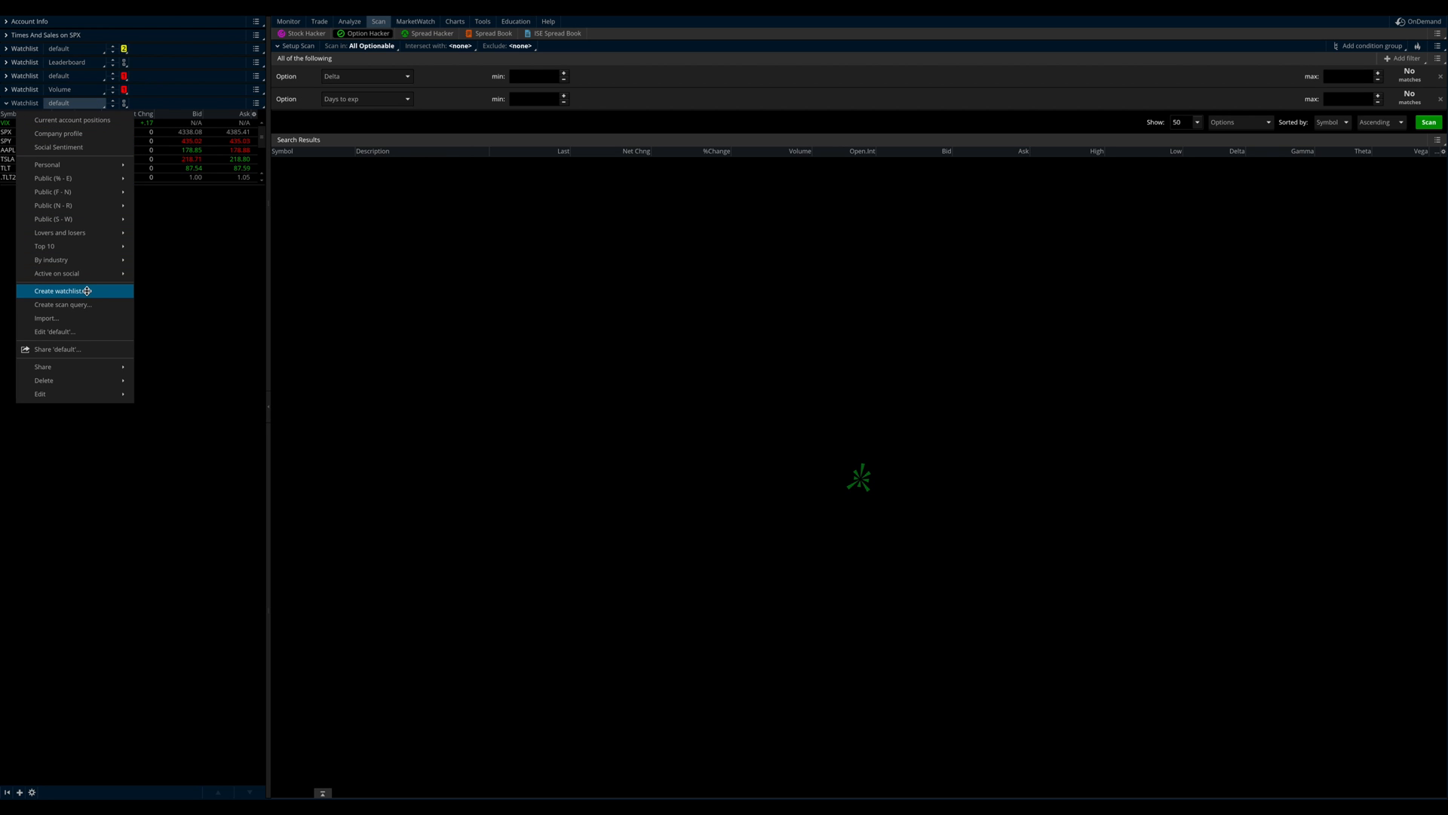
# Create a watchlist named SPX containing the SPX index symbol and save it.
pyautogui.click(61, 290)
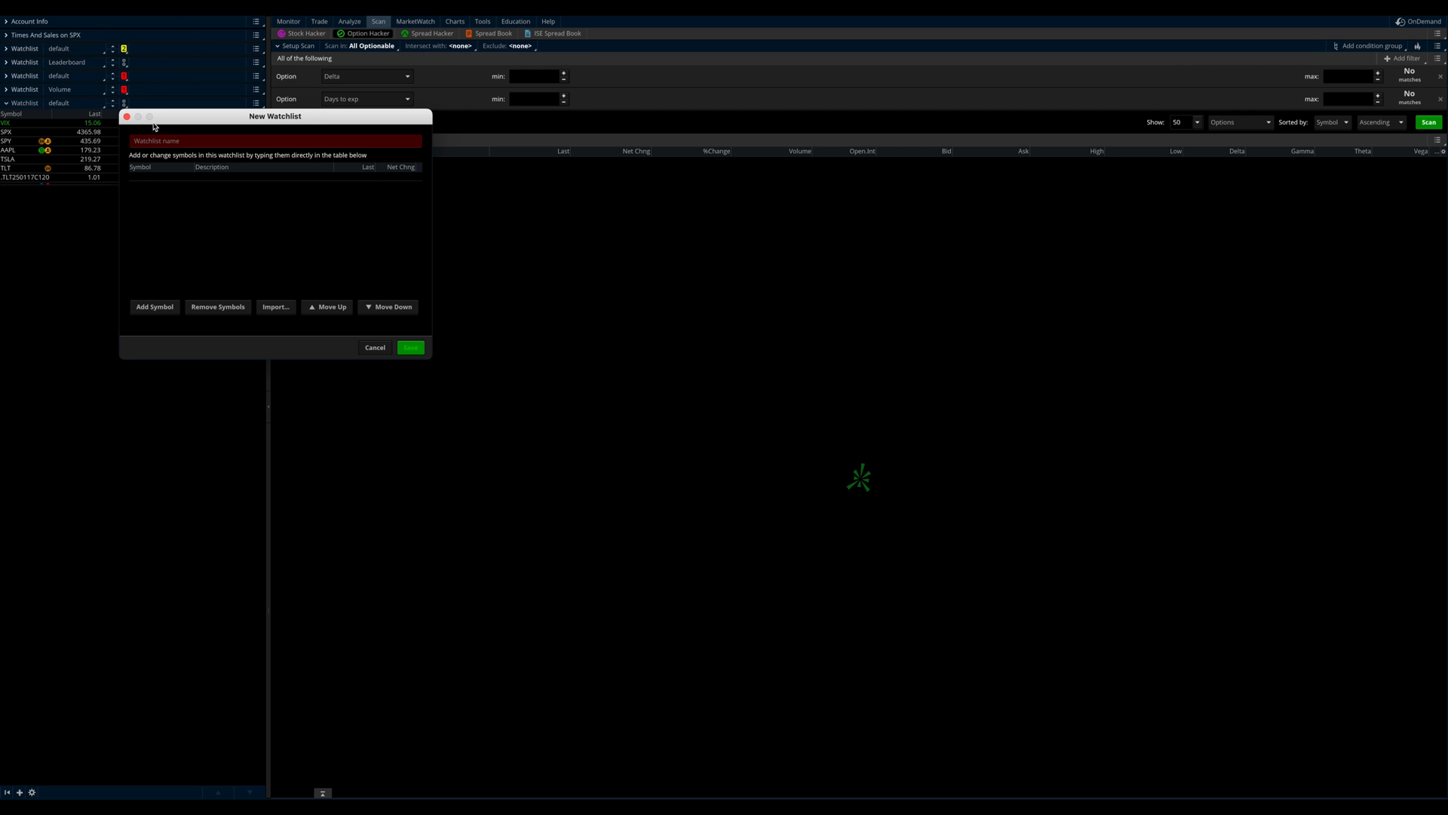
pyautogui.click(275, 140)
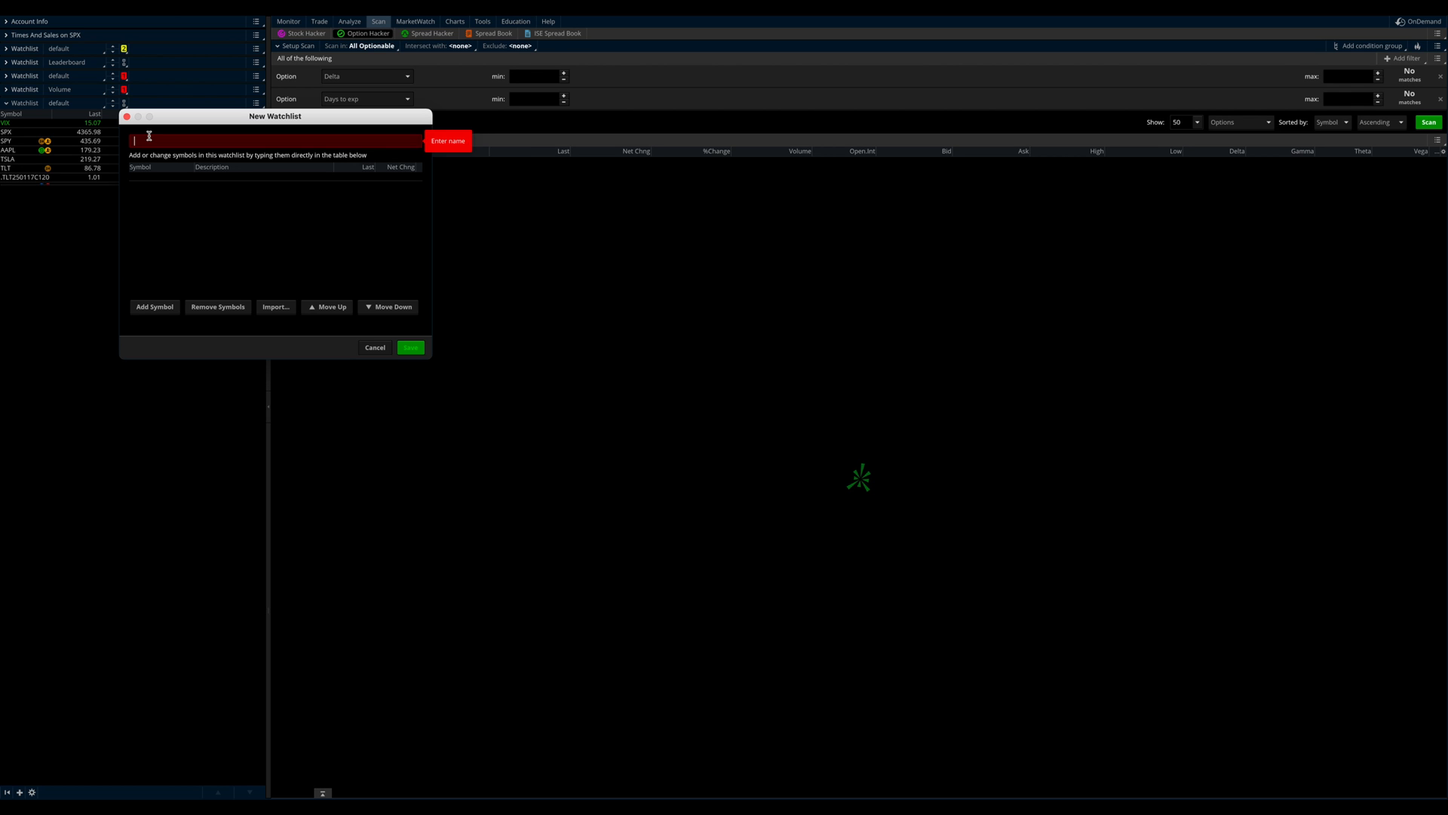
pyautogui.write('SPX')
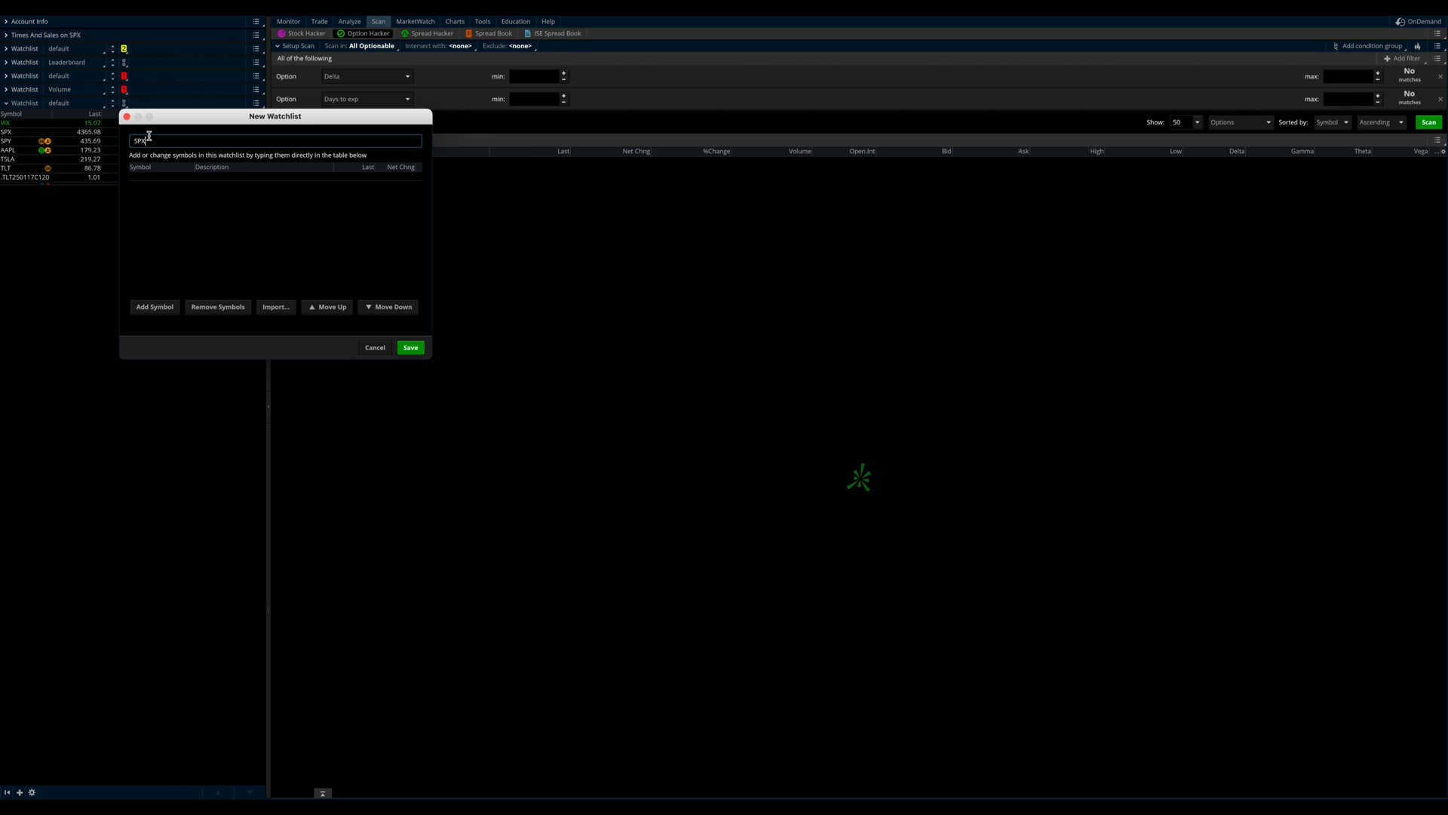
pyautogui.click(148, 177)
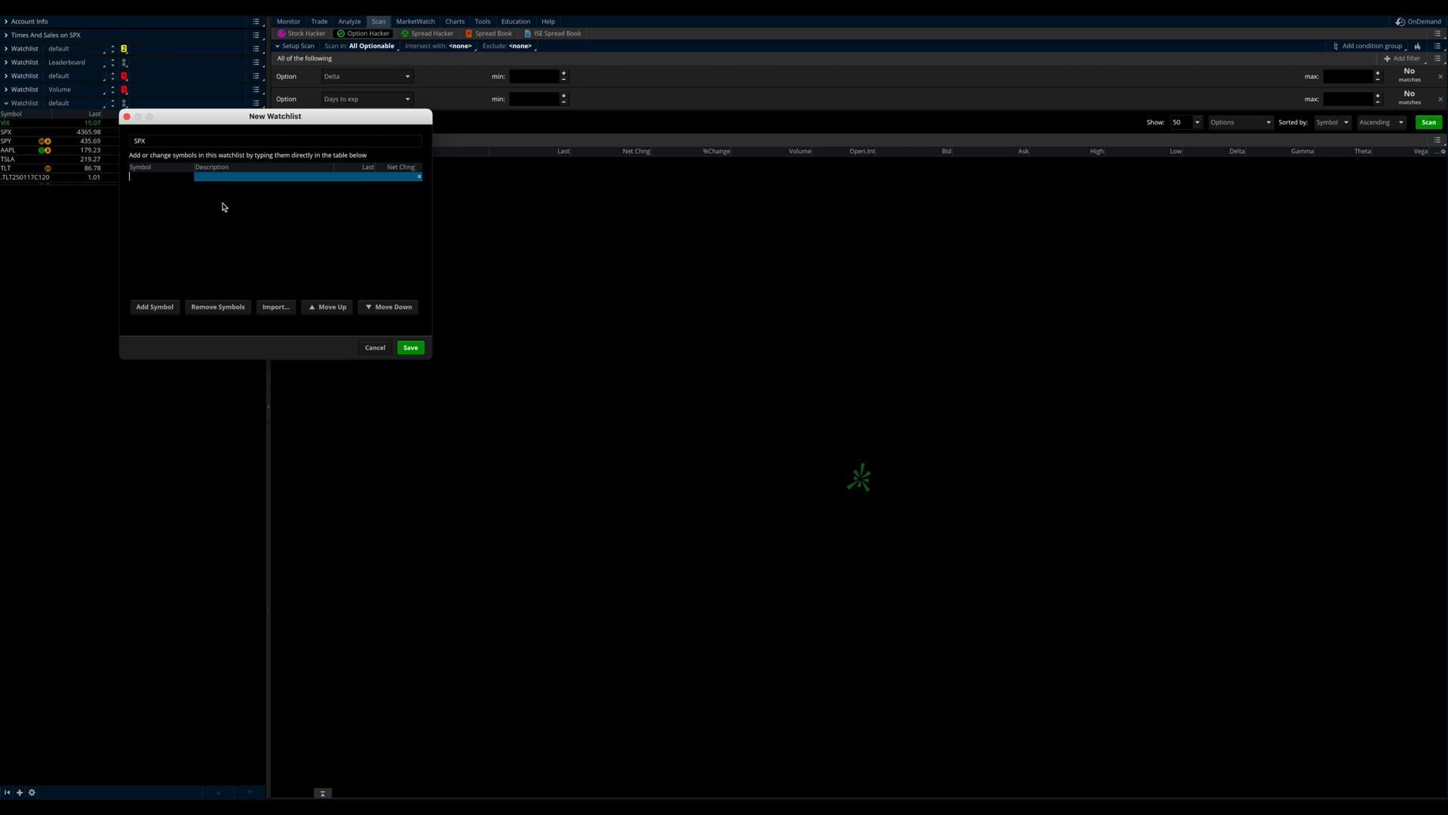
pyautogui.write('SPX')
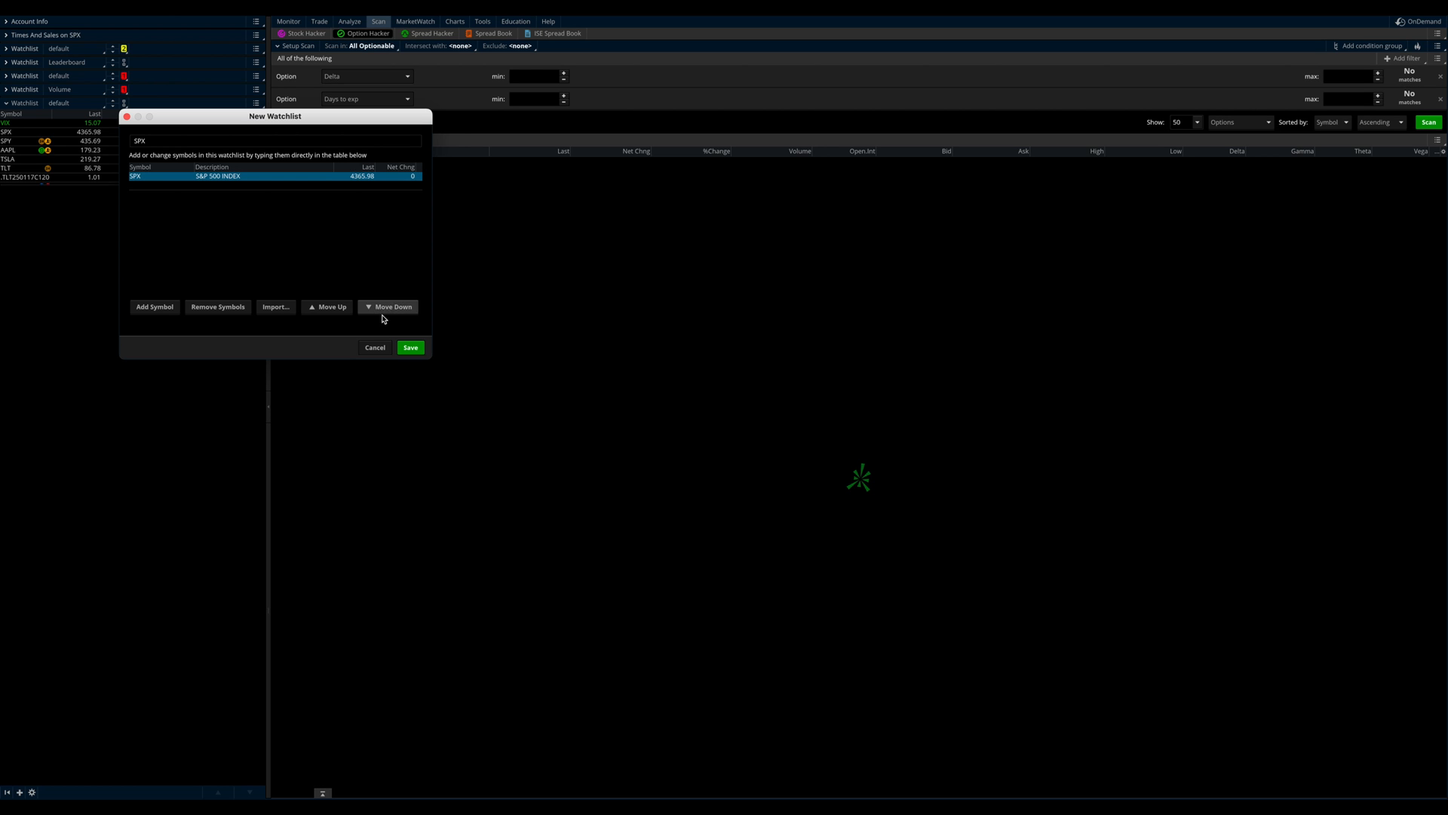
pyautogui.click(411, 347)
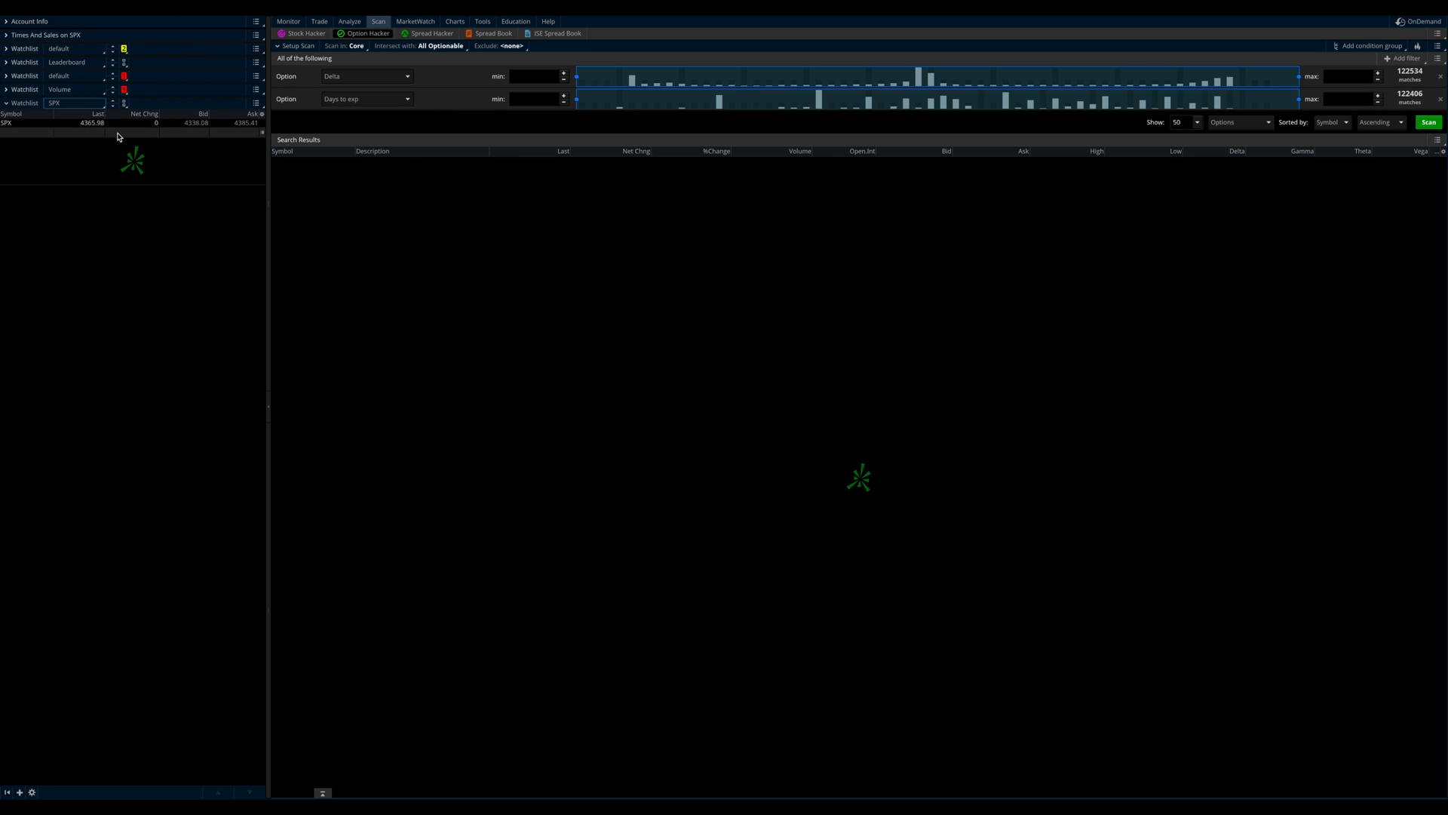
pyautogui.moveTo(81, 131)
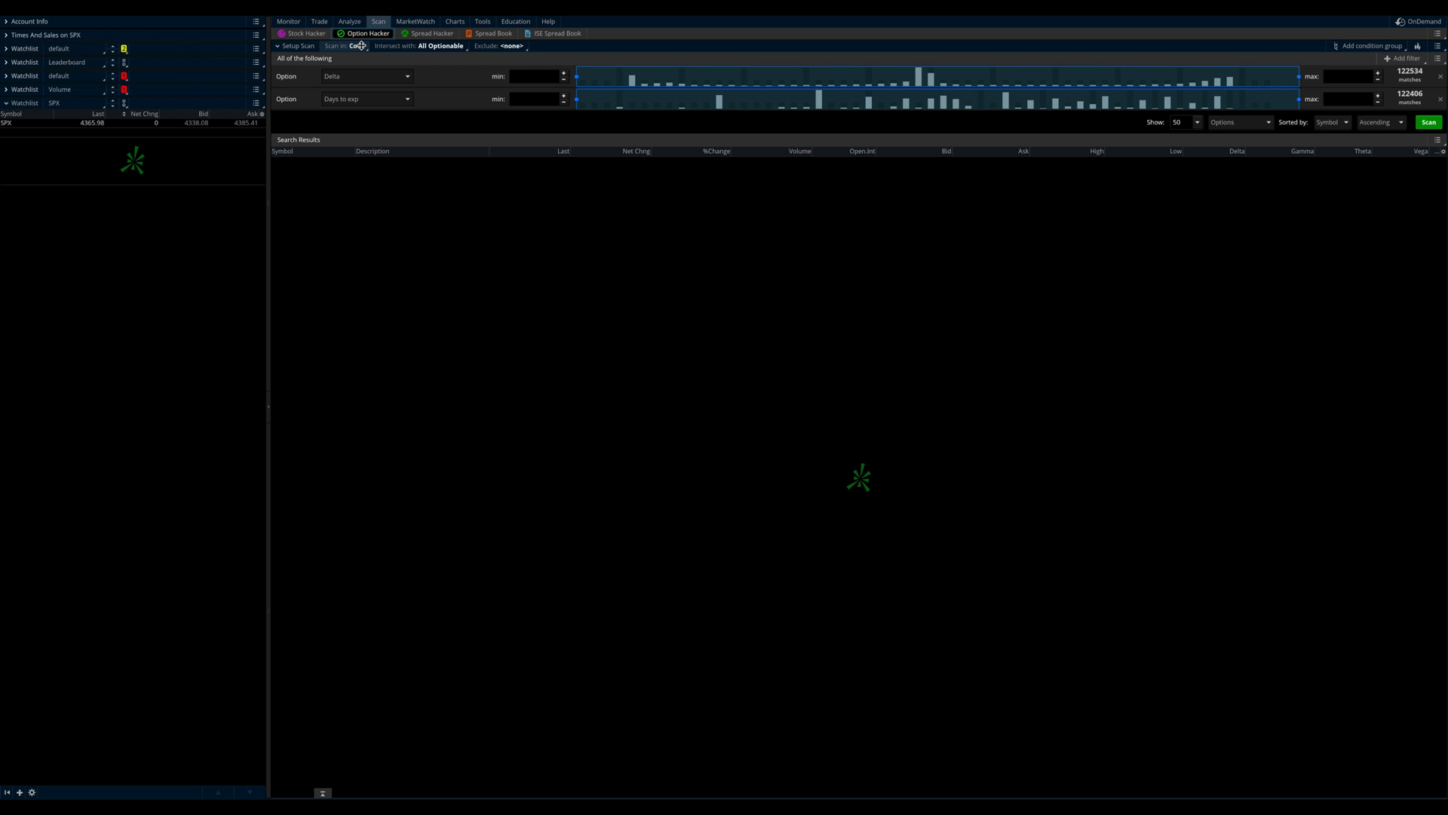
# Bring up the Scan in source choices at the top of Option Hacker.
pyautogui.click(345, 46)
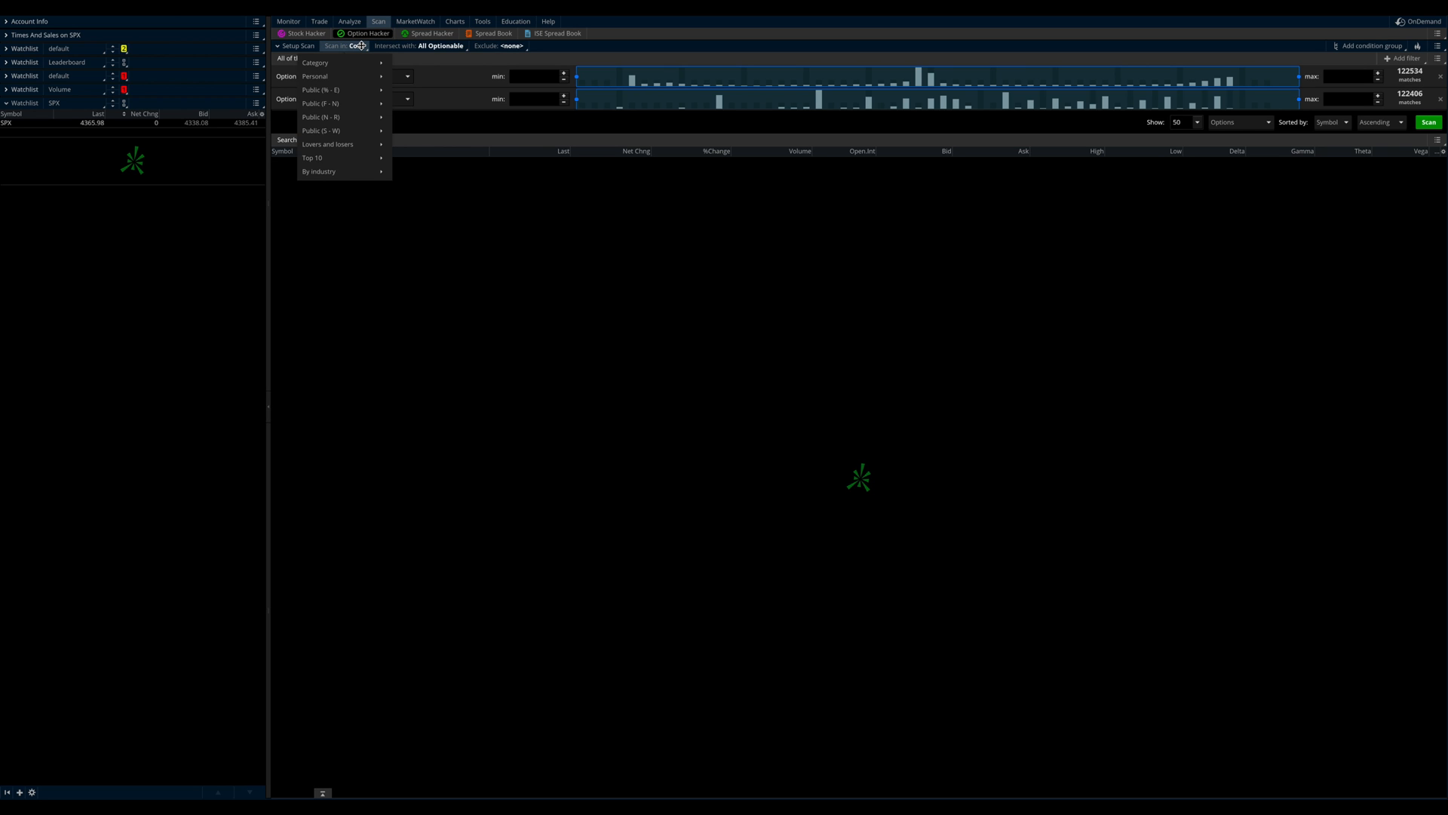
pyautogui.moveTo(314, 76)
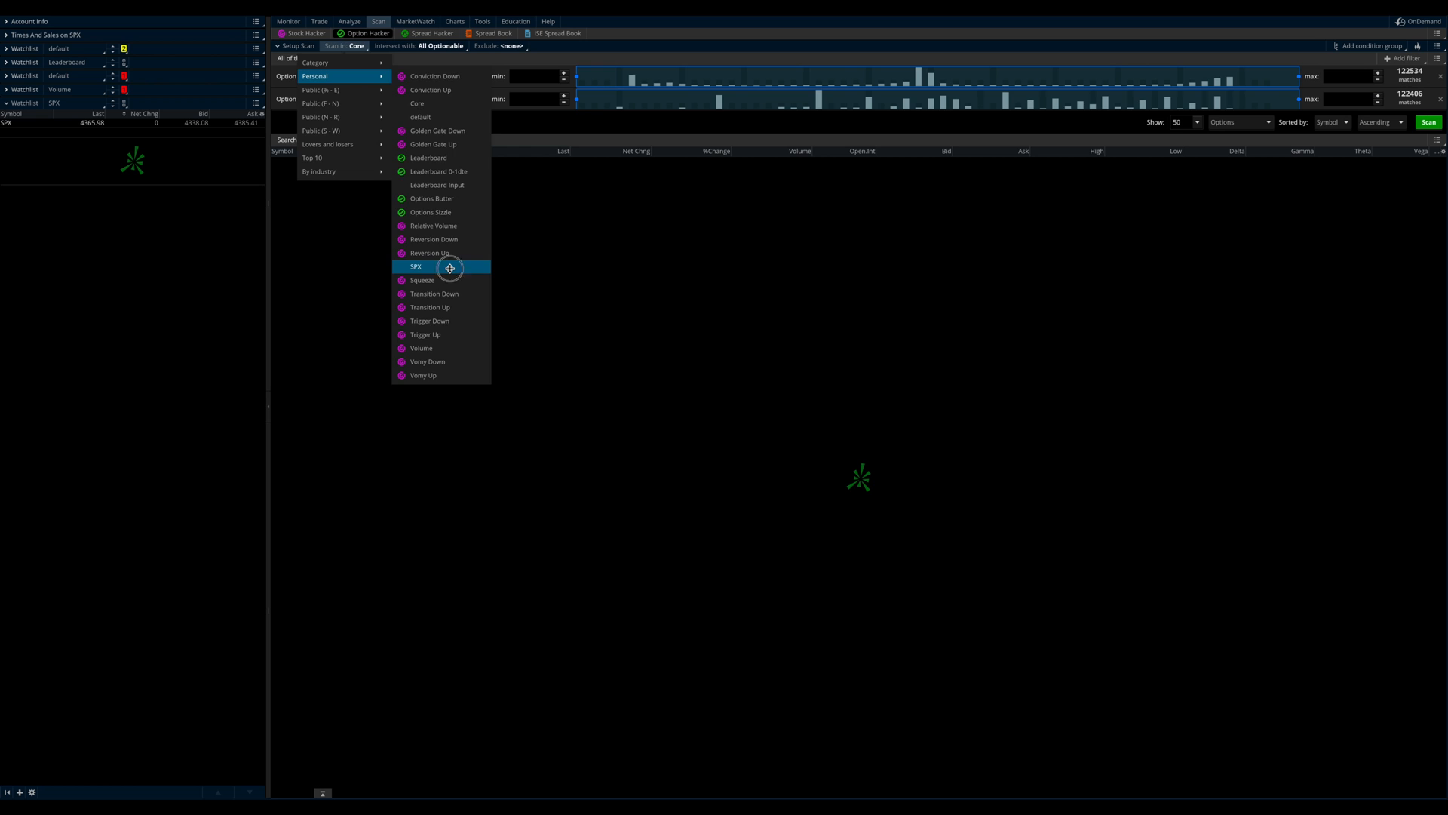
# Scan only the Personal SPX list with no intersection, Days to exp max 0, and add a filter.
pyautogui.click(415, 267)
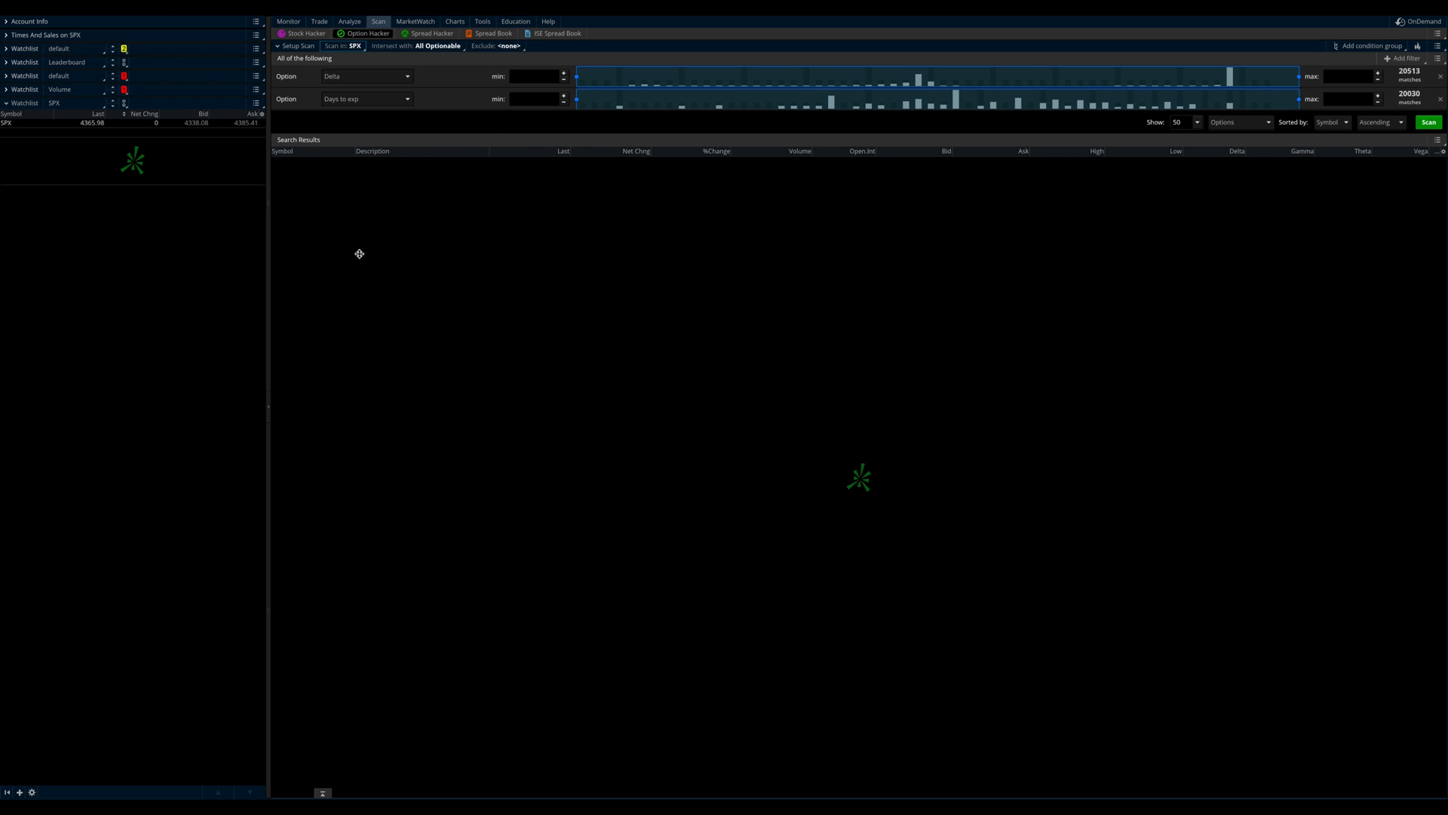
pyautogui.click(440, 46)
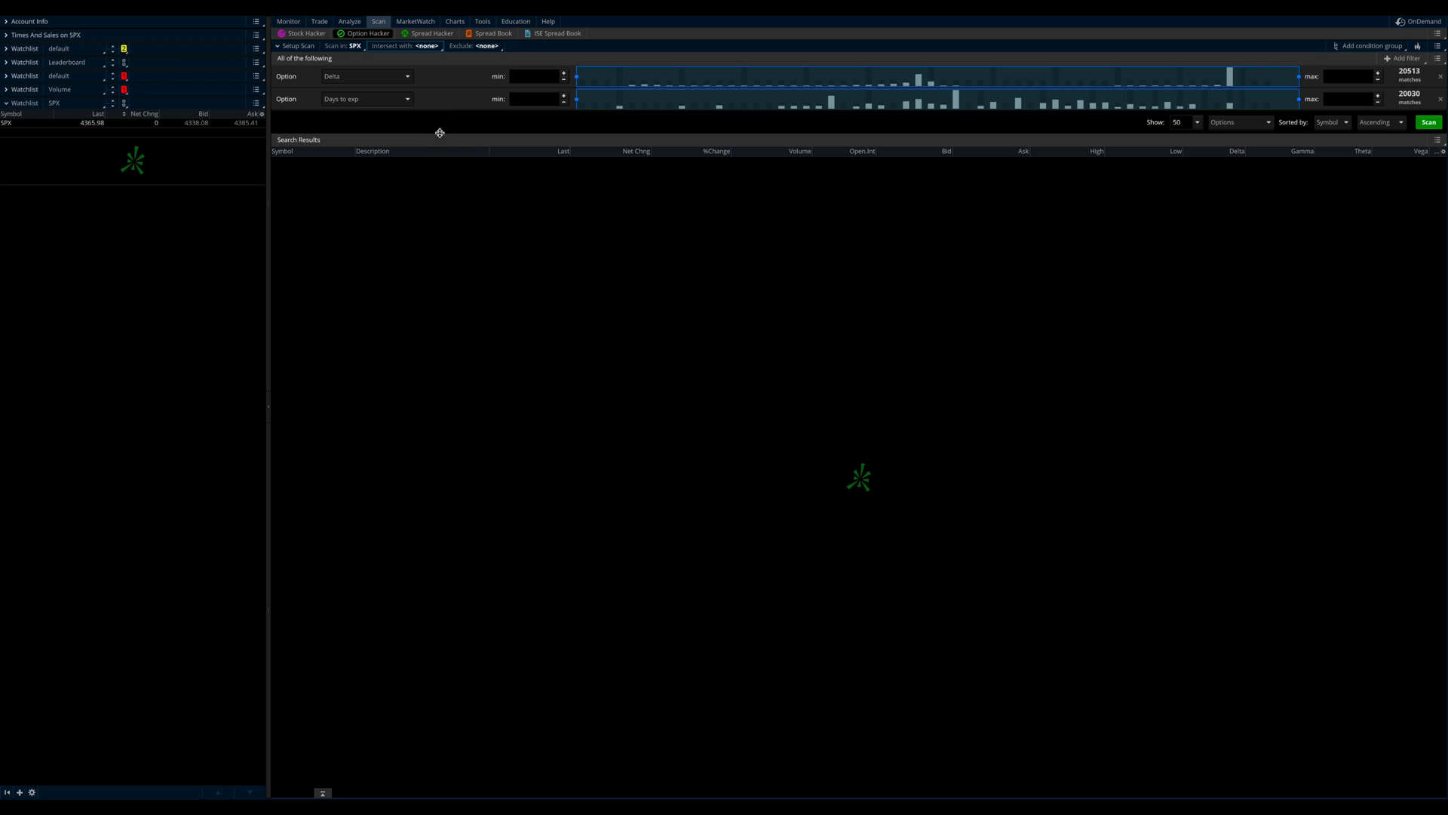
pyautogui.moveTo(1213, 162)
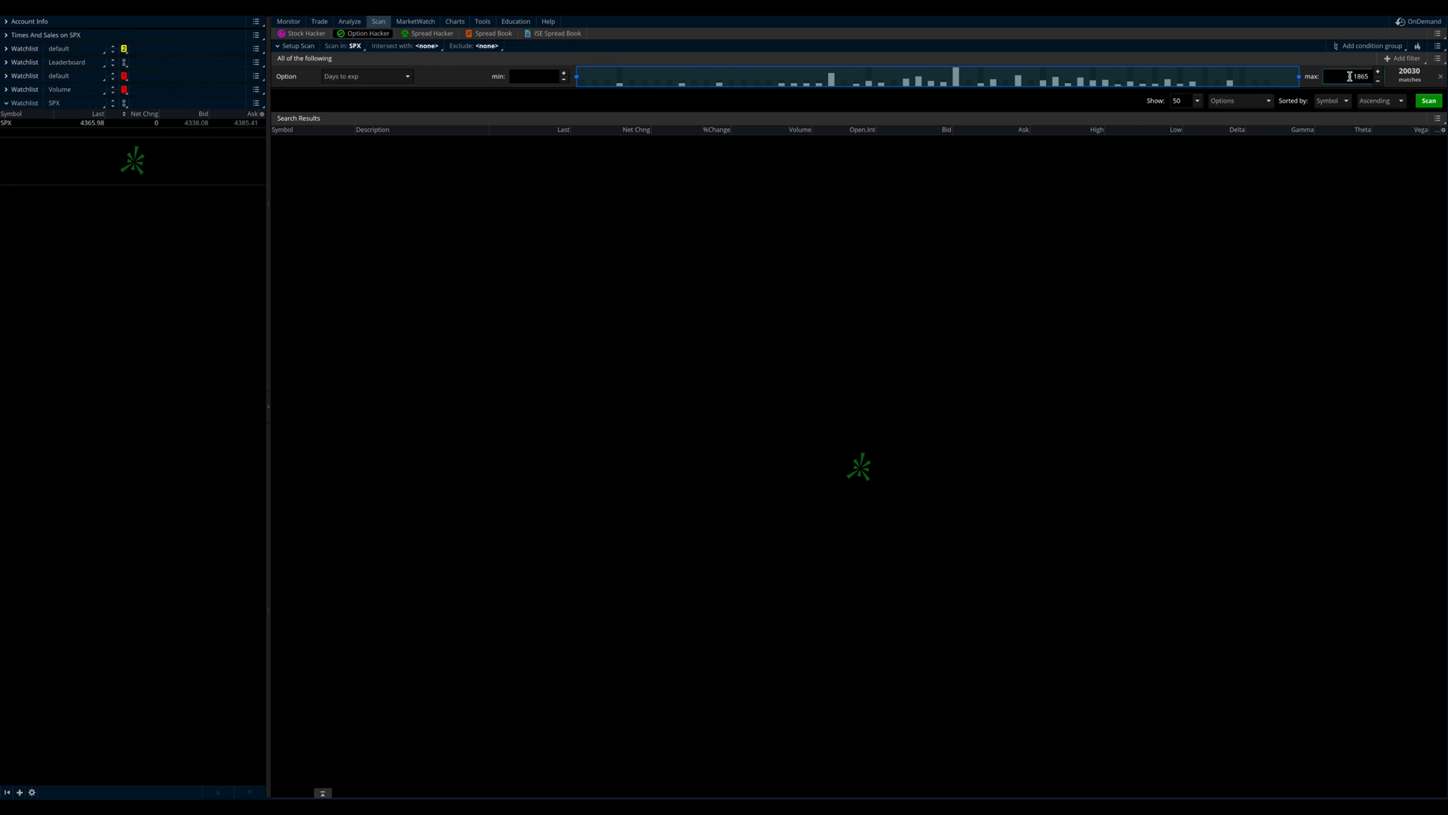
pyautogui.tripleClick(1357, 76)
pyautogui.write('0')
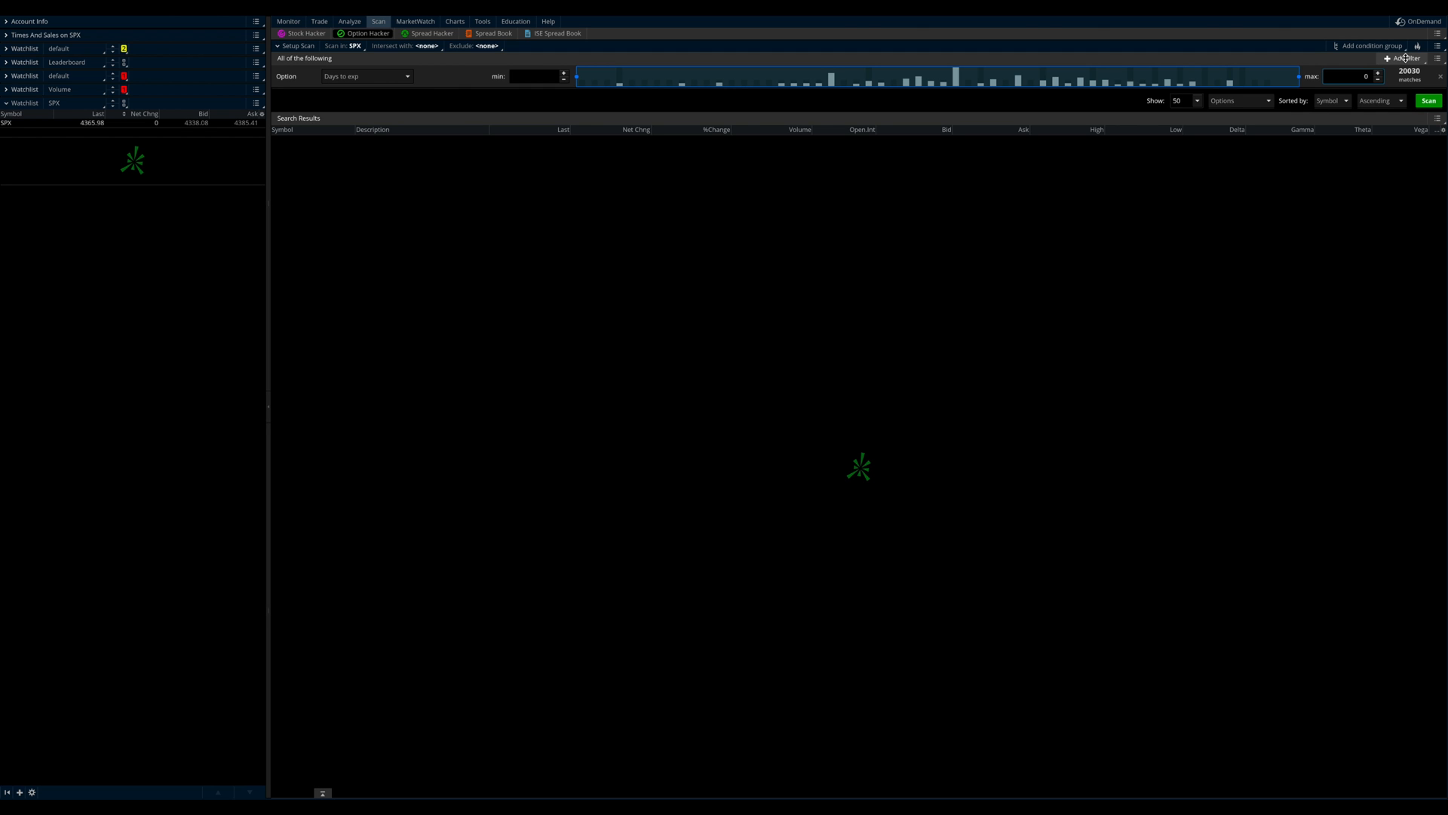
pyautogui.click(1404, 58)
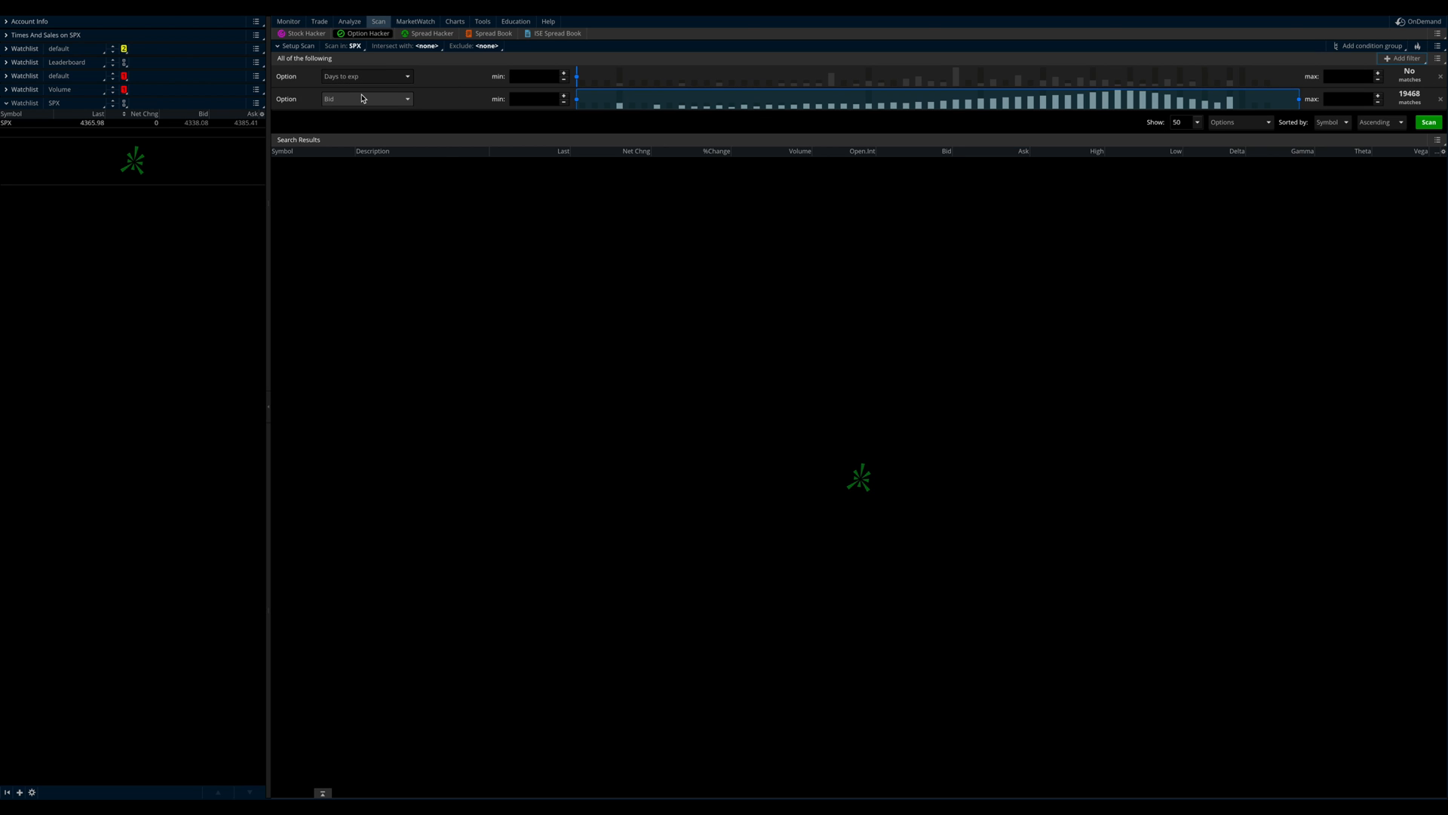
# Make the second filter Volume with a minimum of 0.
pyautogui.click(367, 99)
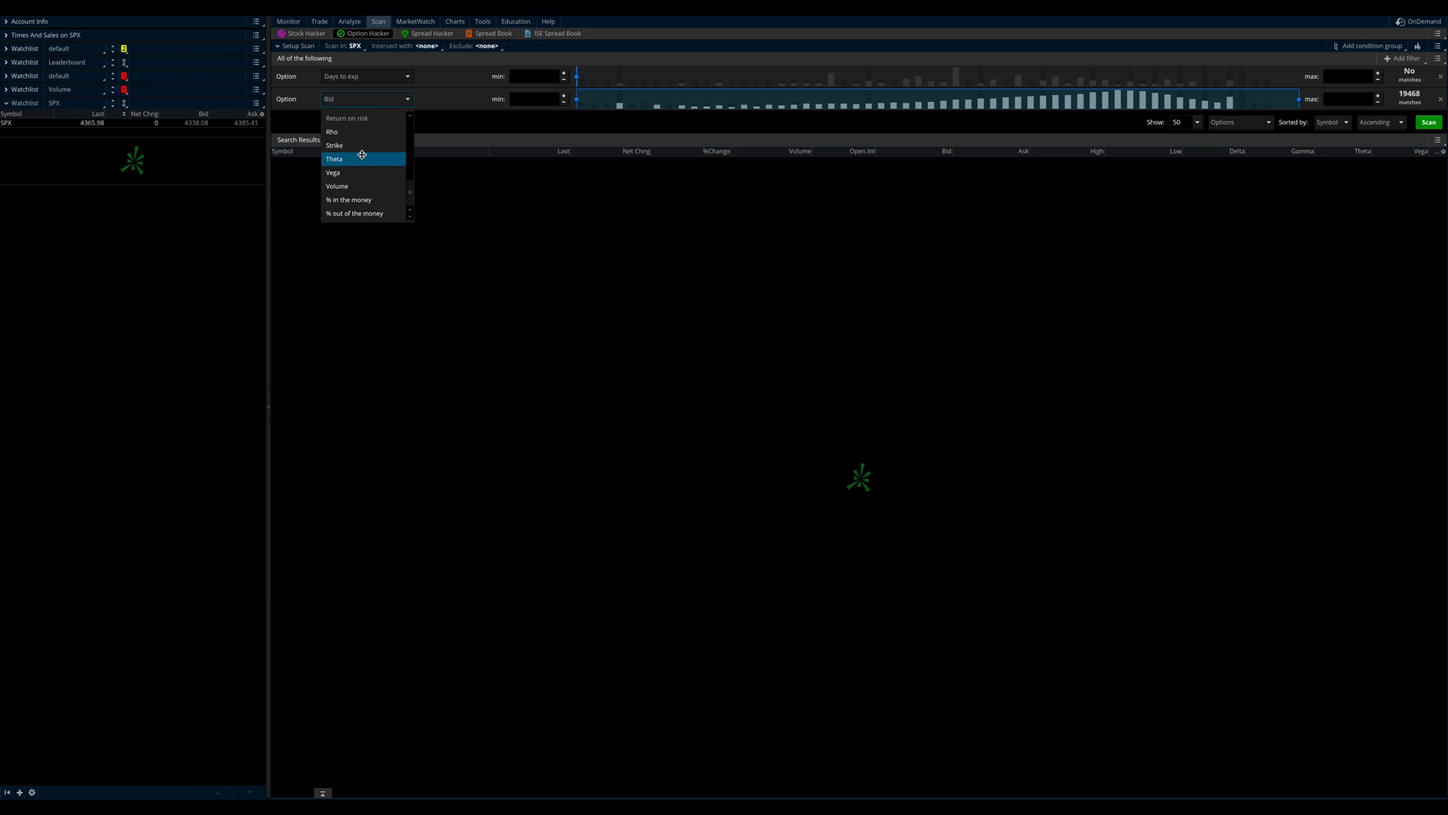
pyautogui.moveTo(366, 186)
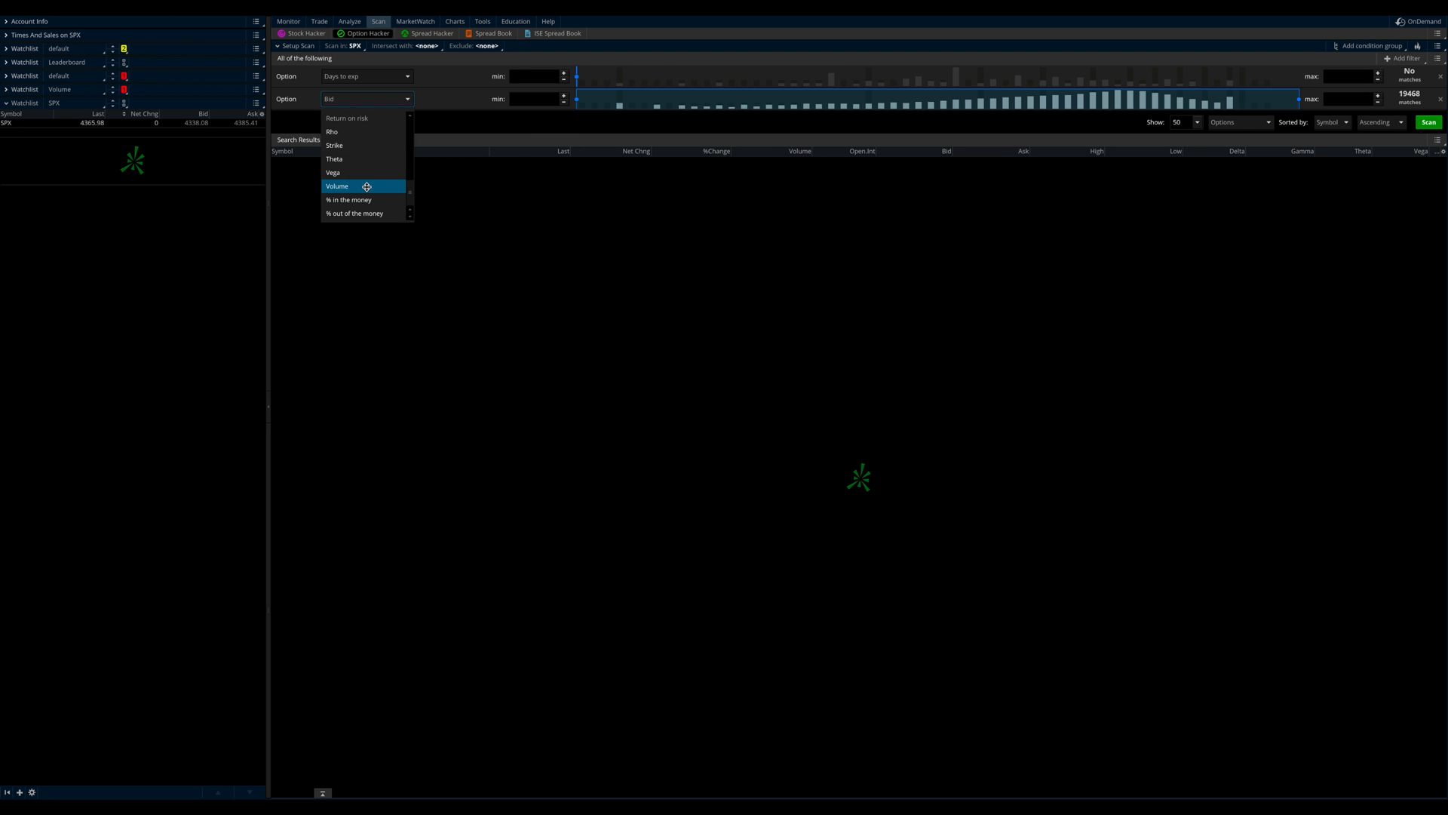
pyautogui.click(336, 186)
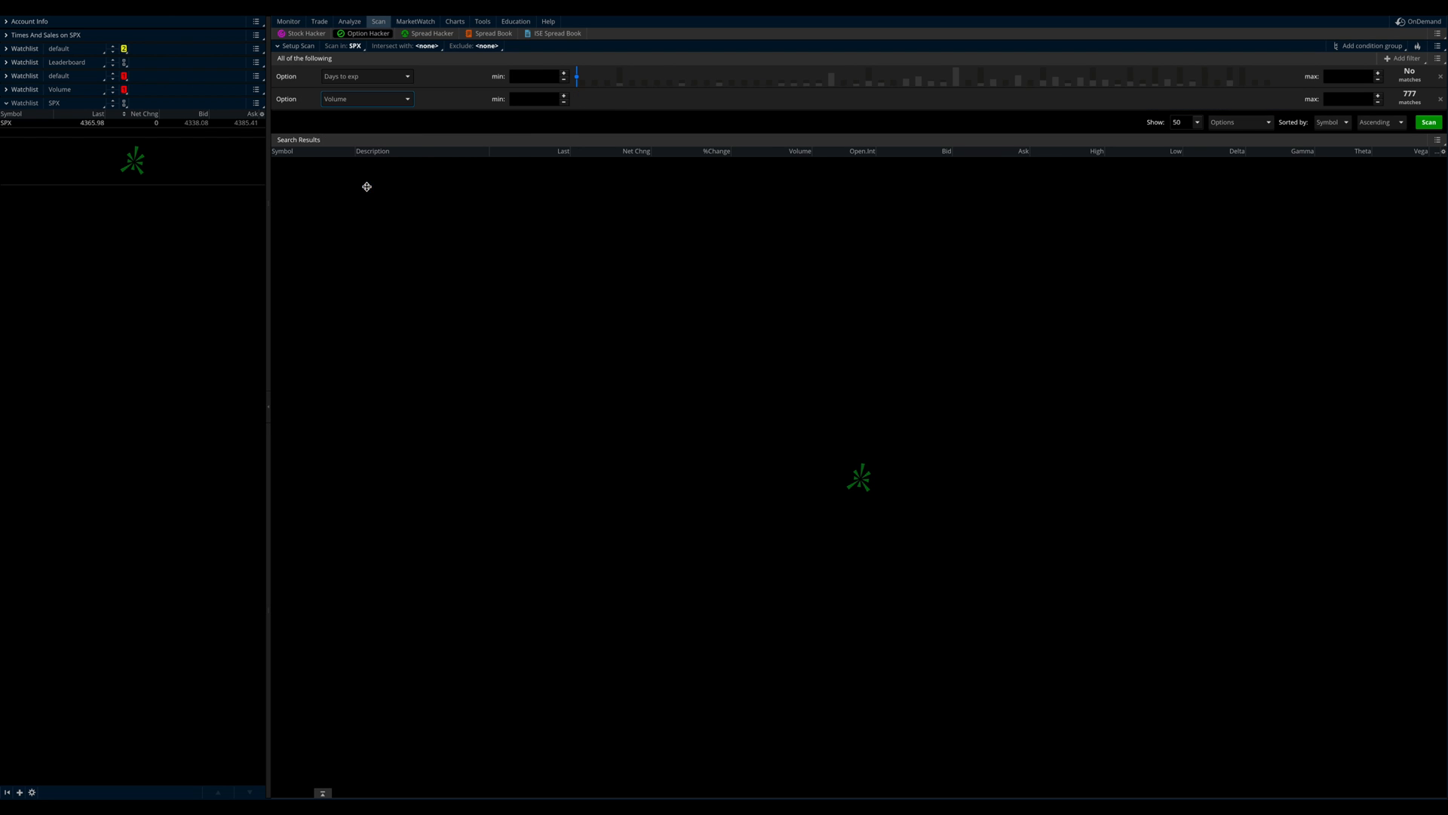
pyautogui.click(534, 98)
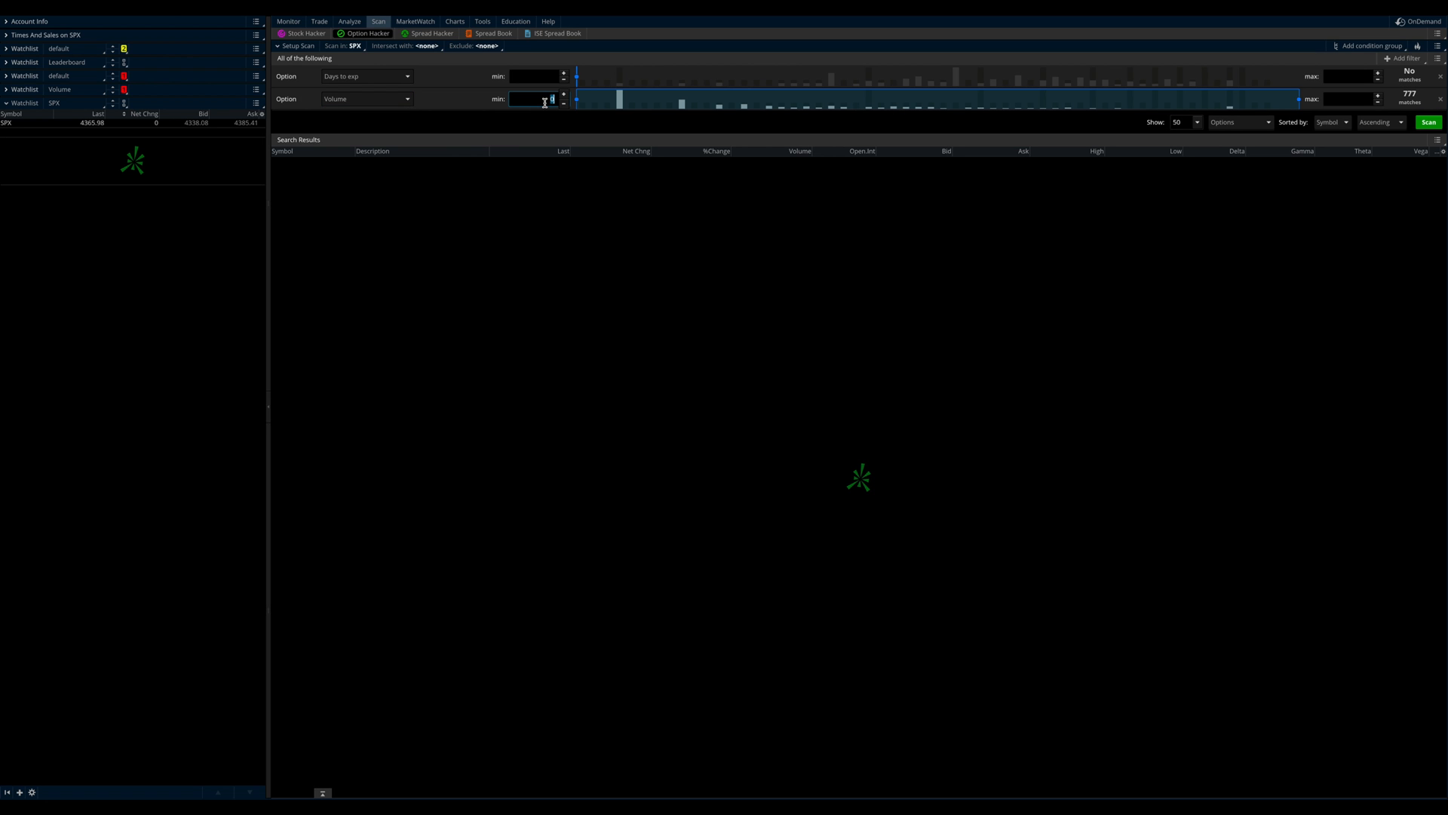
pyautogui.write('0')
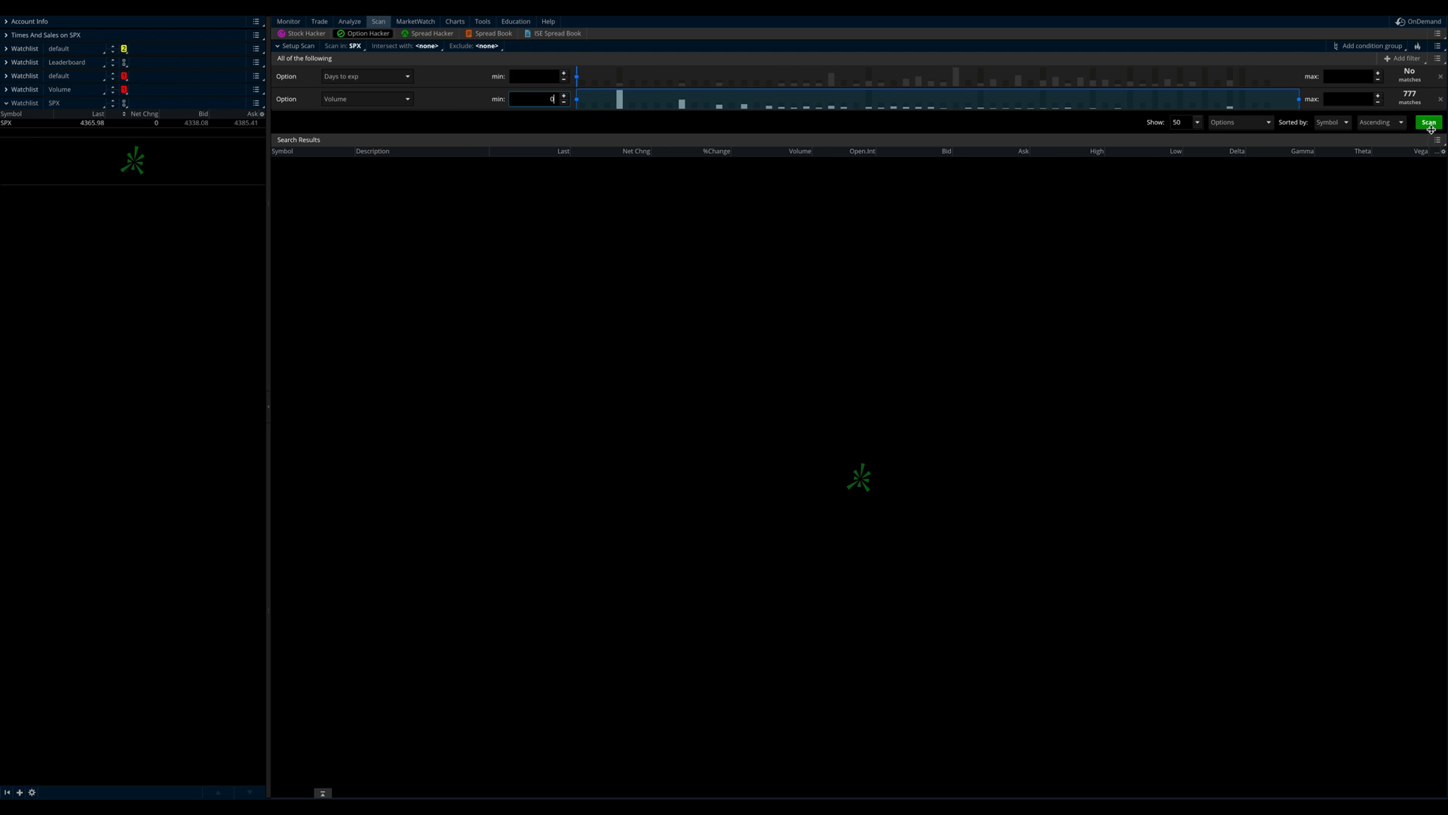
# Sort results by Volume descending and run the scan to list the SPX contracts.
pyautogui.click(1330, 123)
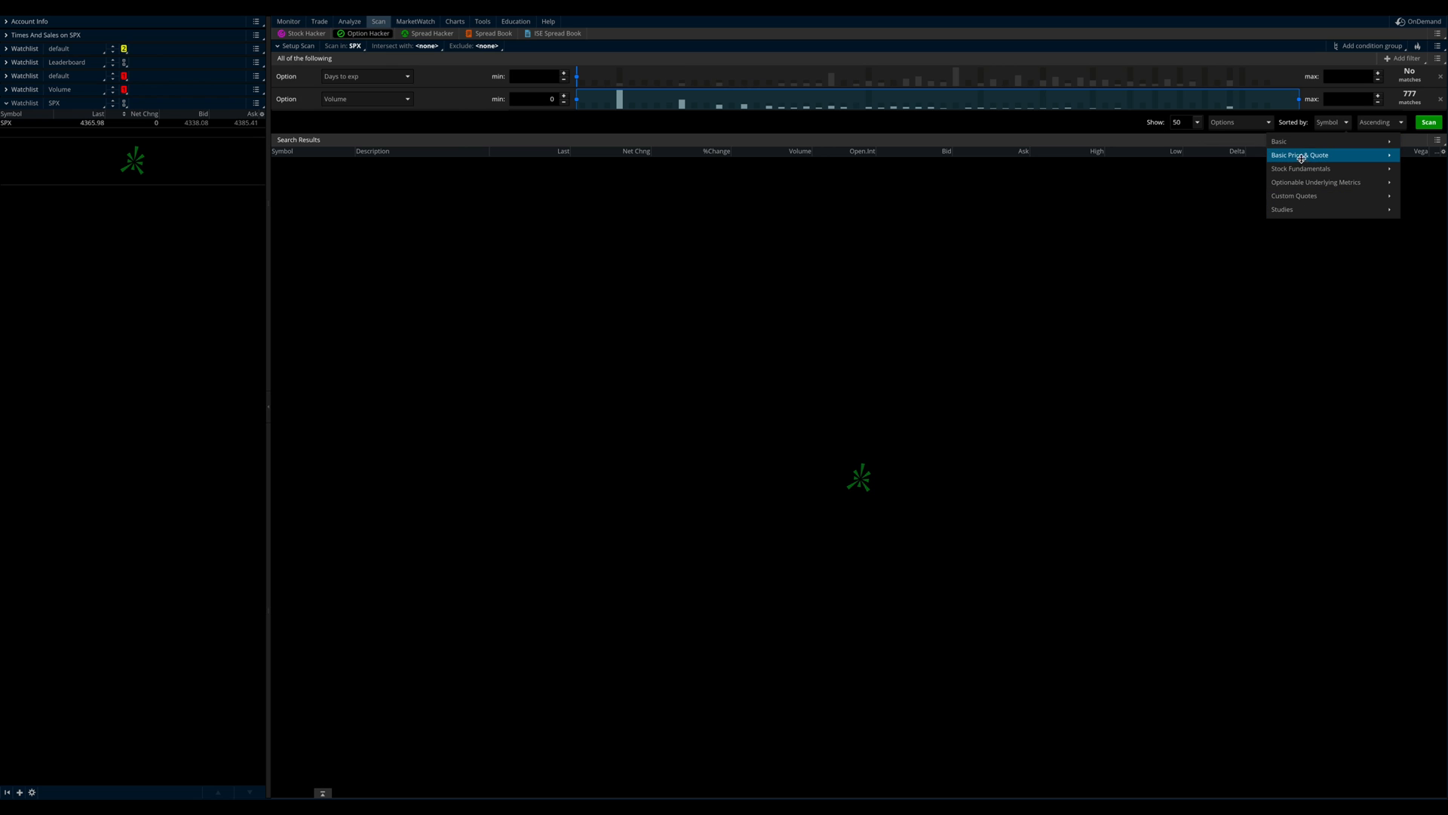
pyautogui.moveTo(1300, 154)
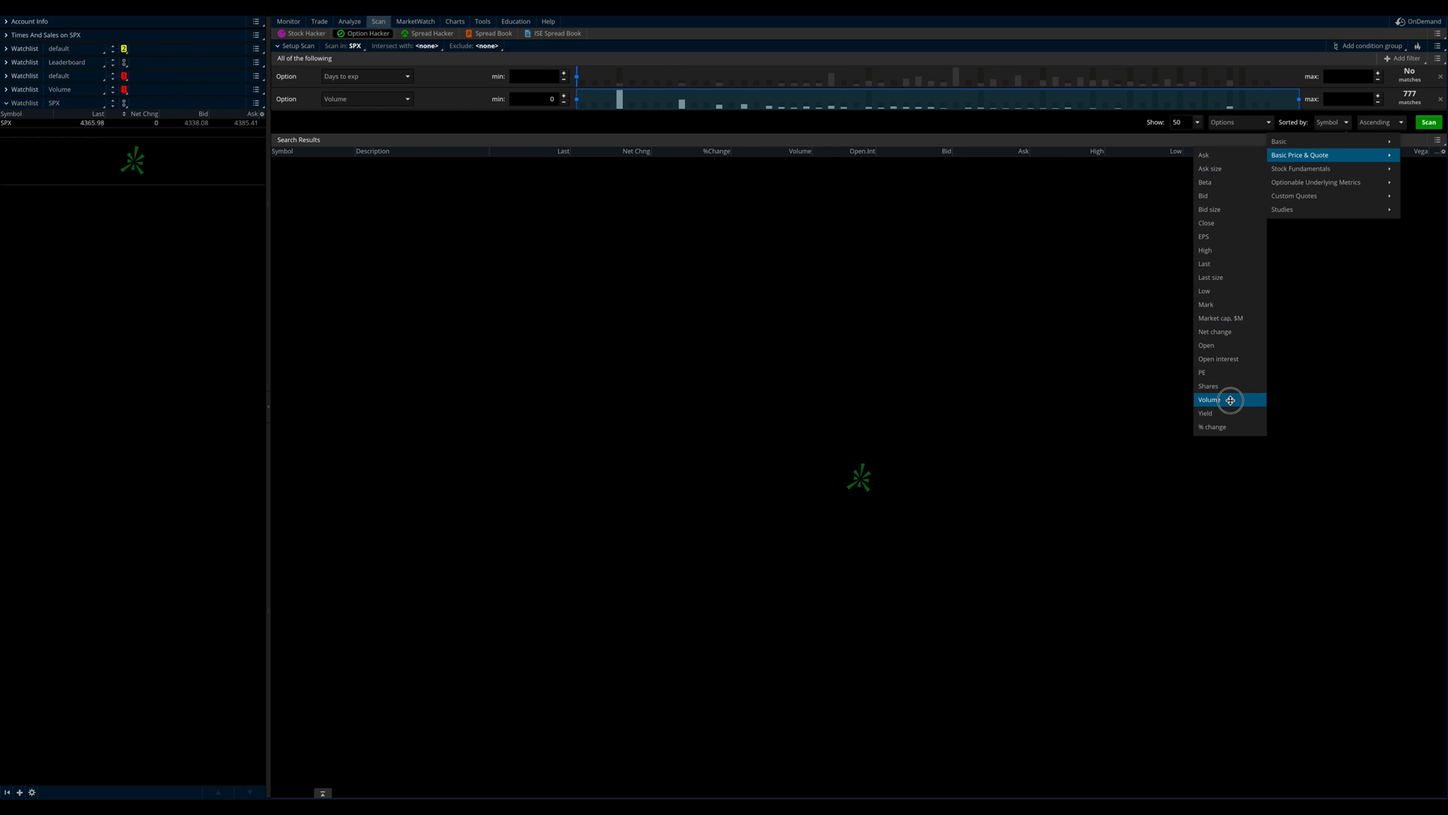
pyautogui.click(1209, 399)
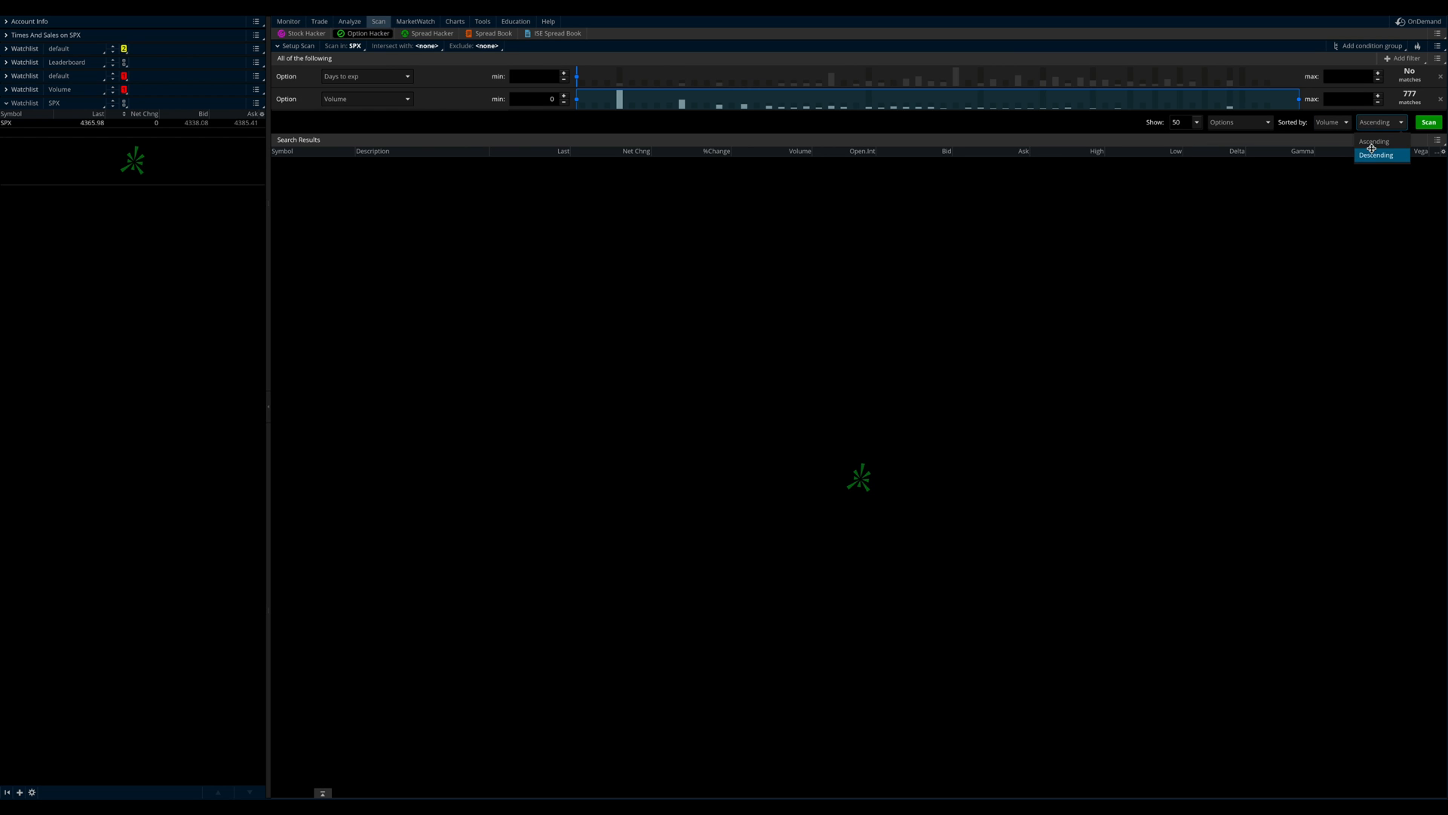
pyautogui.click(1375, 154)
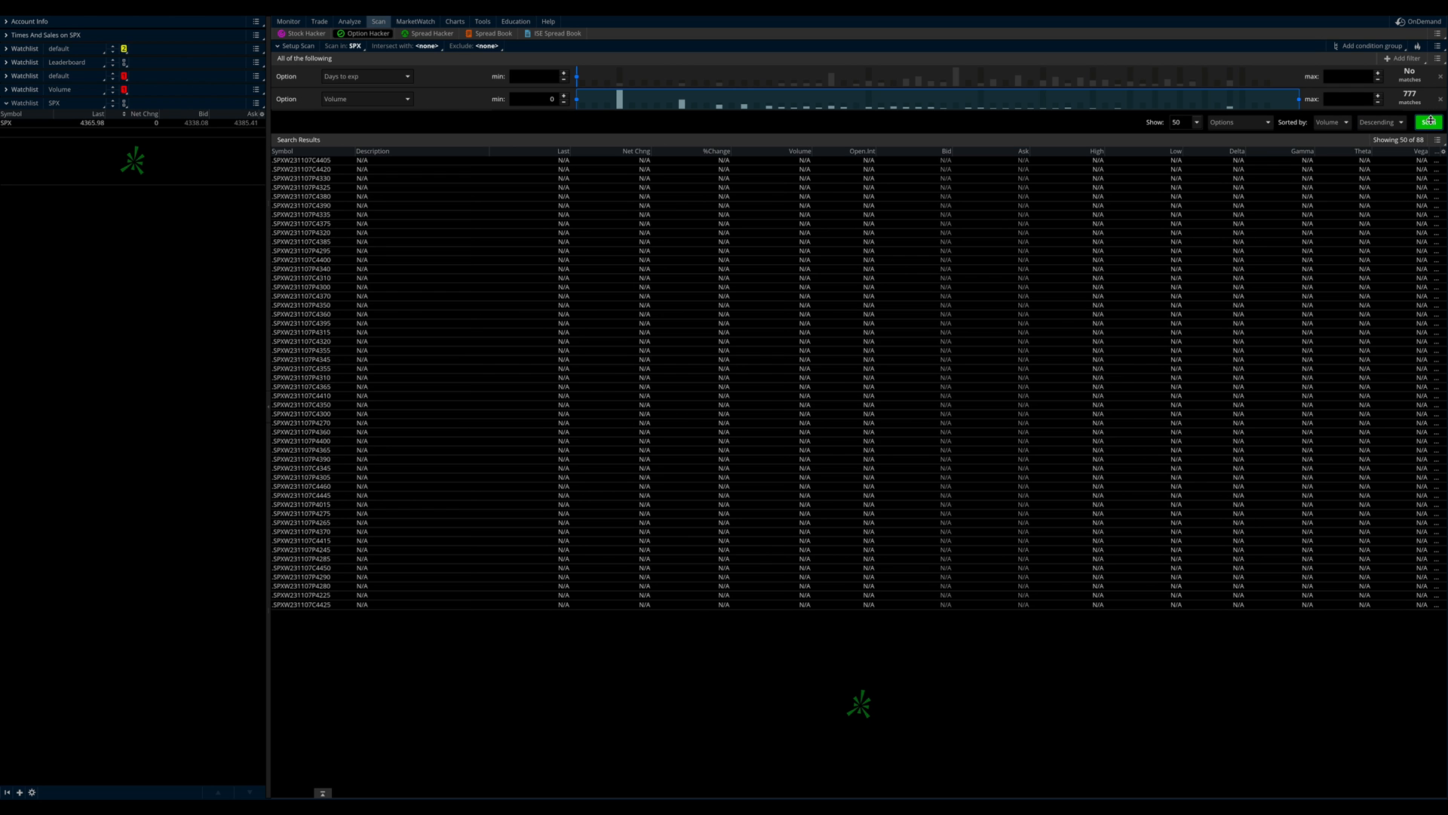
pyautogui.click(1428, 121)
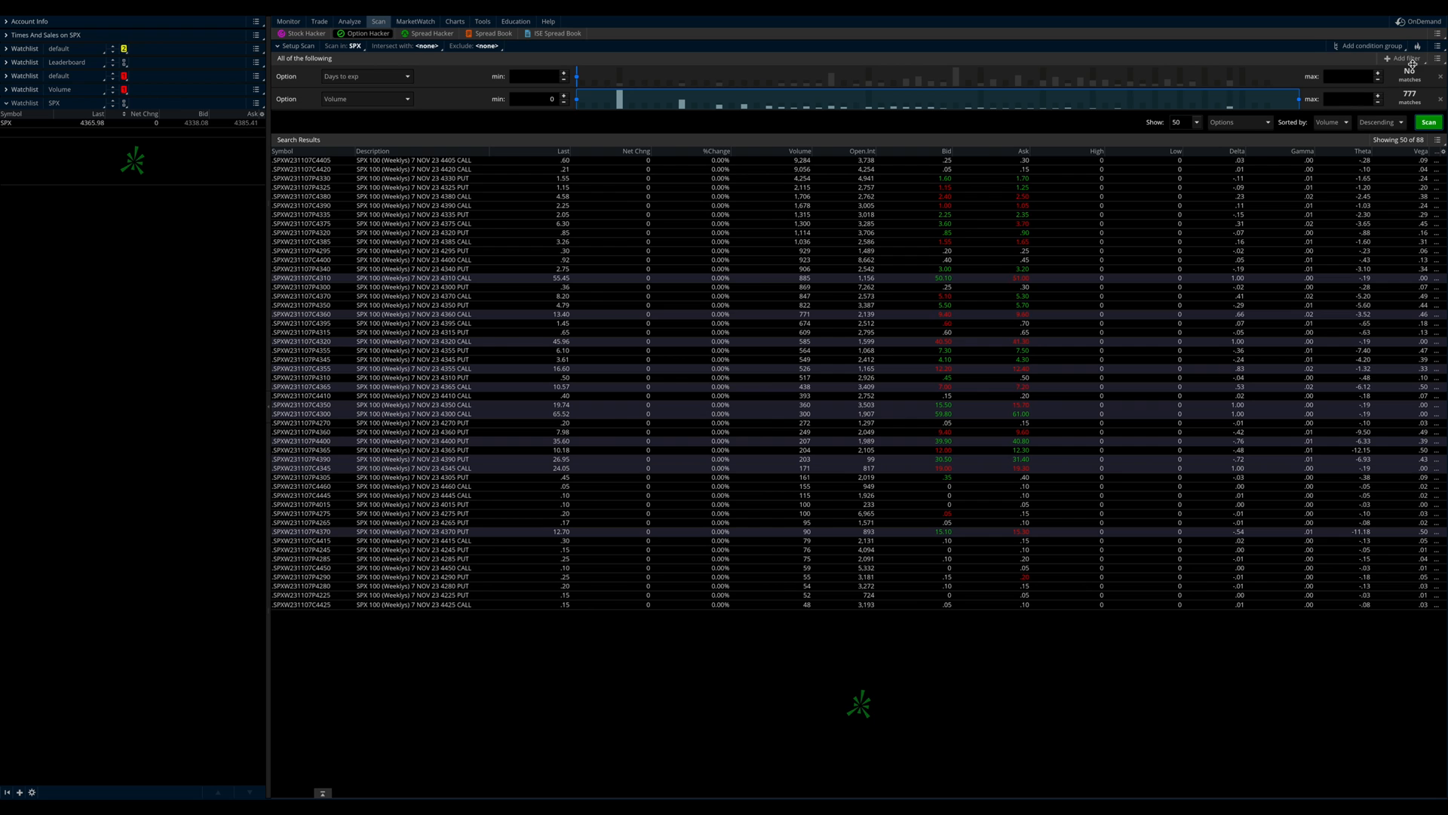
# Save the scan query as SPX Leaderboard.
pyautogui.click(1436, 46)
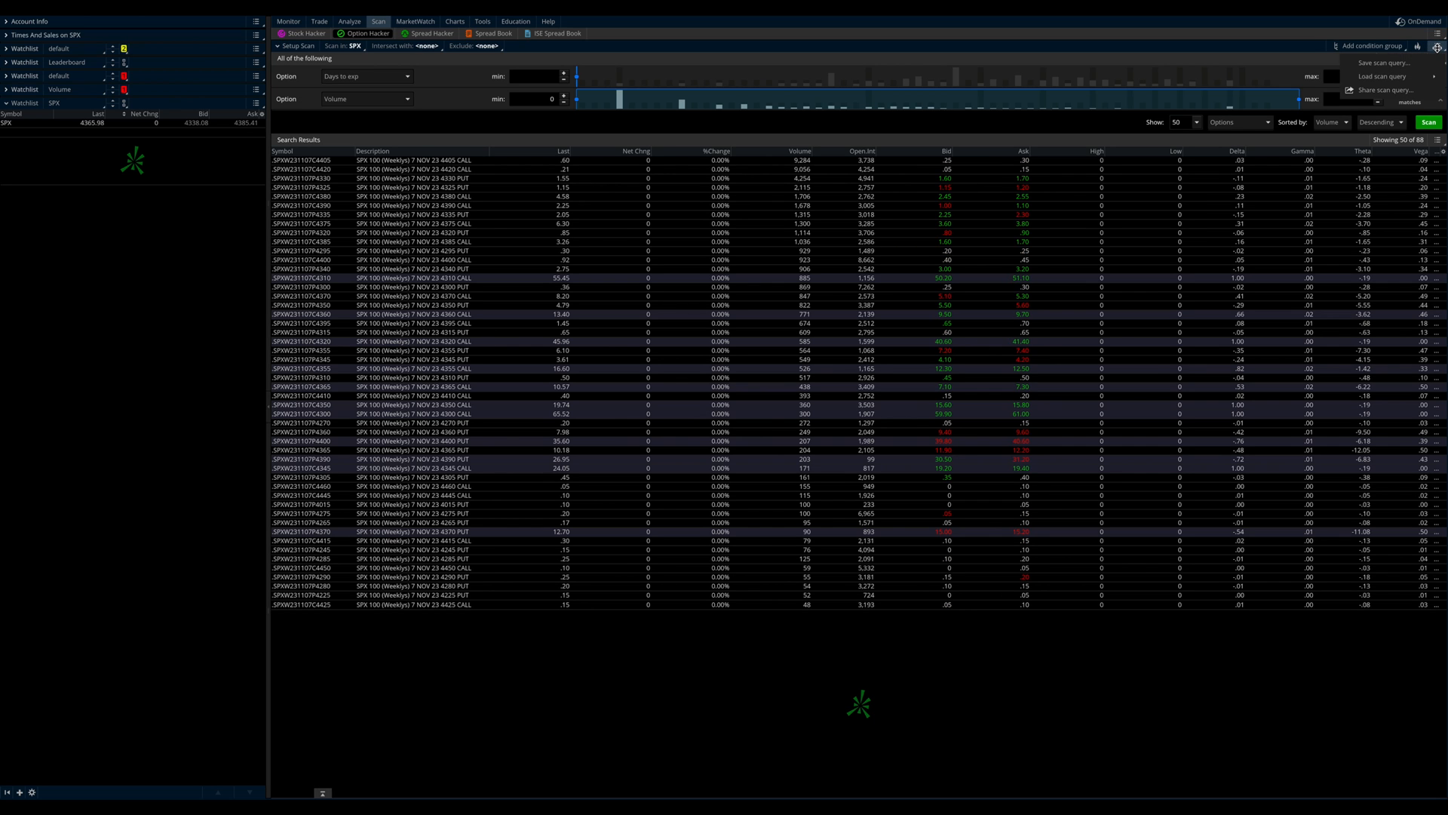
pyautogui.click(1383, 62)
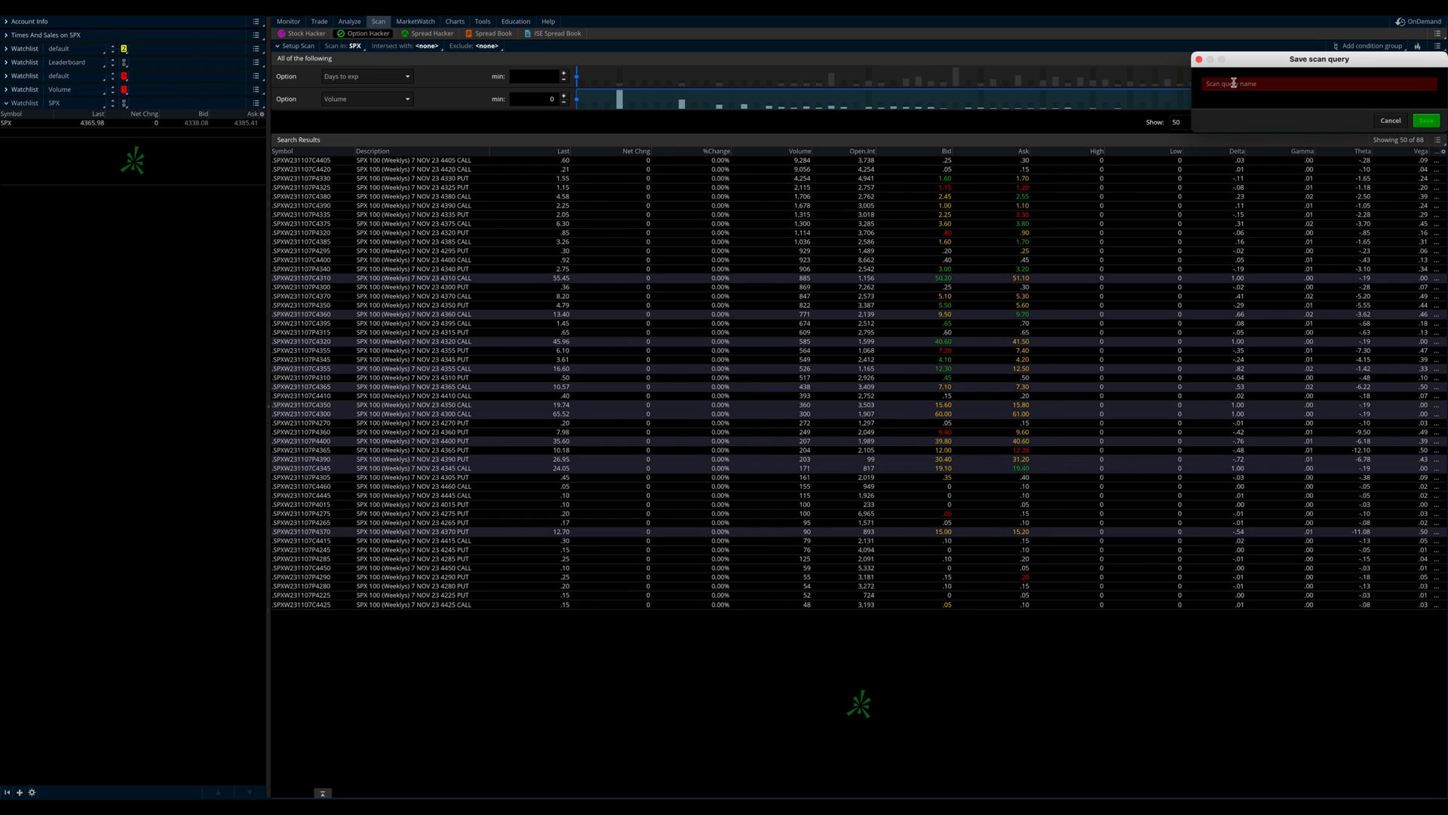
pyautogui.write('SPX Leaderboard')
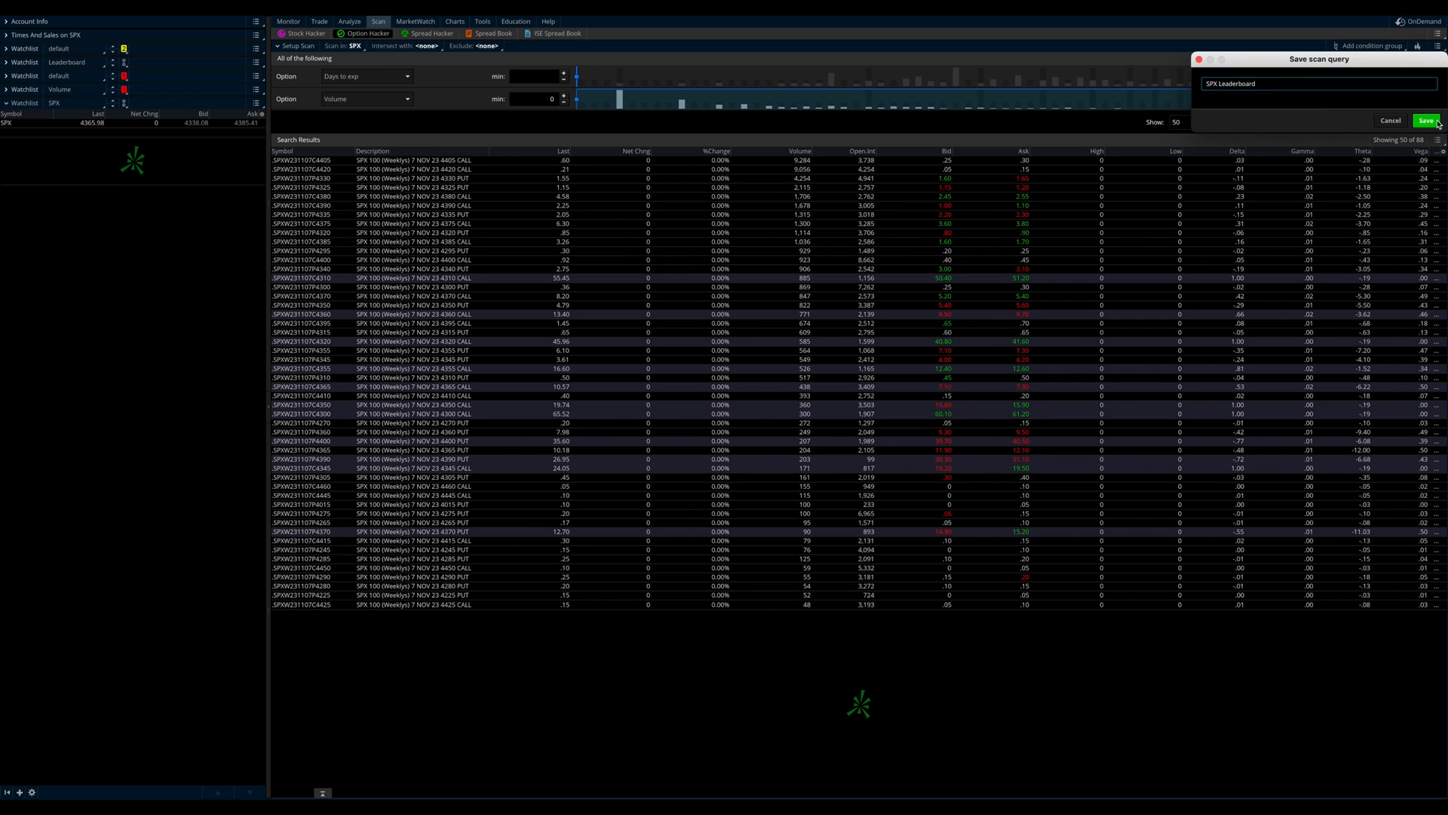
pyautogui.click(1427, 120)
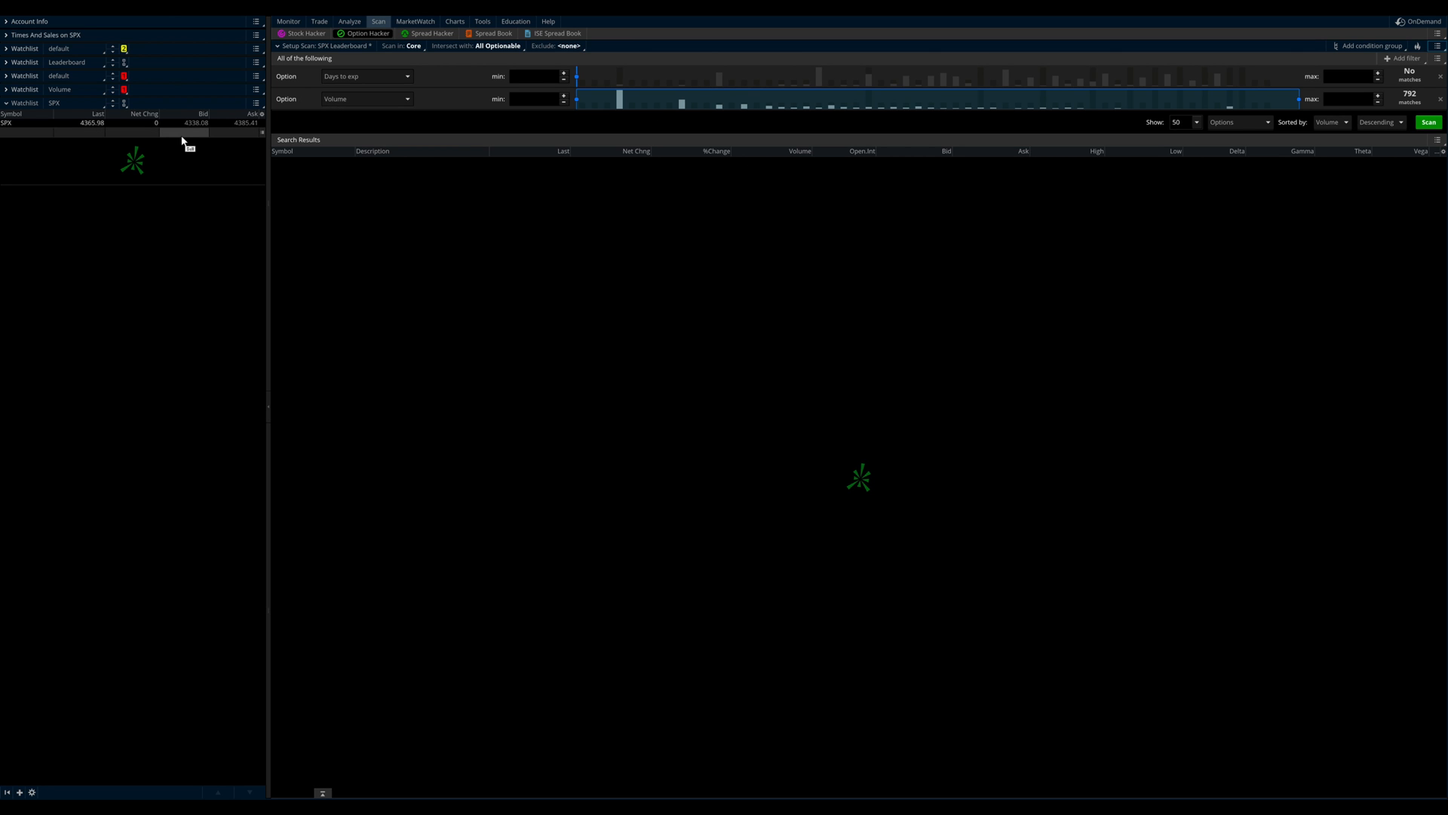
pyautogui.moveTo(1330, 125)
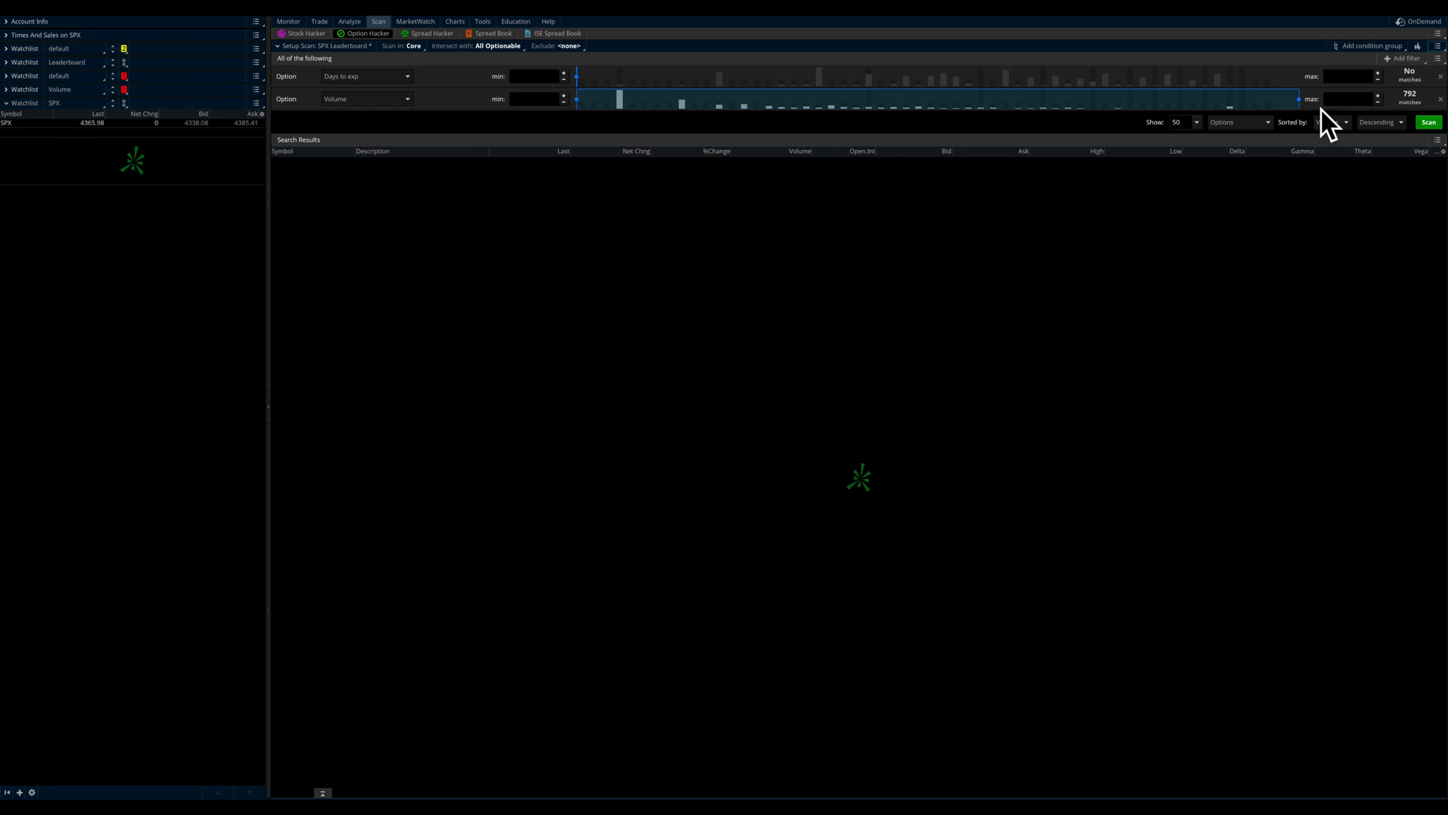
# Show the Personal > SPX Leaderboard scan in the sidebar watchlist.
pyautogui.click(1435, 45)
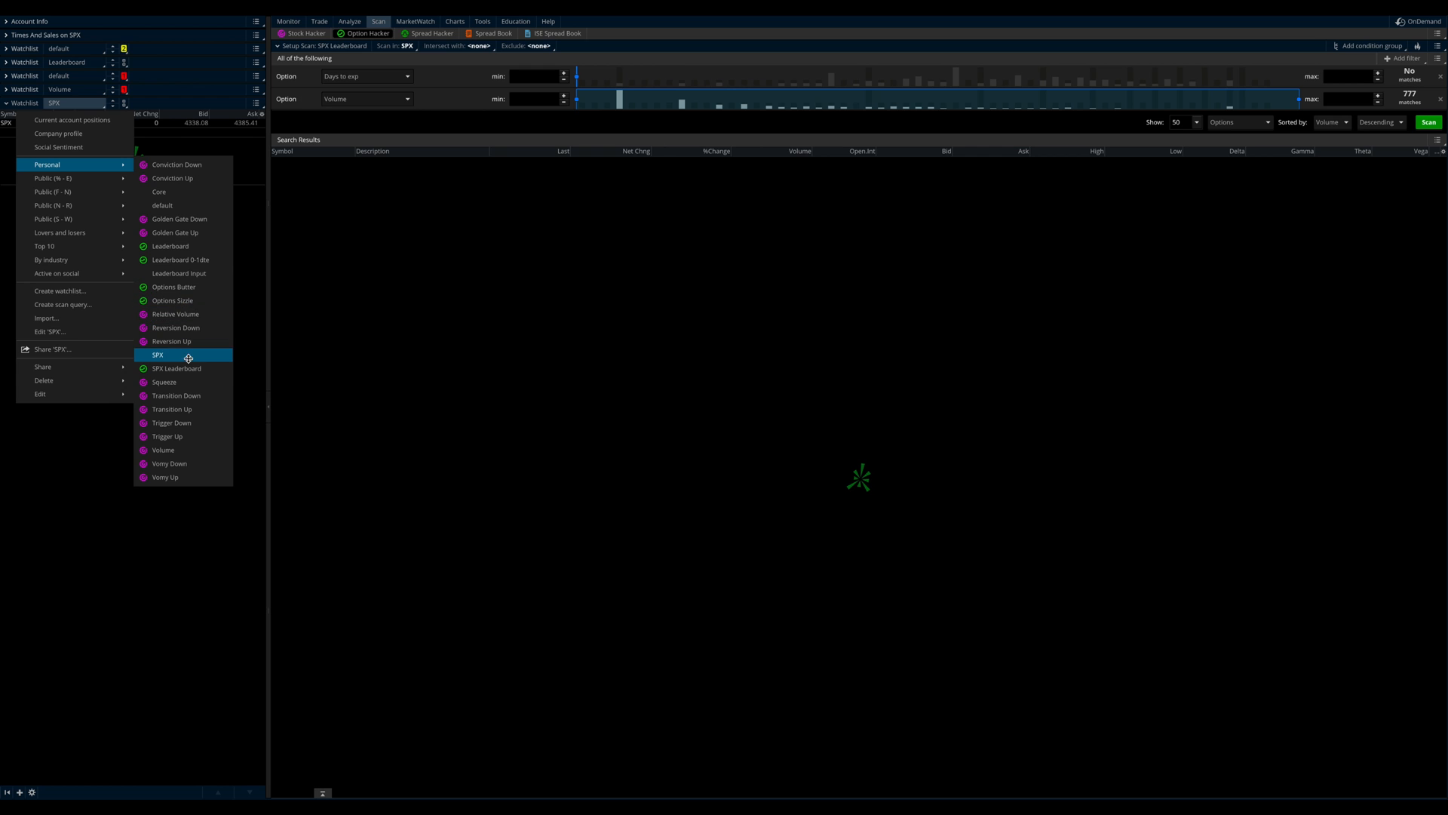
pyautogui.click(177, 367)
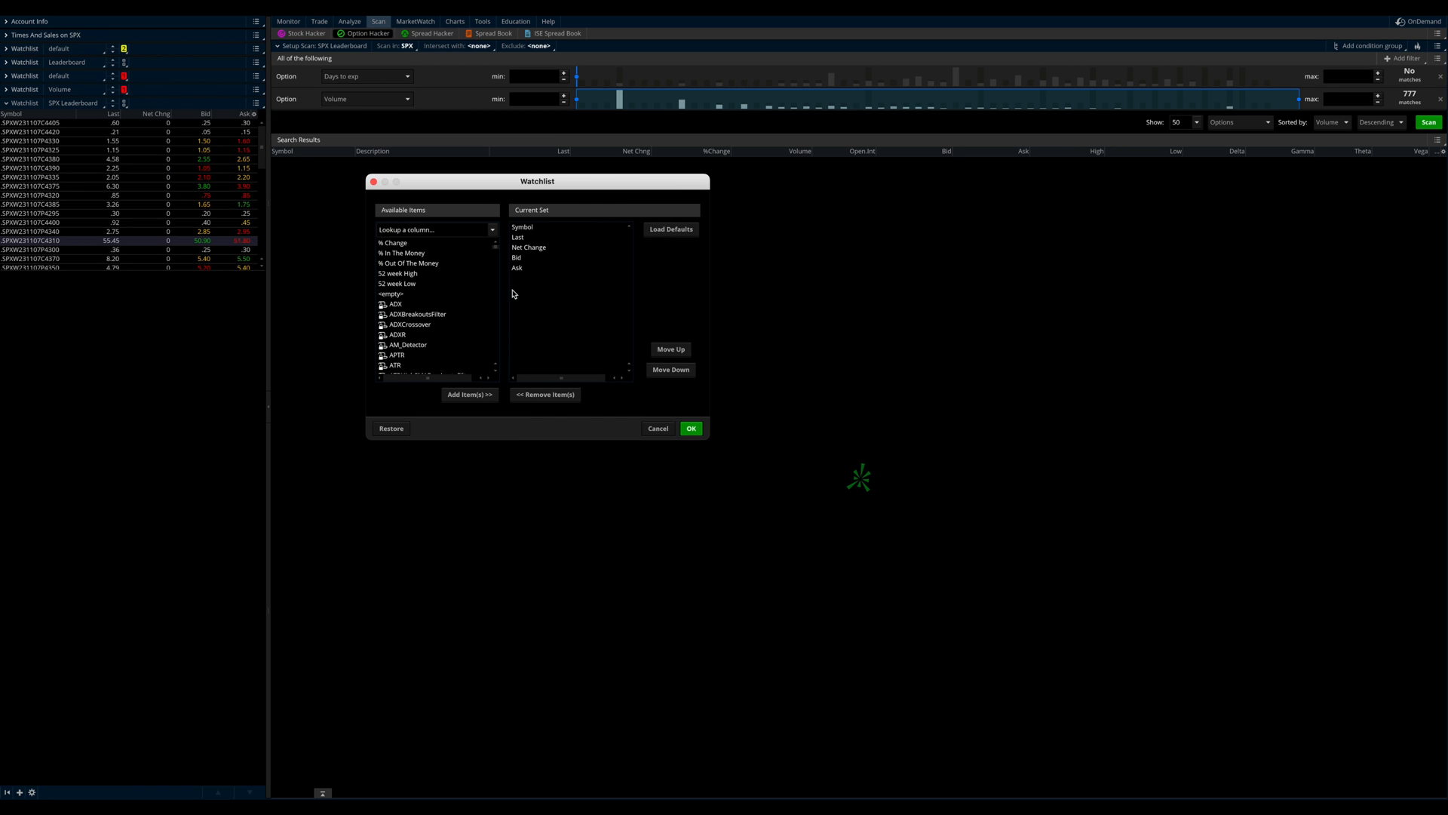
# Remove the Net Change and Last columns from the watchlist's Current Set.
pyautogui.click(528, 247)
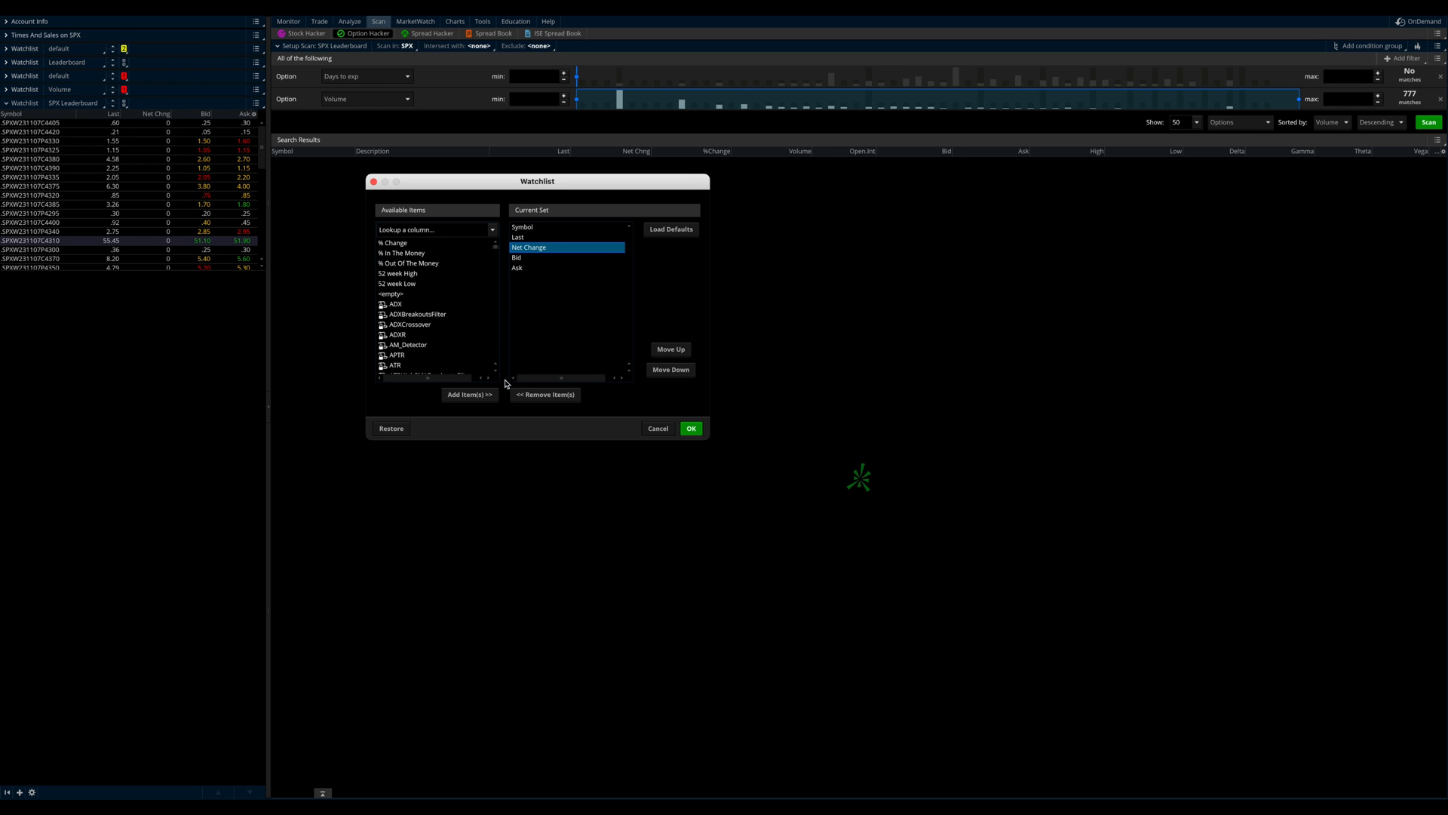
pyautogui.click(544, 395)
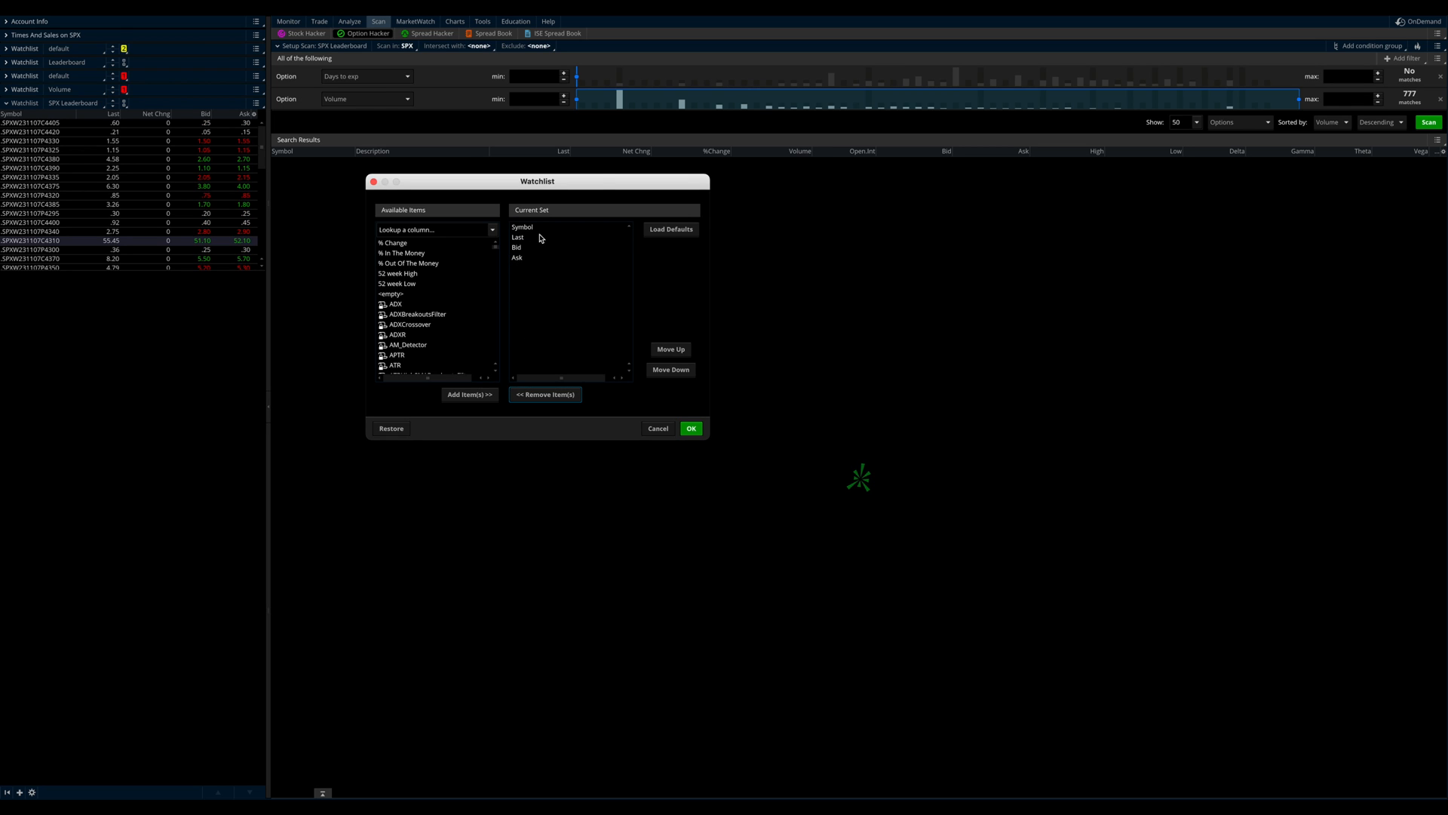
pyautogui.click(517, 236)
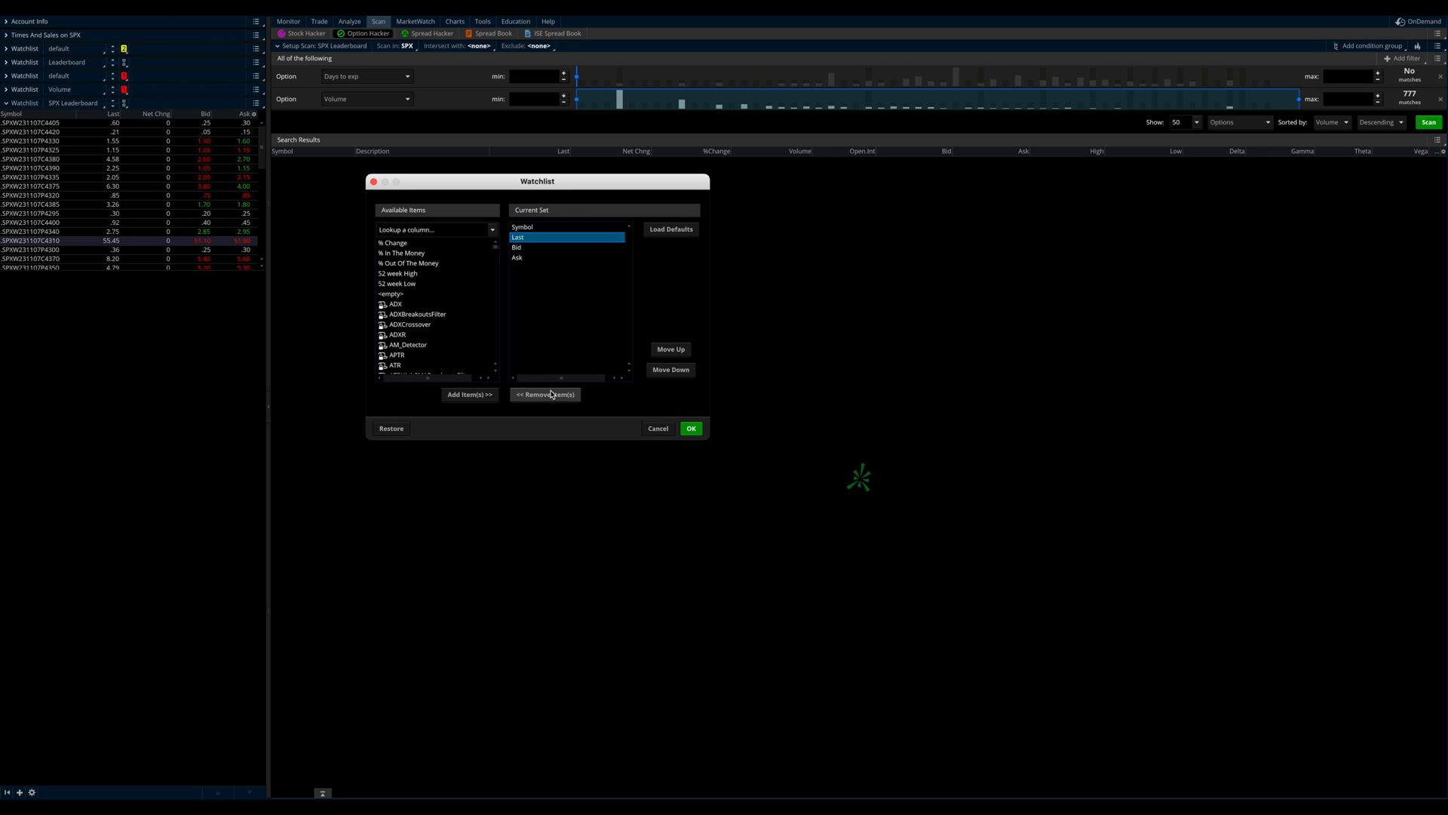
pyautogui.click(544, 394)
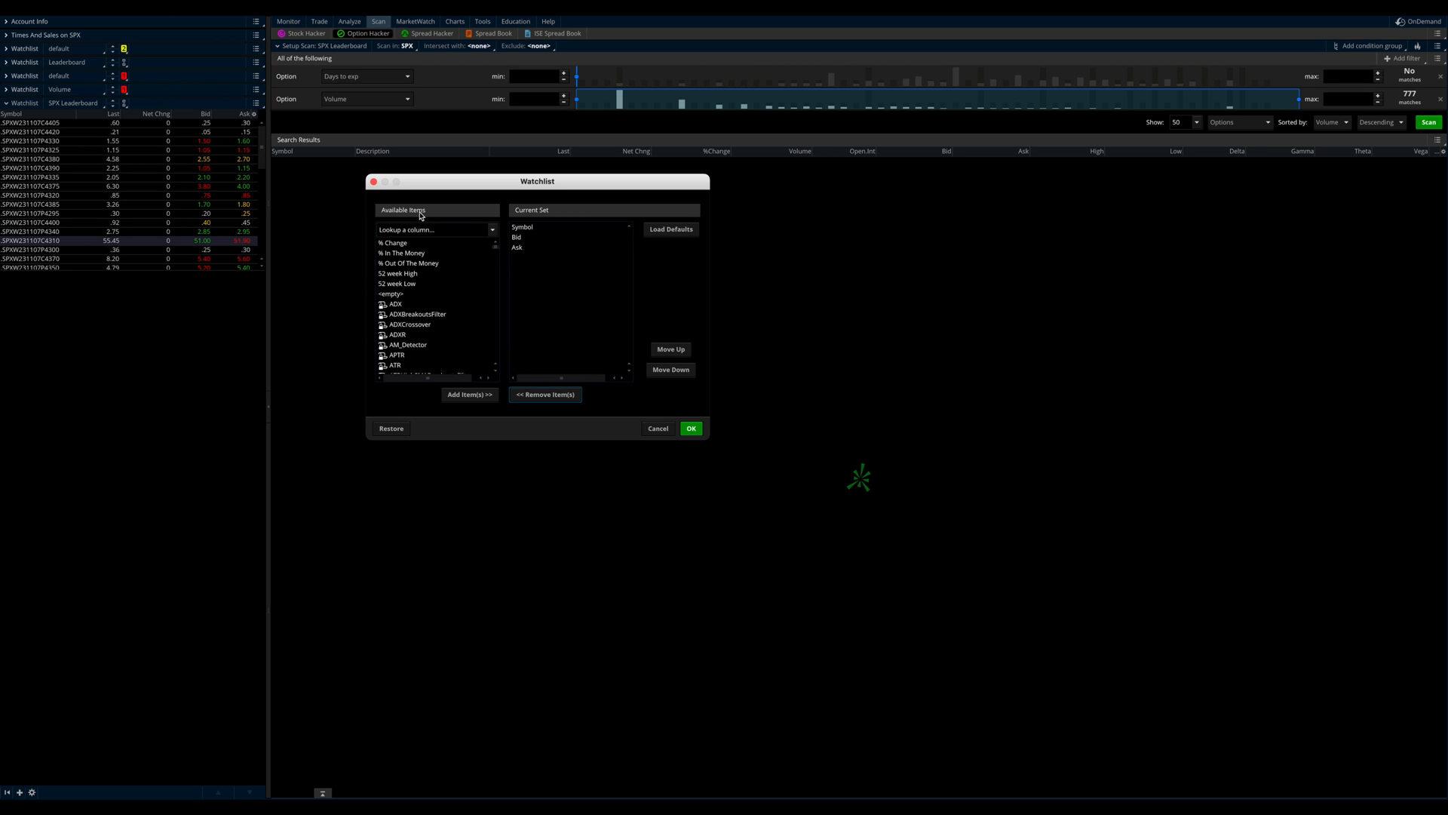
# Search and add Volume, Open Interest and Mark columns to the Current Set.
pyautogui.click(434, 229)
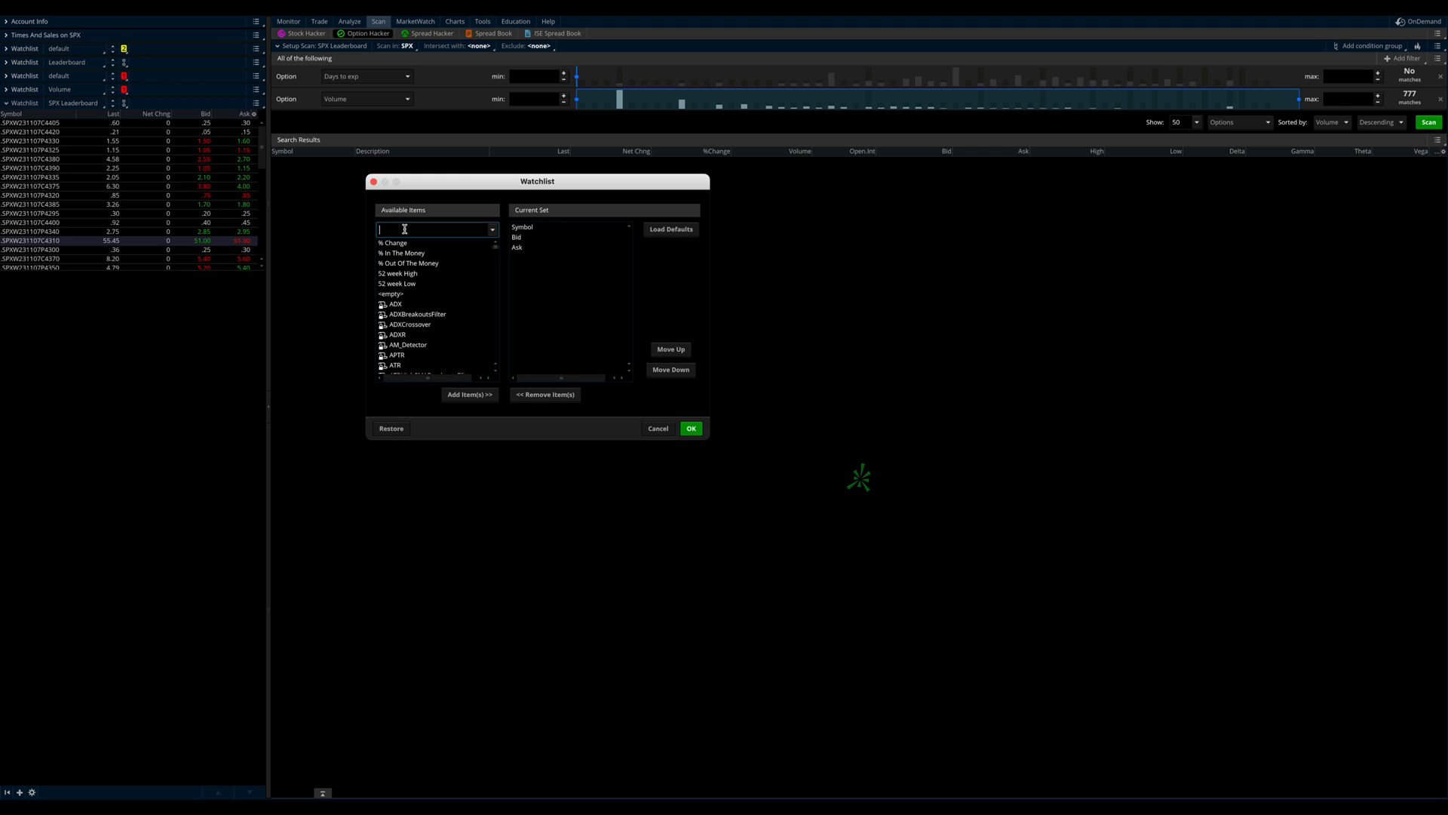
pyautogui.write('Volume')
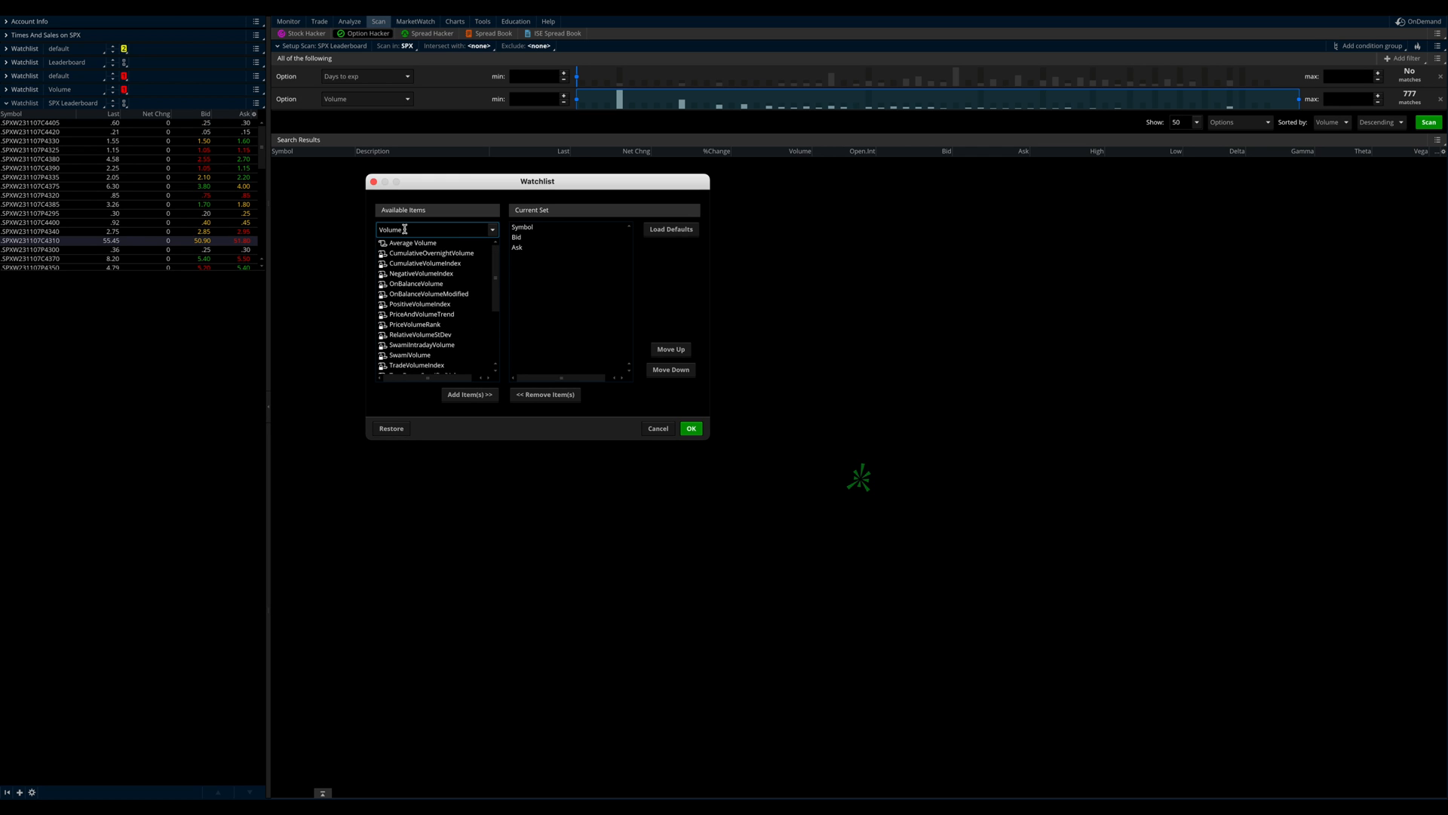
pyautogui.scroll(-3)
pyautogui.write('O')
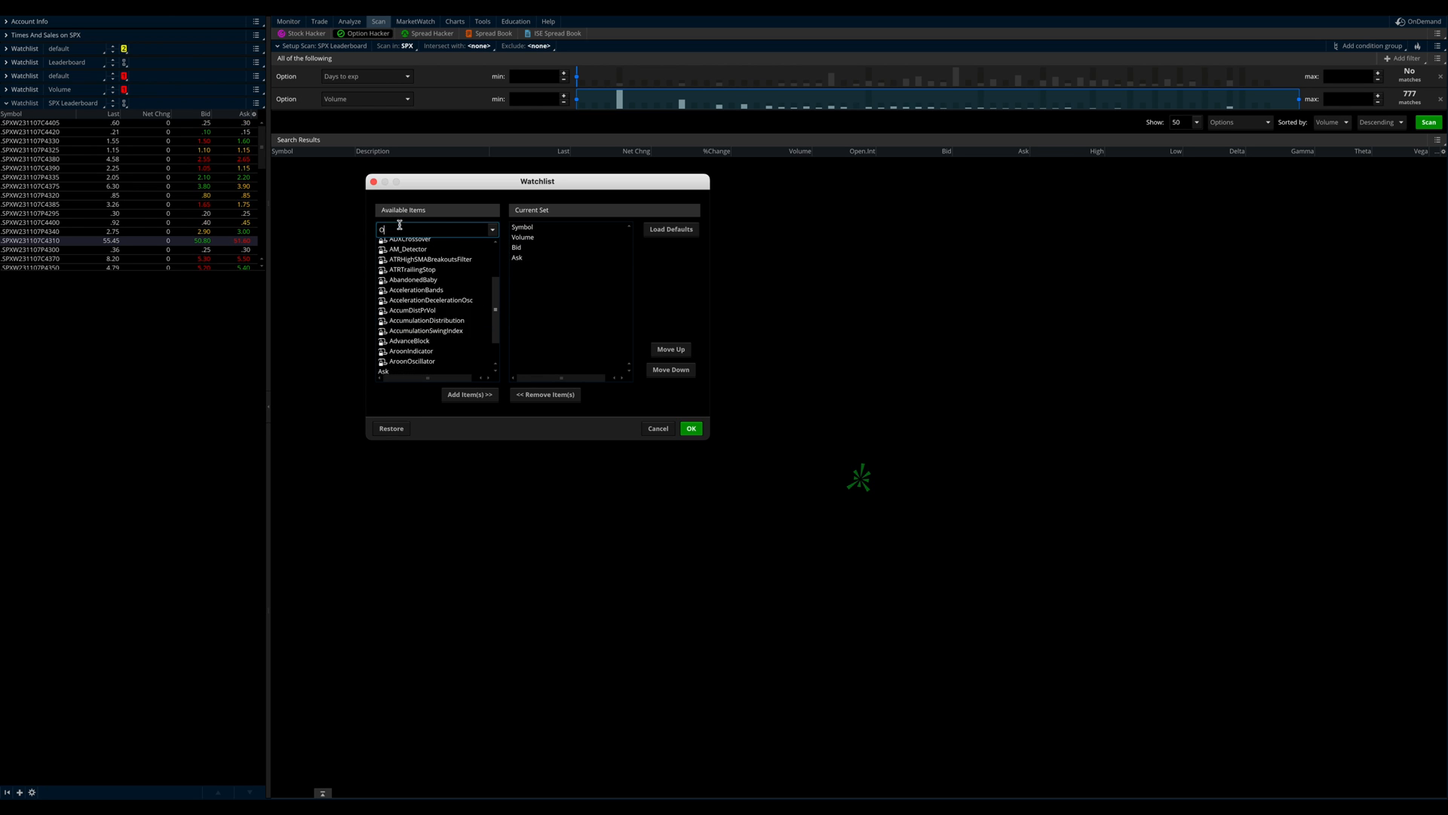
pyautogui.write('pen')
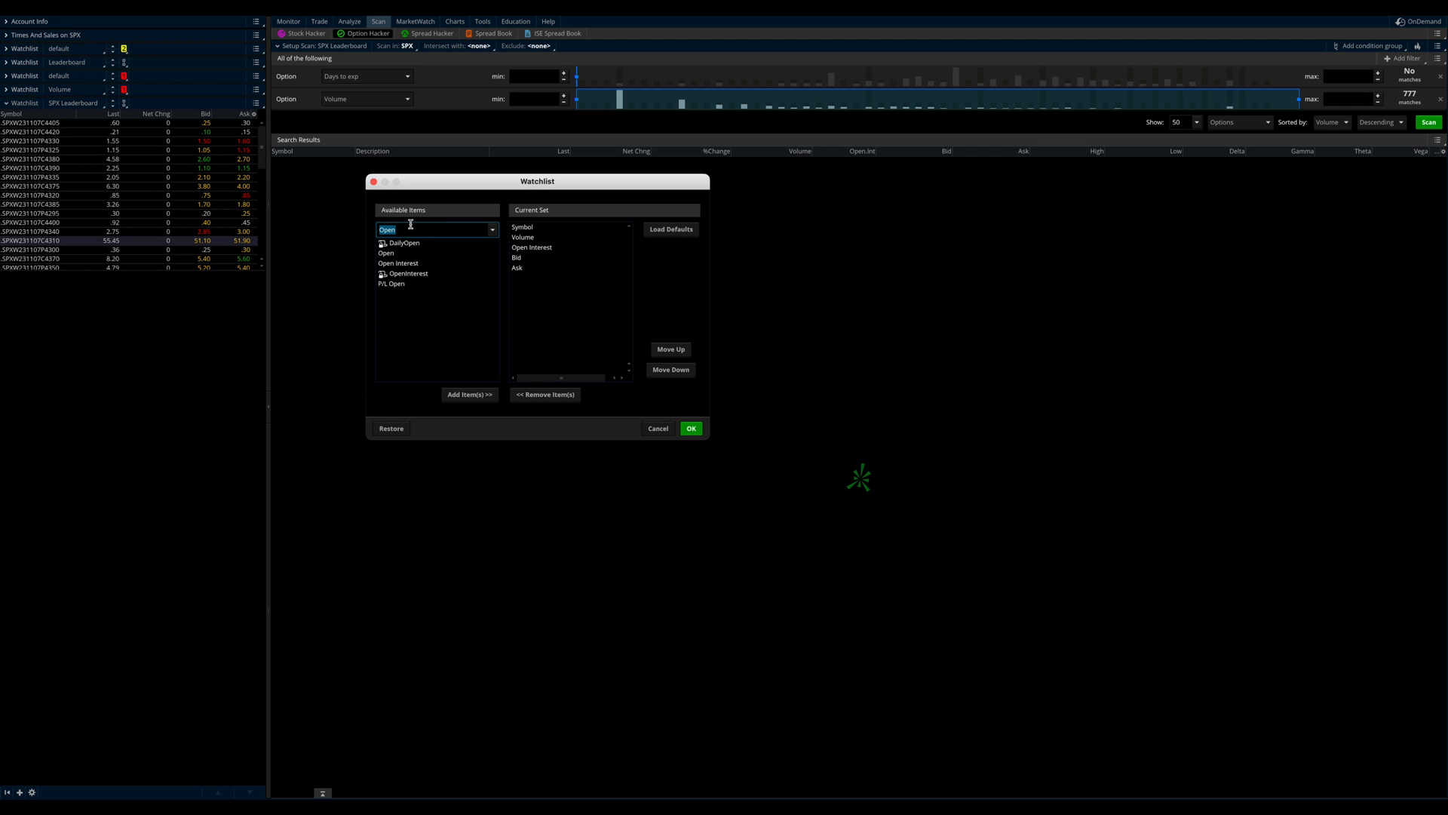
pyautogui.write('mark')
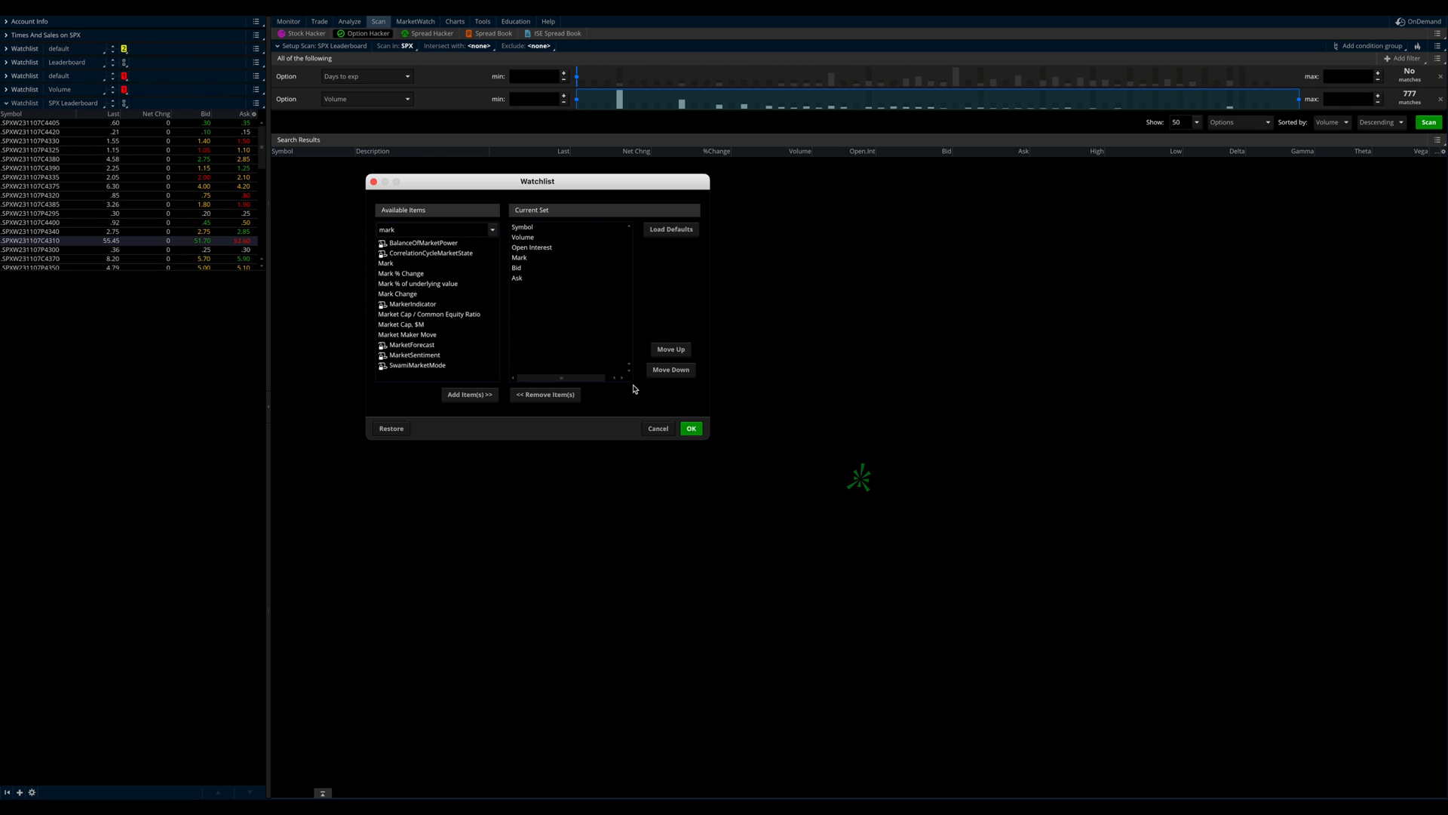
pyautogui.click(690, 428)
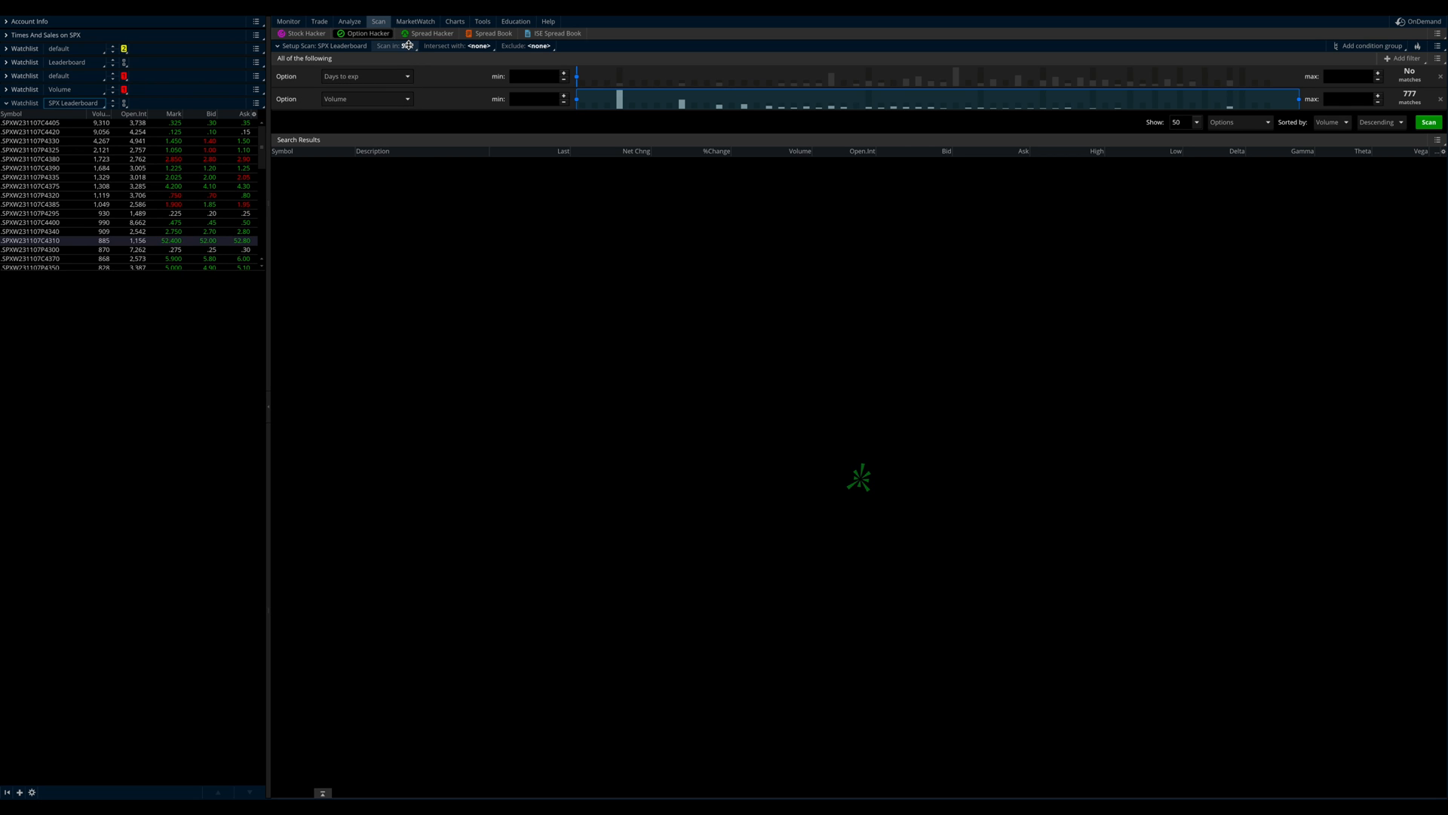
# Rerun the SPX Leaderboard scan to refresh its 50 of 88 contracts.
pyautogui.click(1427, 120)
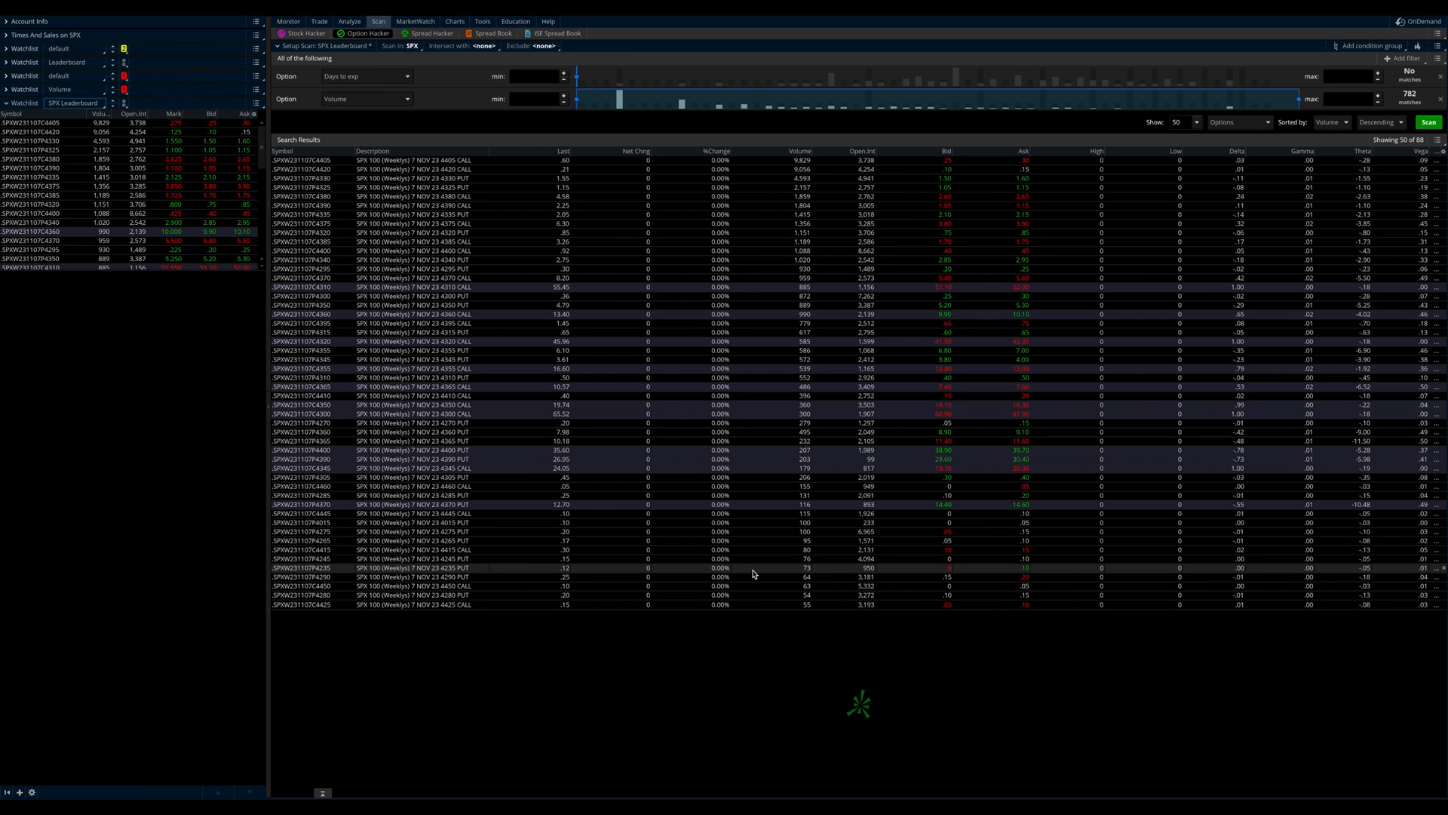